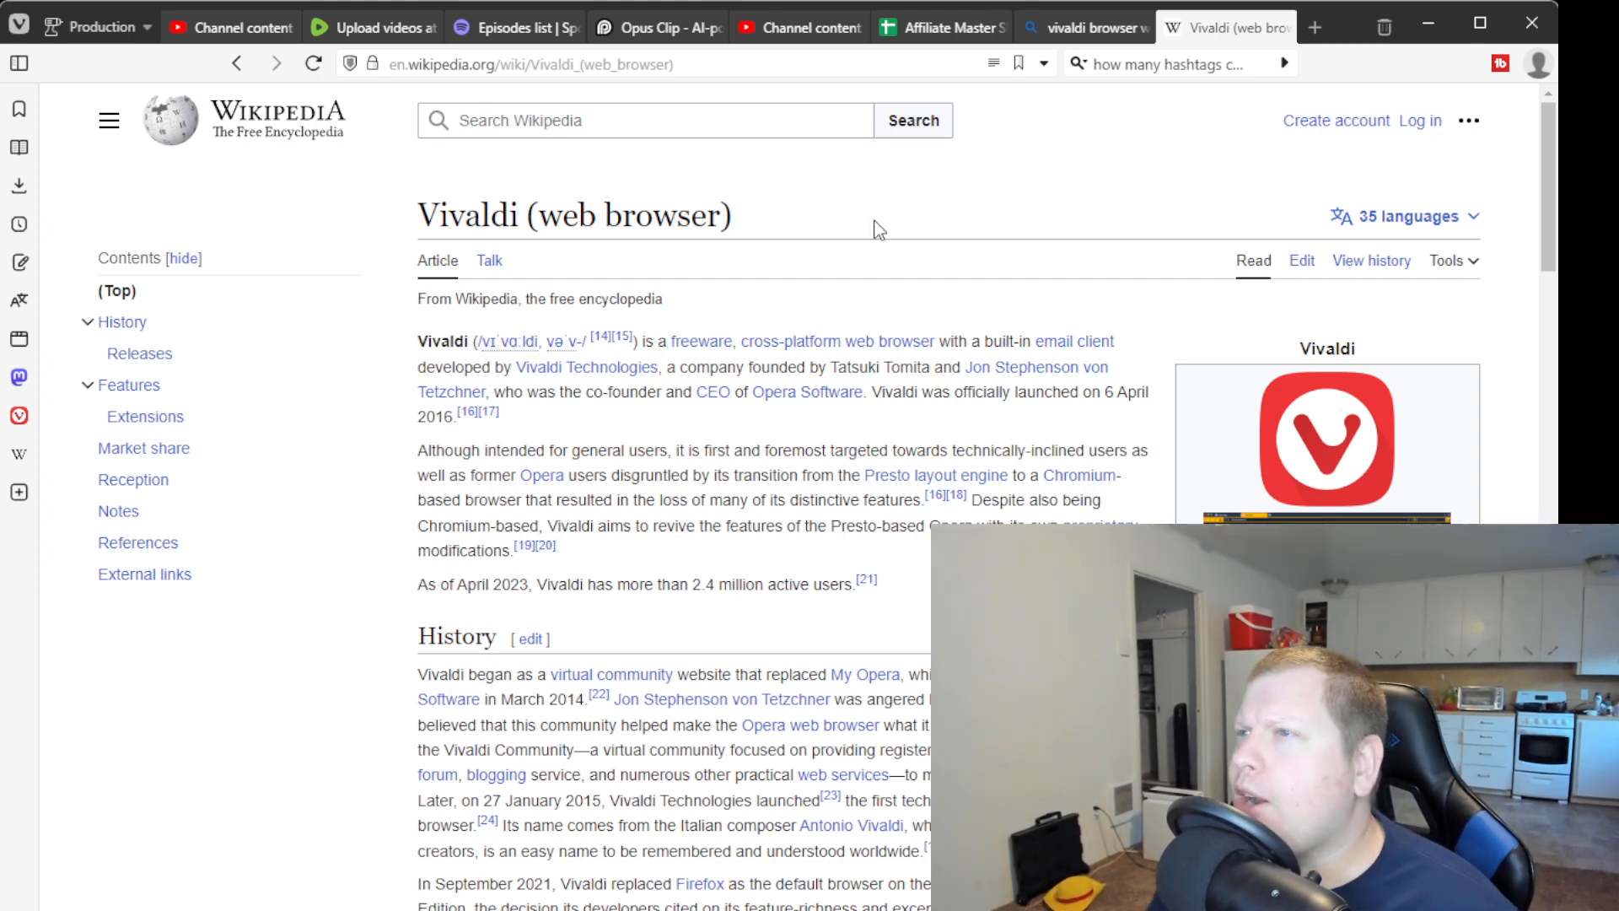
pyautogui.moveTo(987, 359)
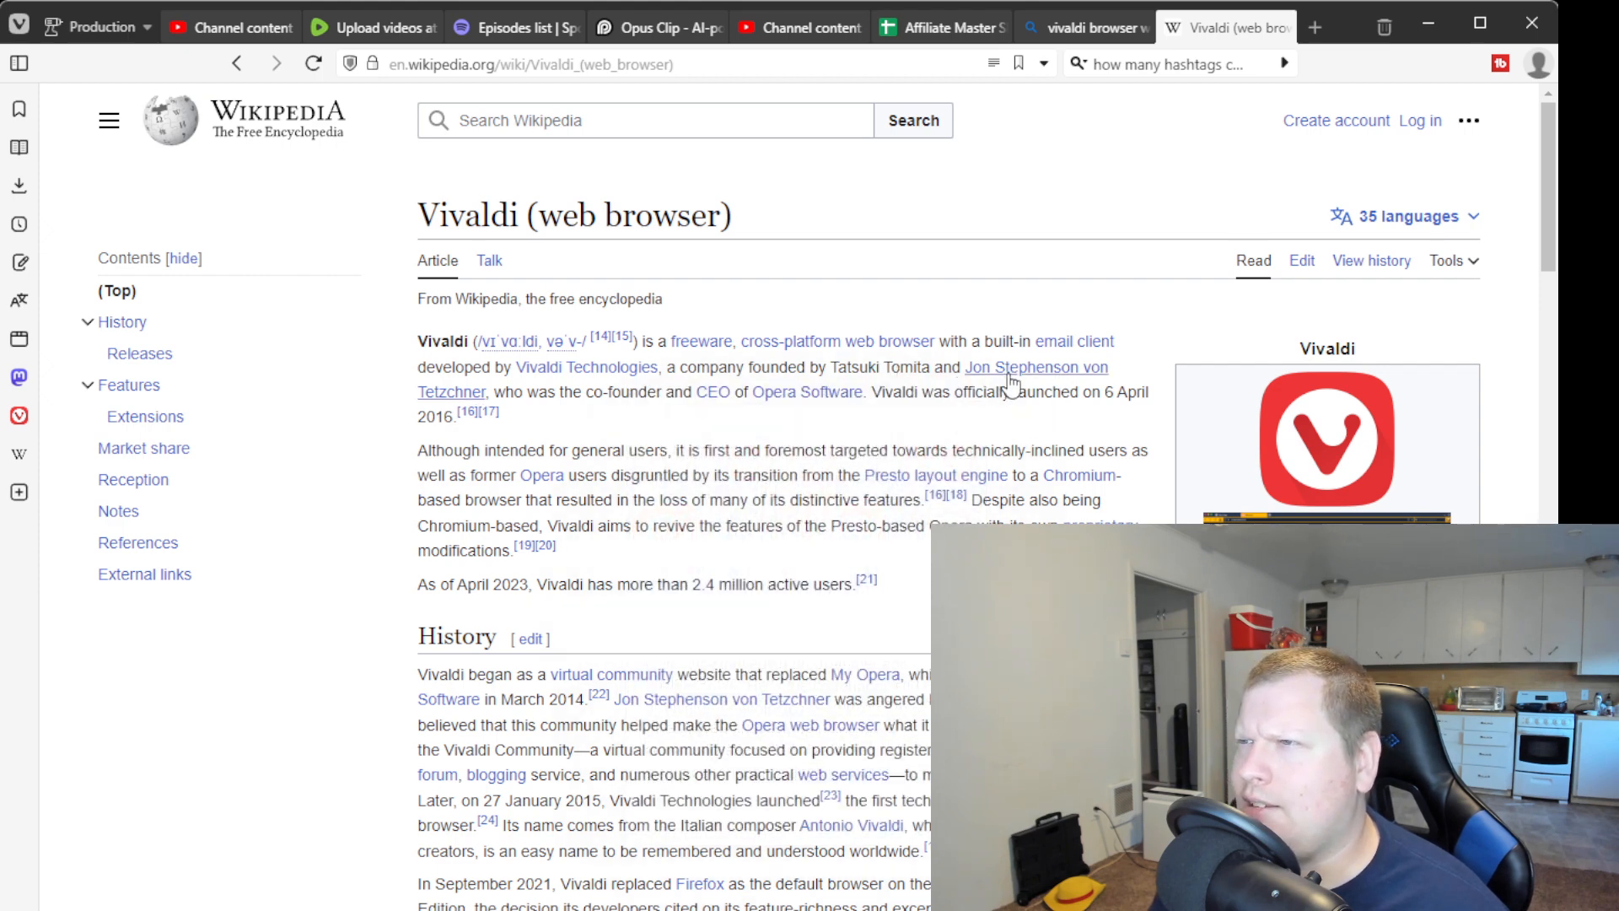
pyautogui.moveTo(1036, 367)
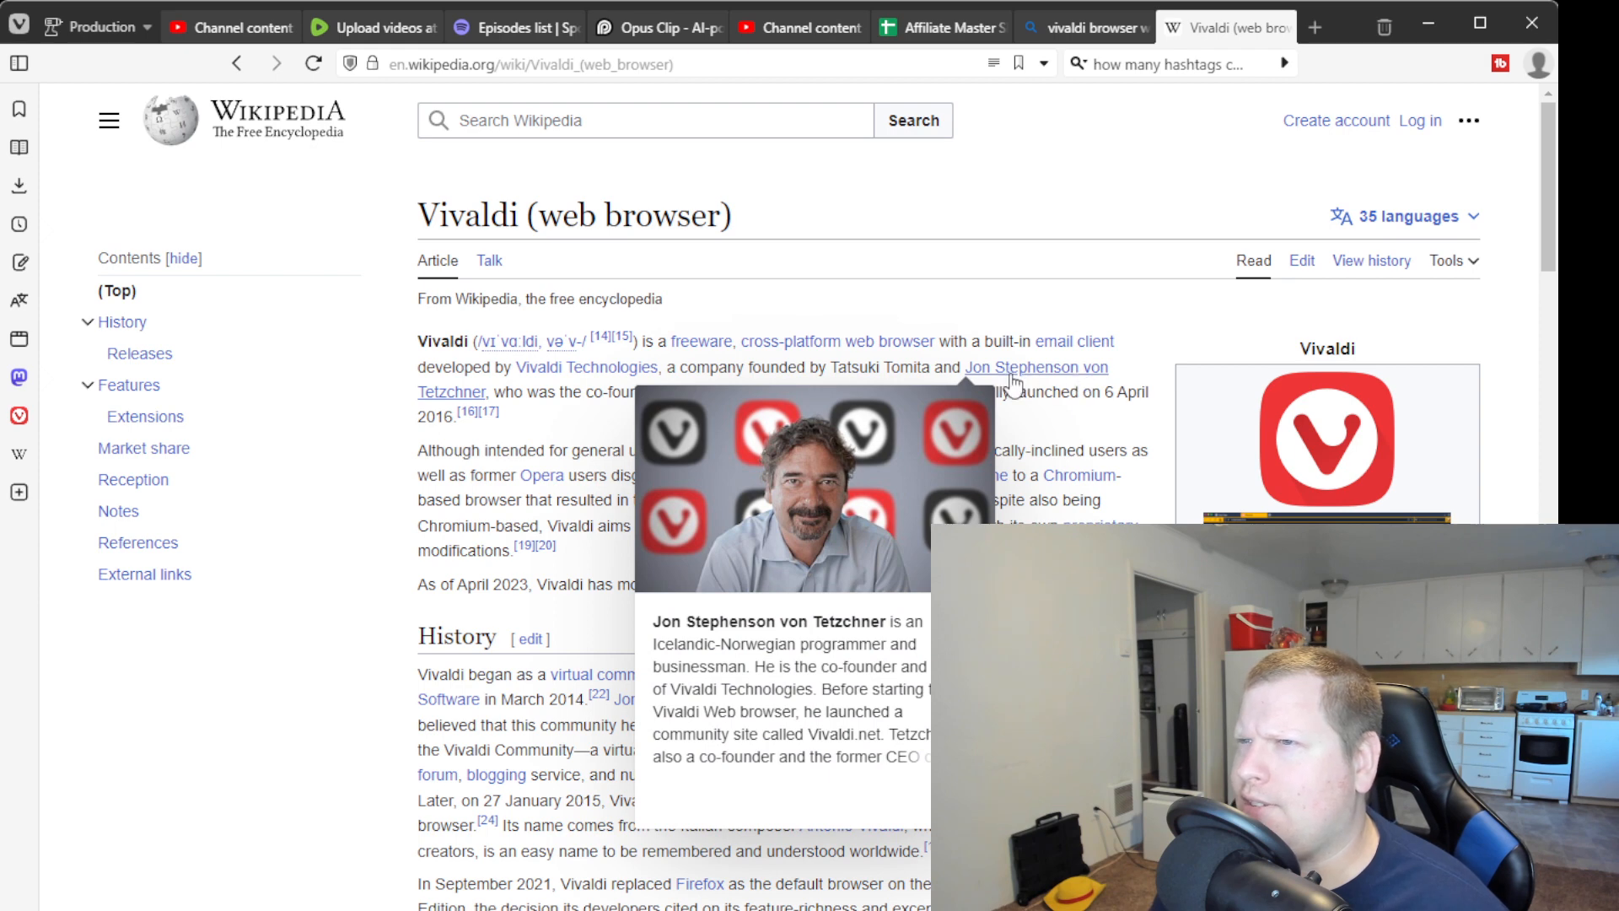
pyautogui.moveTo(867, 401)
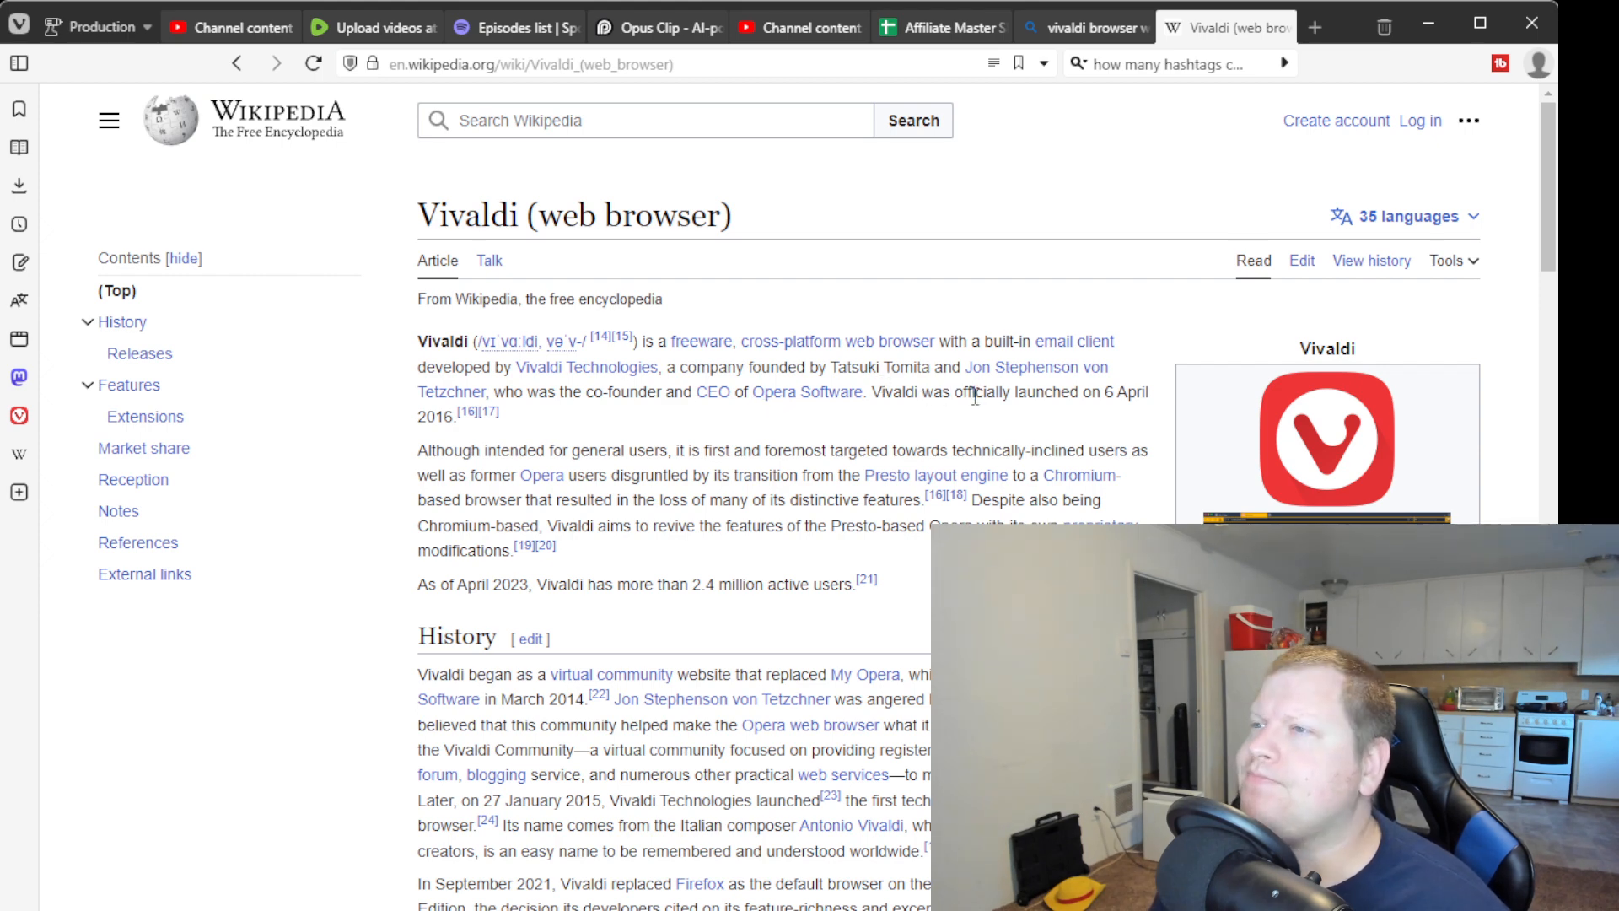
pyautogui.moveTo(1020, 416)
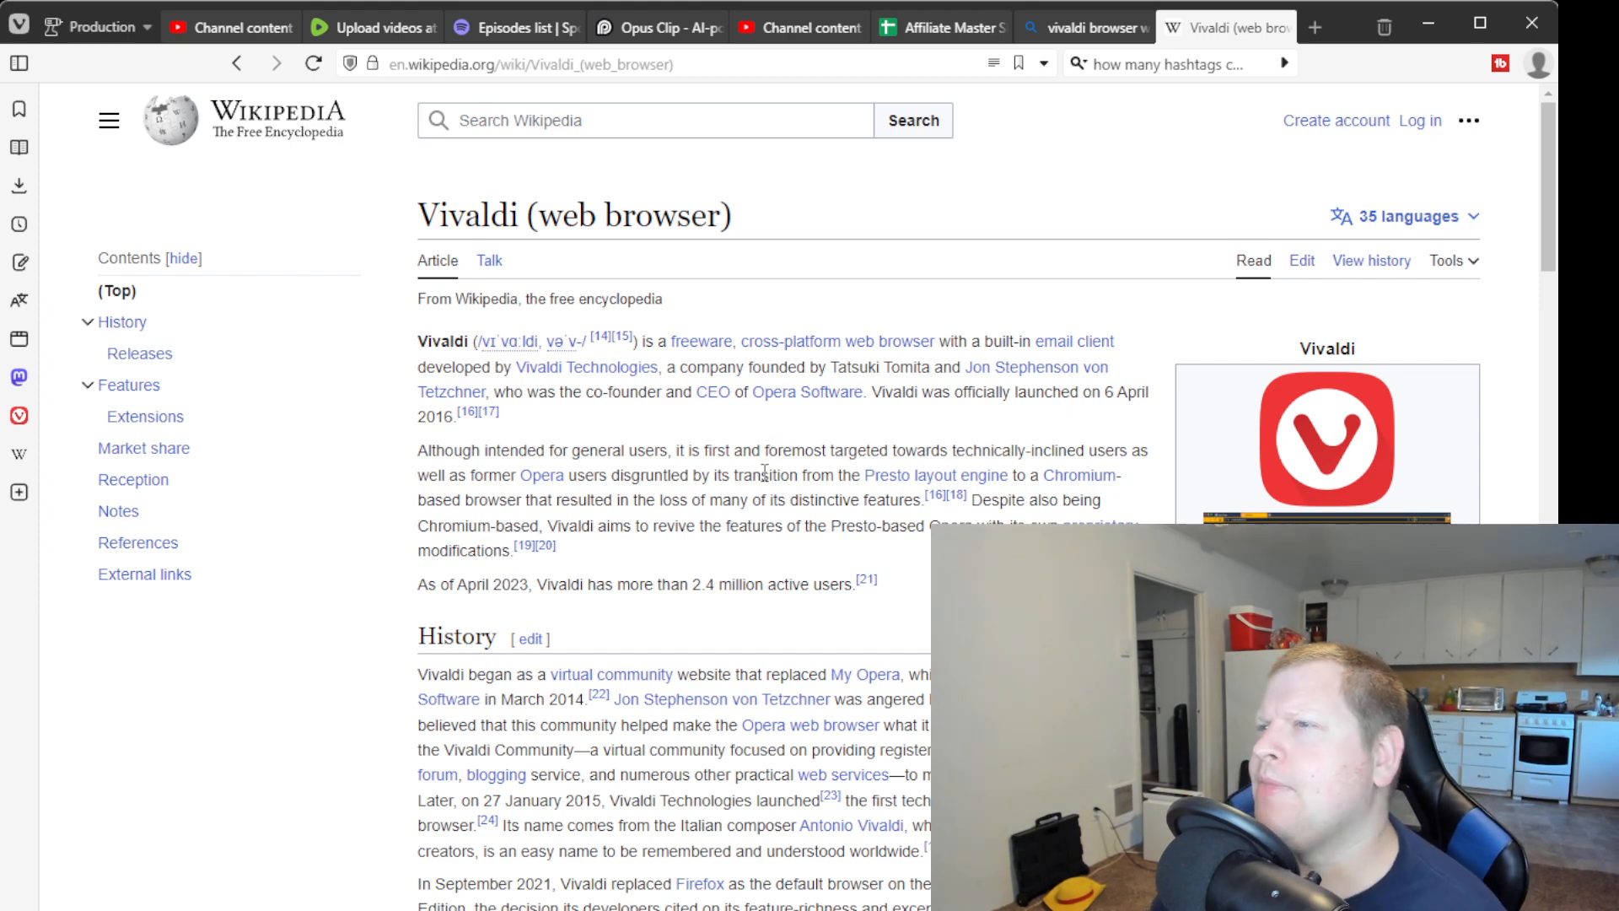
pyautogui.moveTo(1061, 451)
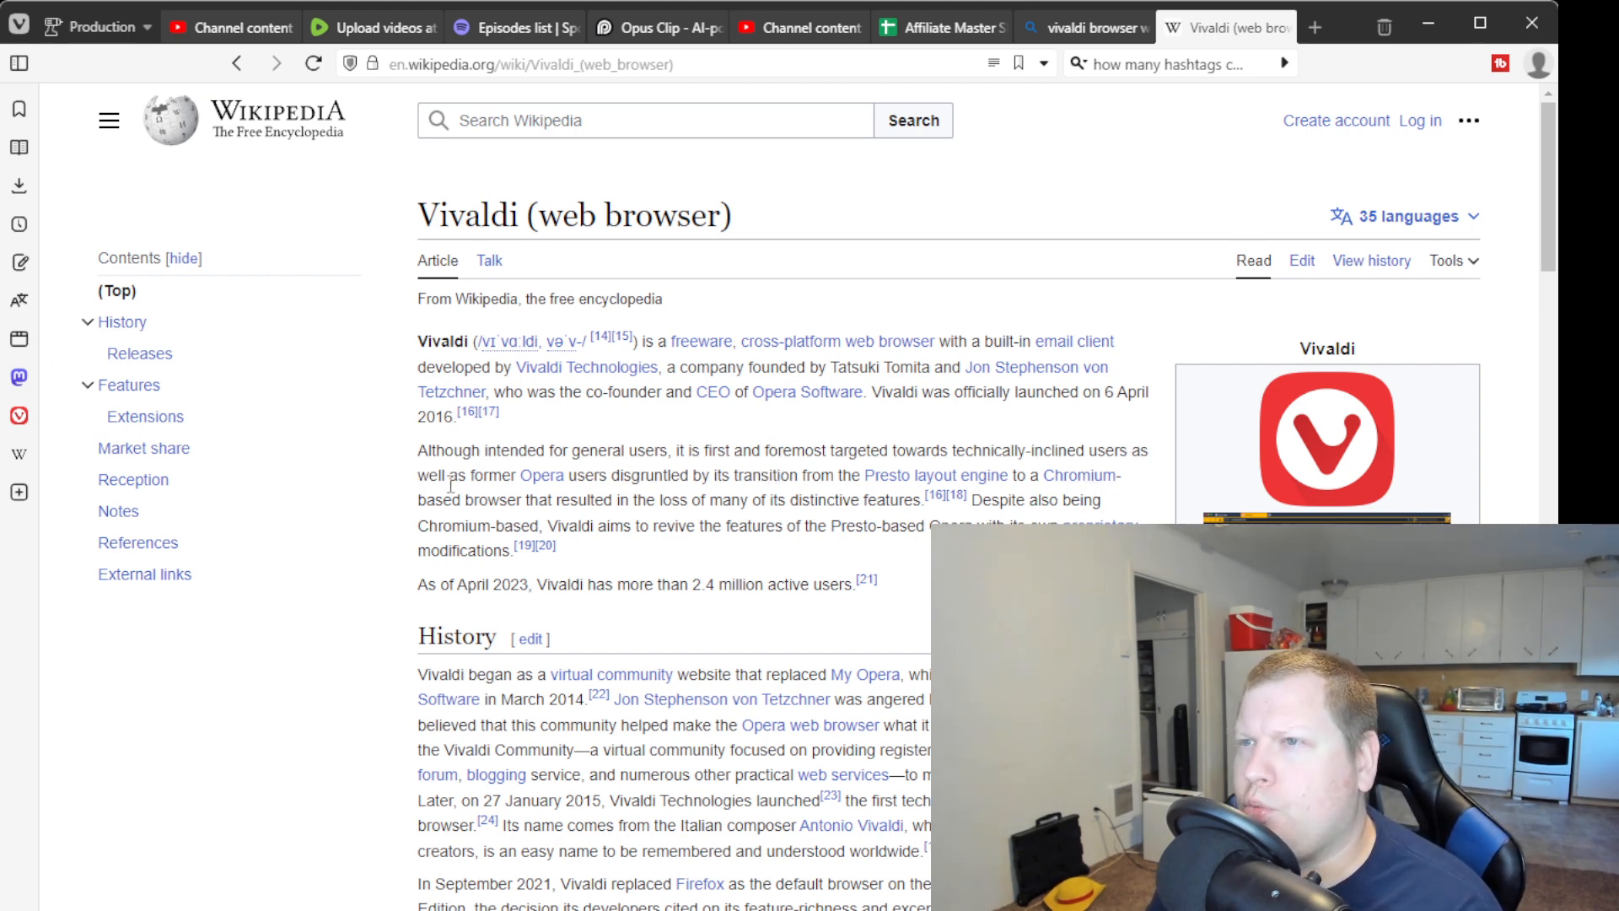
# - Read the Vivaldi article's introduction and Presto passage, then continue through History to the Features section
pyautogui.doubleClick(642, 476)
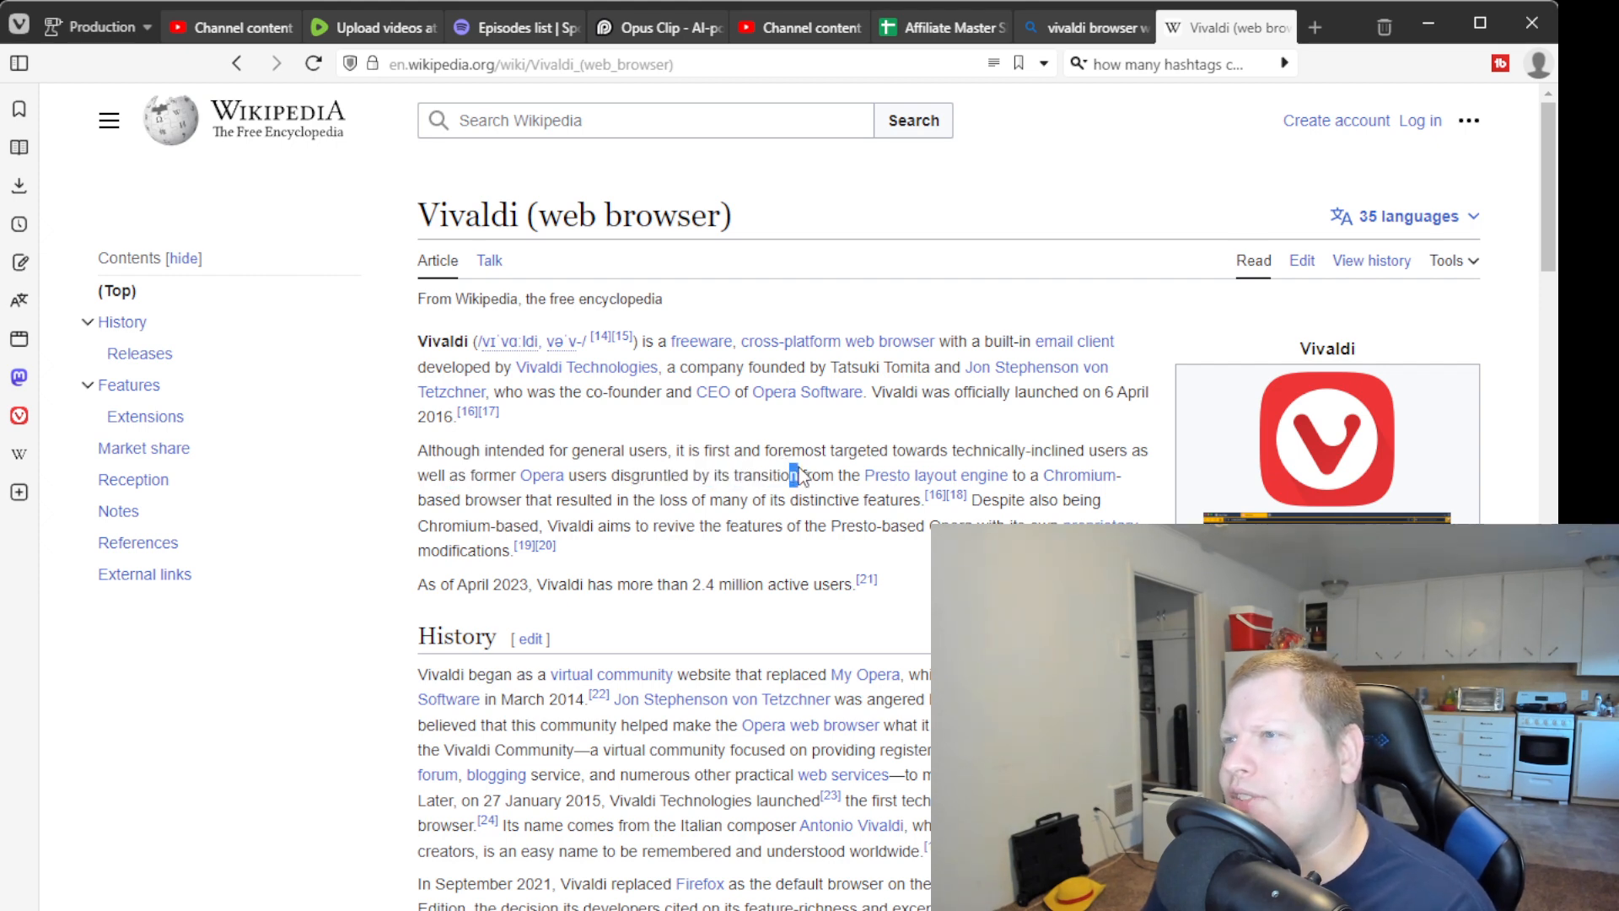
pyautogui.moveTo(992, 478)
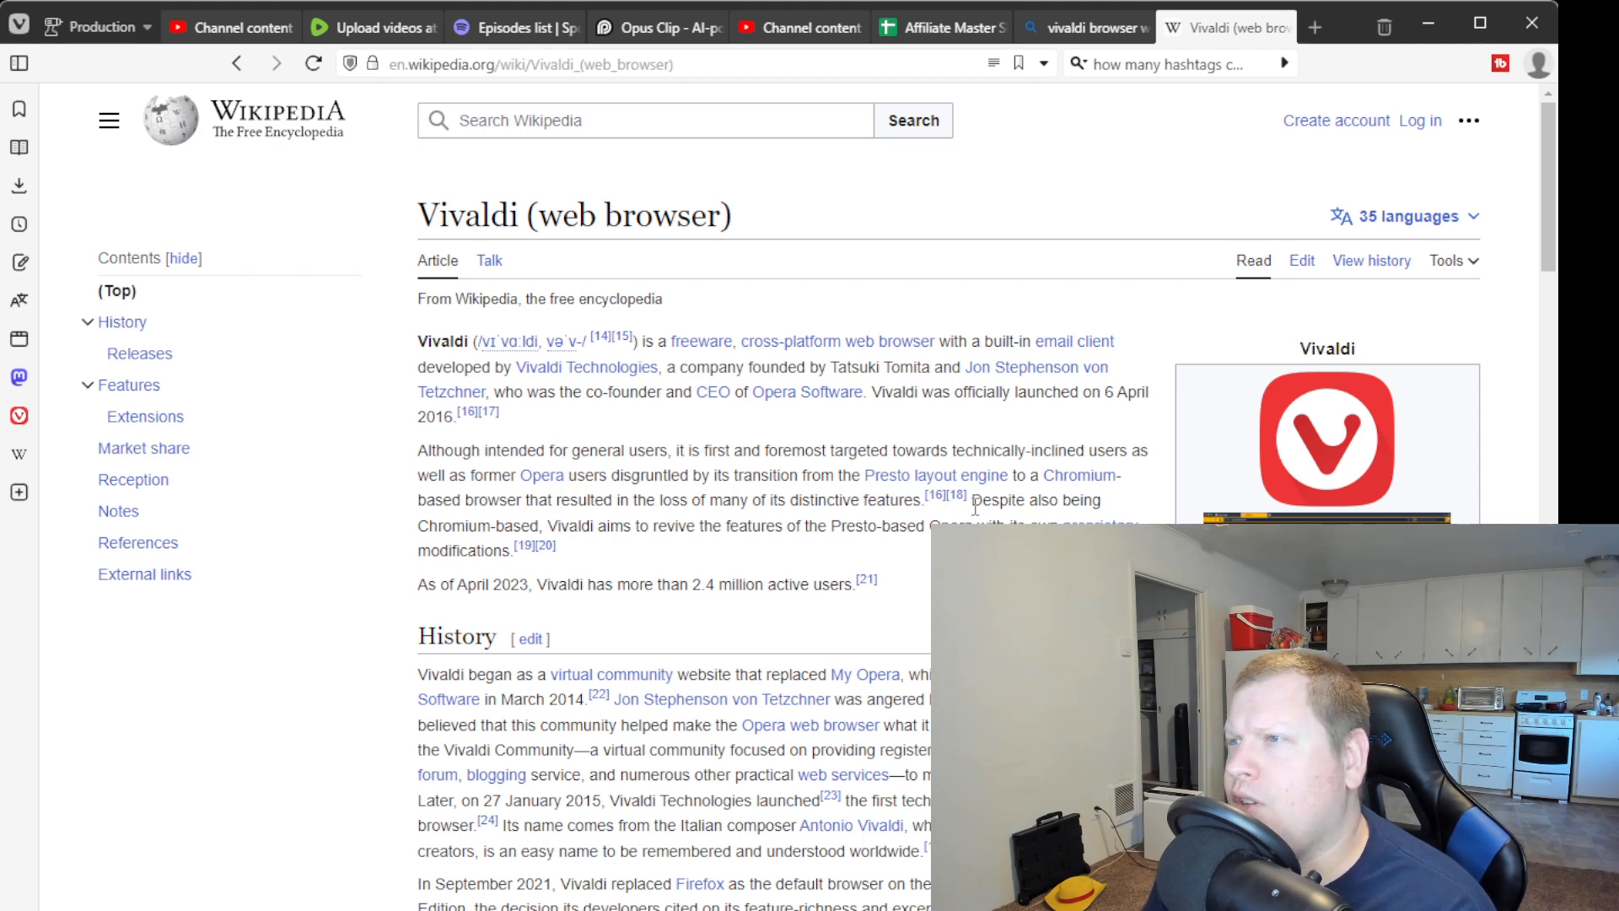
pyautogui.moveTo(559, 526); pyautogui.dragTo(712, 526)
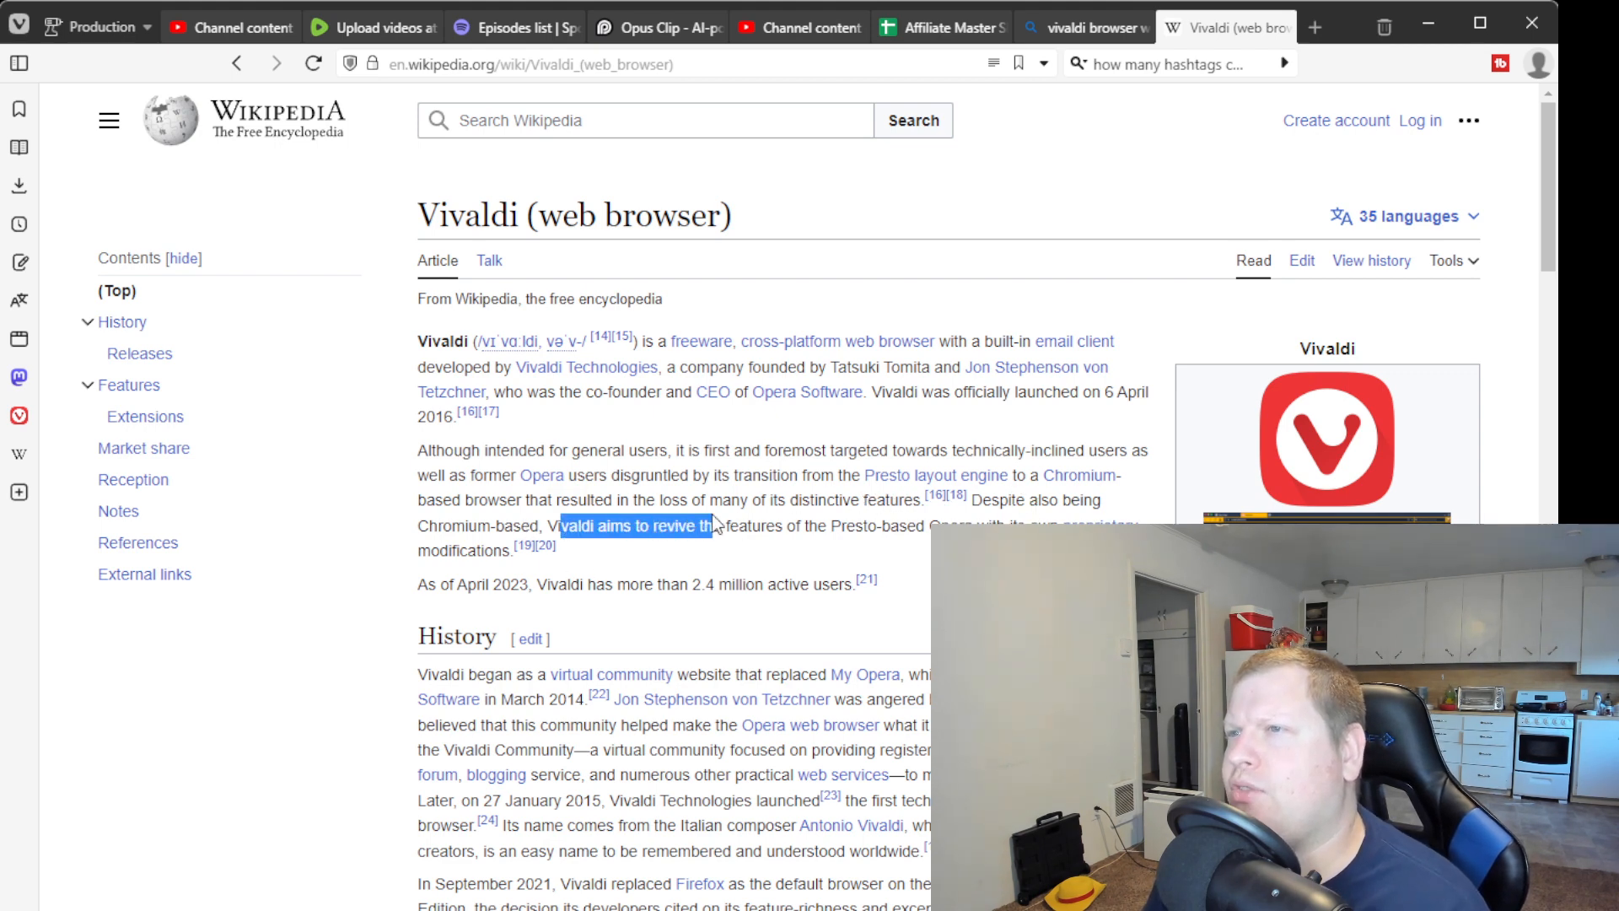
pyautogui.click(546, 526)
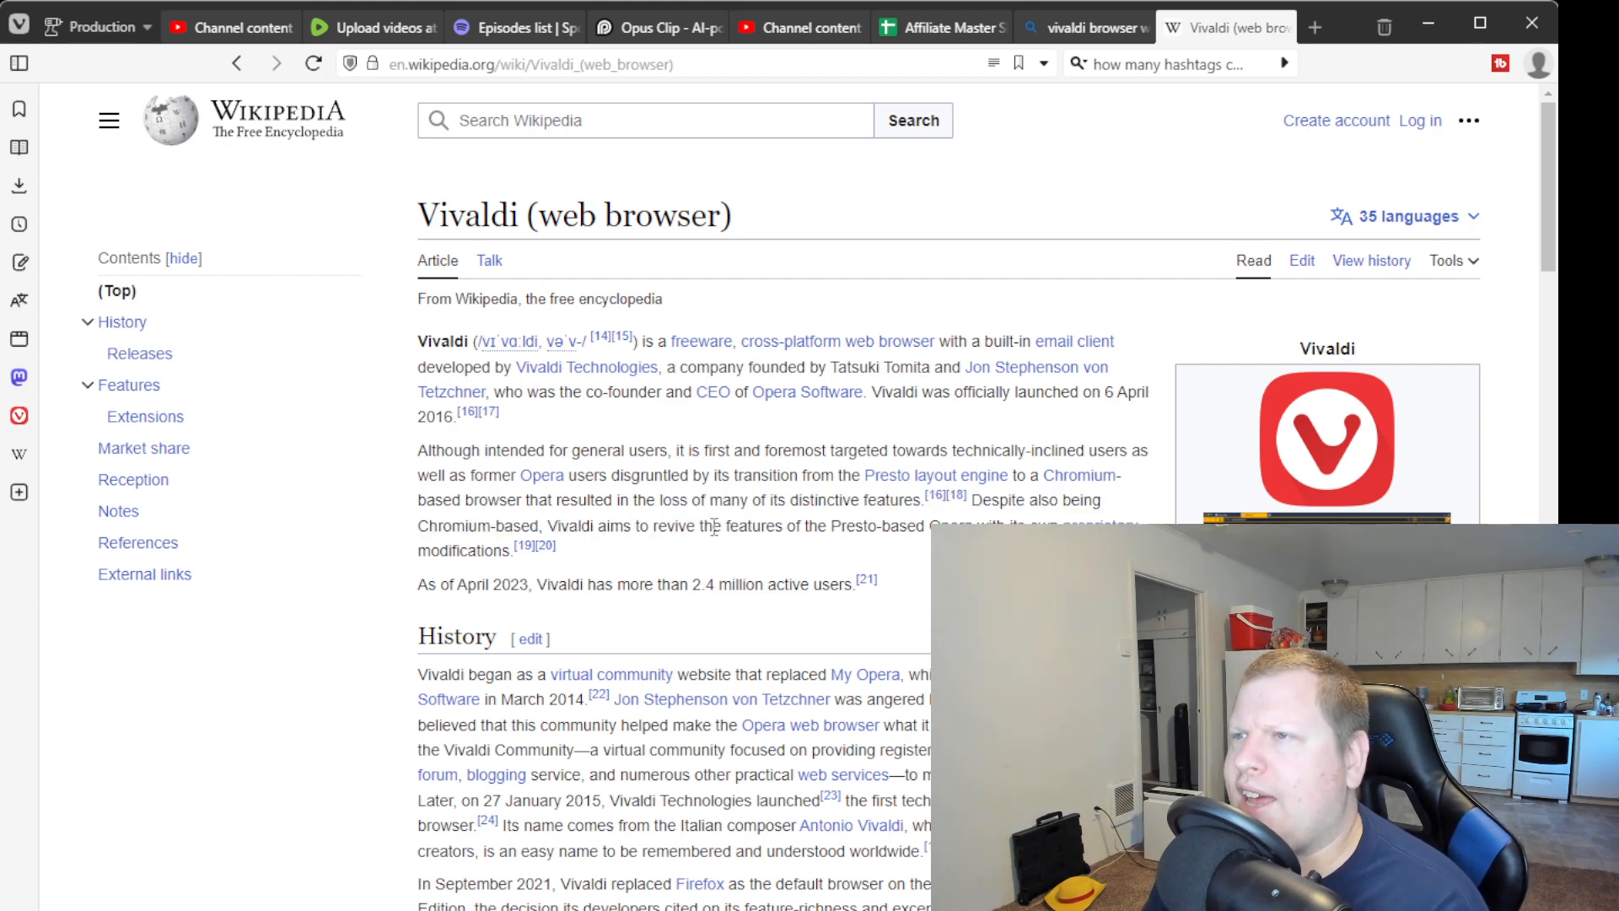
pyautogui.doubleClick(945, 527)
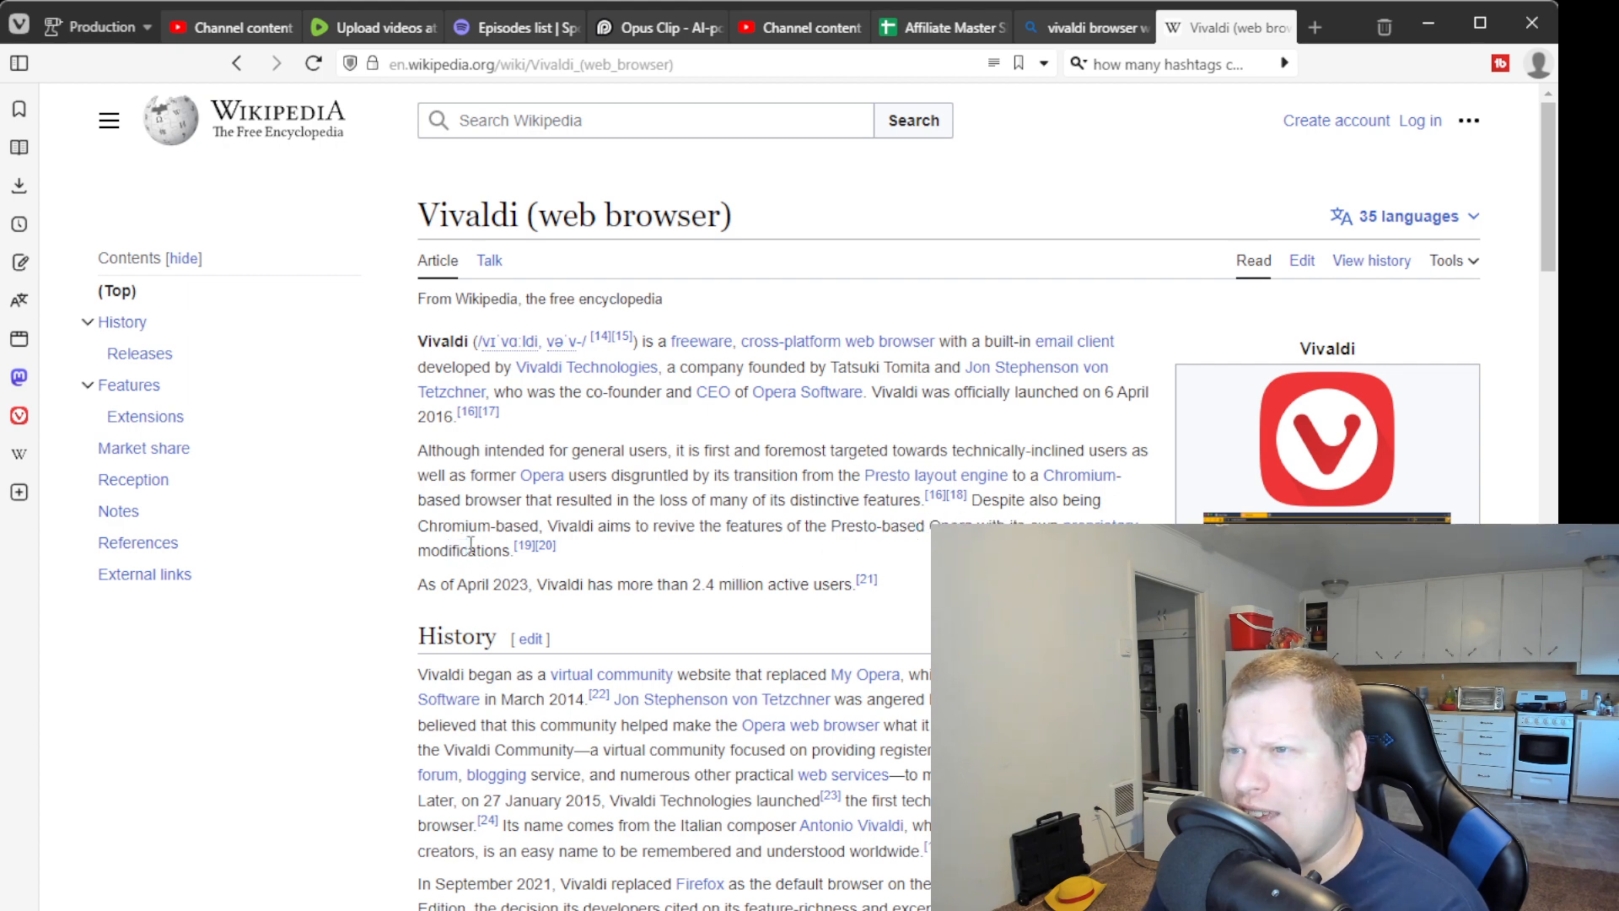
pyautogui.scroll(-3)
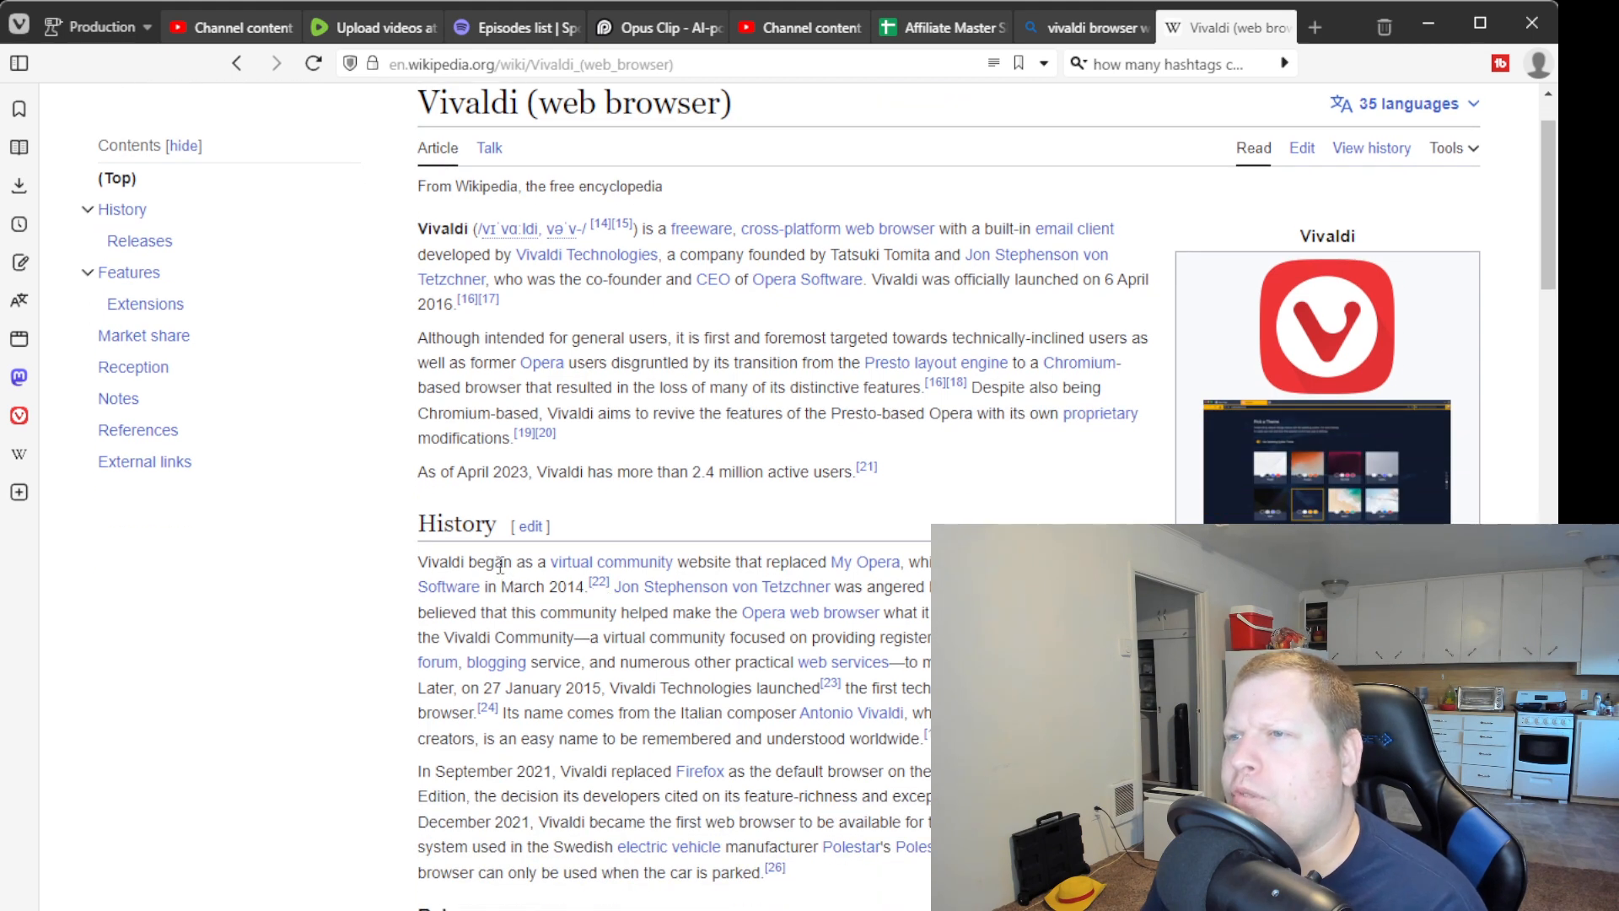
pyautogui.moveTo(611, 561)
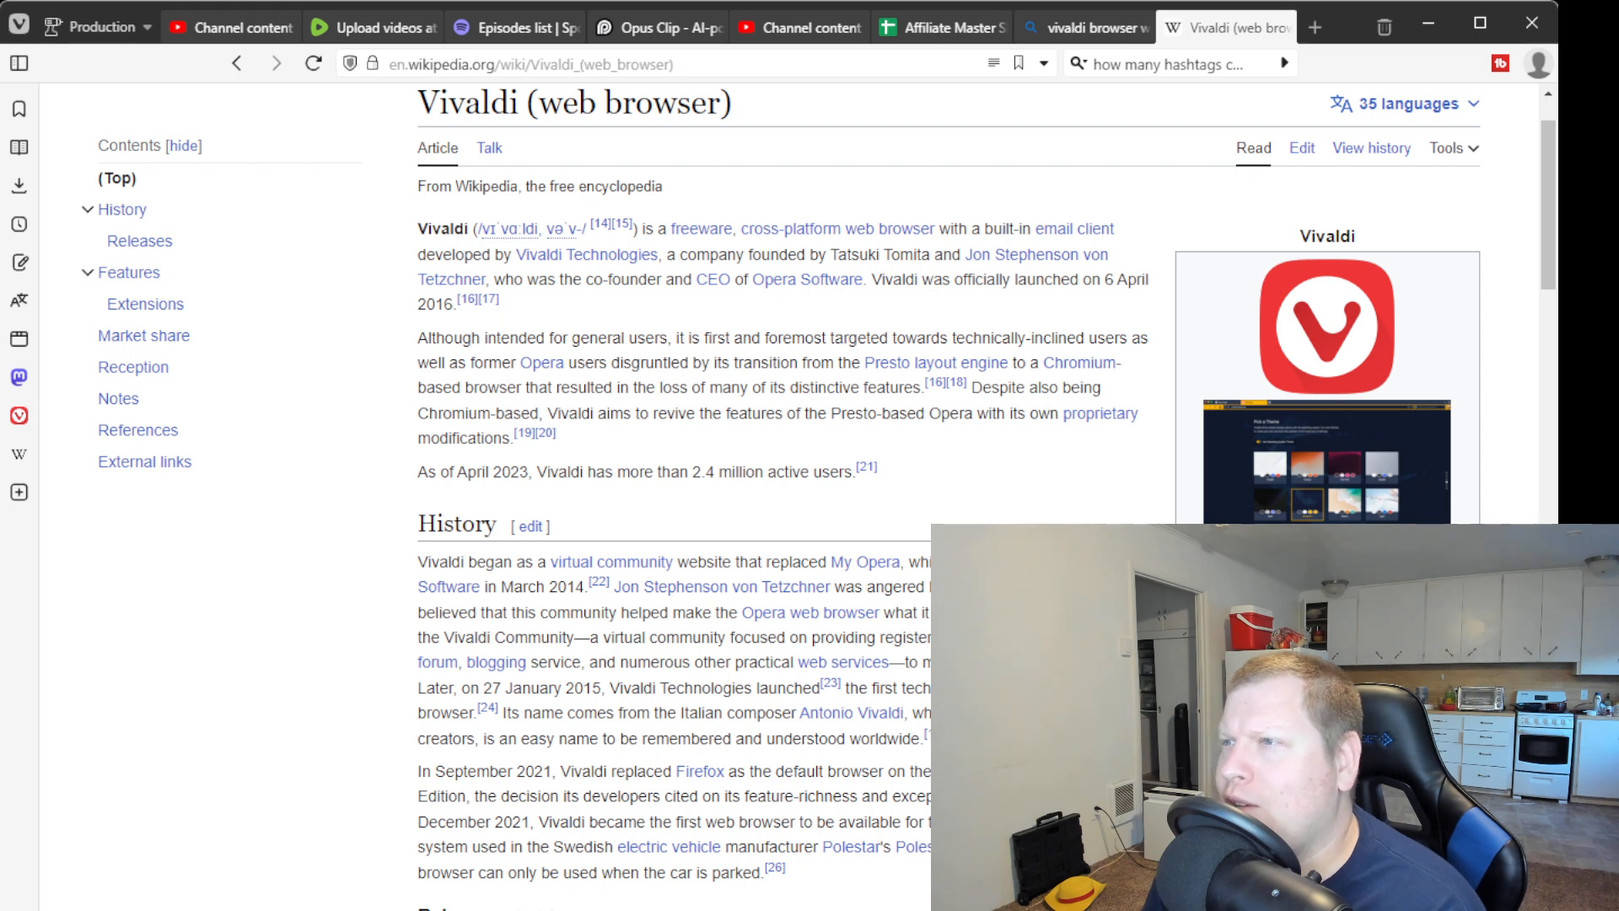
pyautogui.moveTo(742, 607)
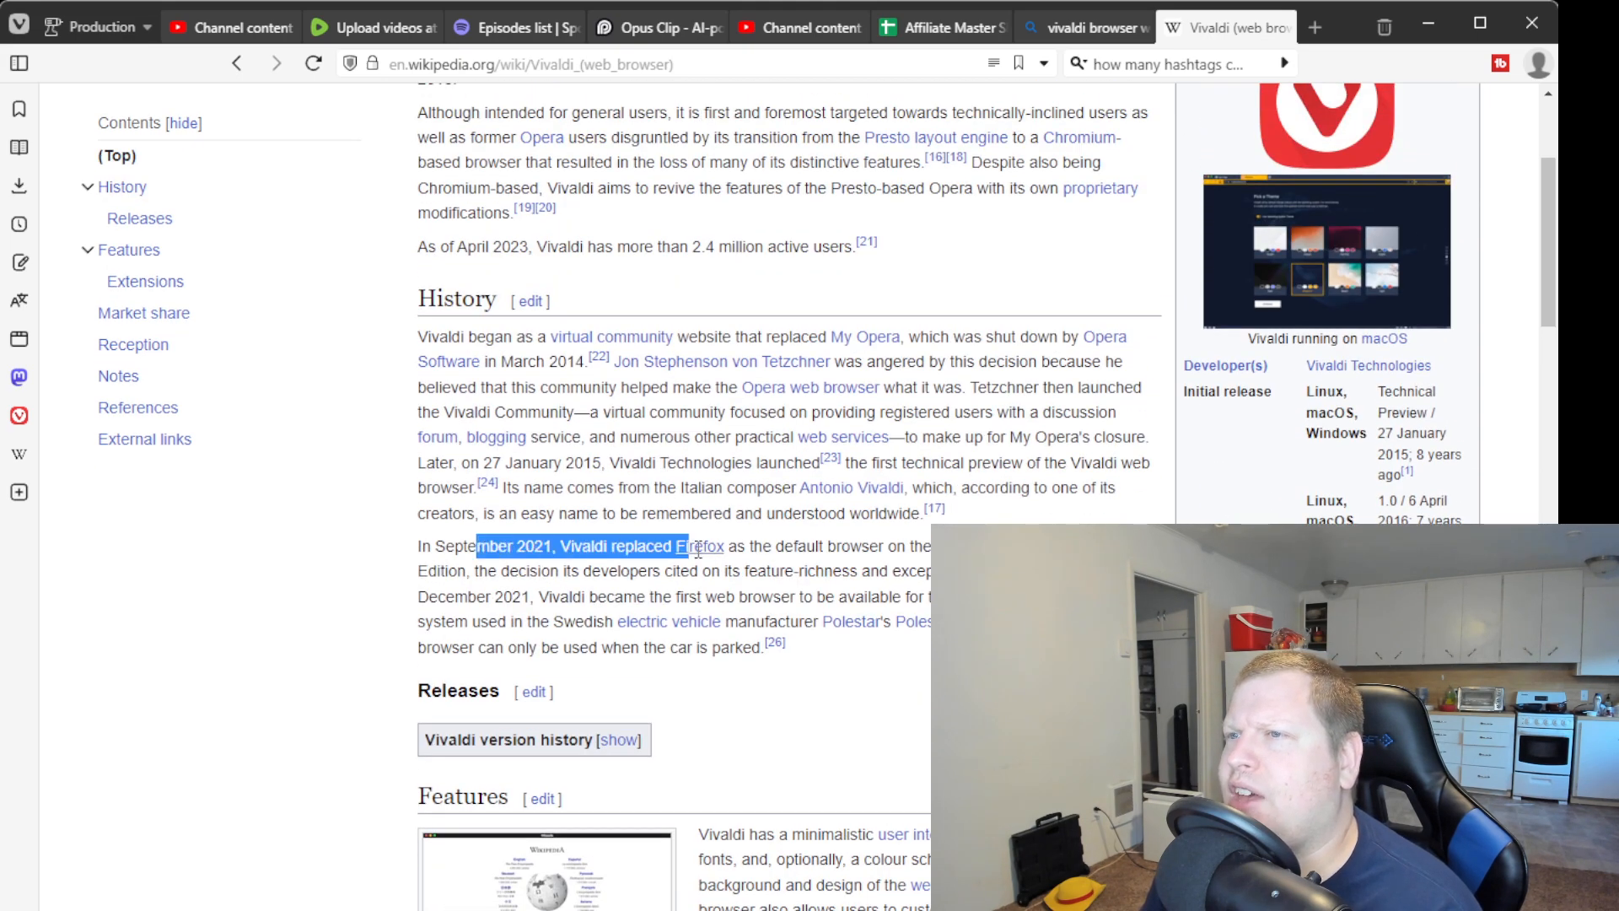
pyautogui.moveTo(695, 547)
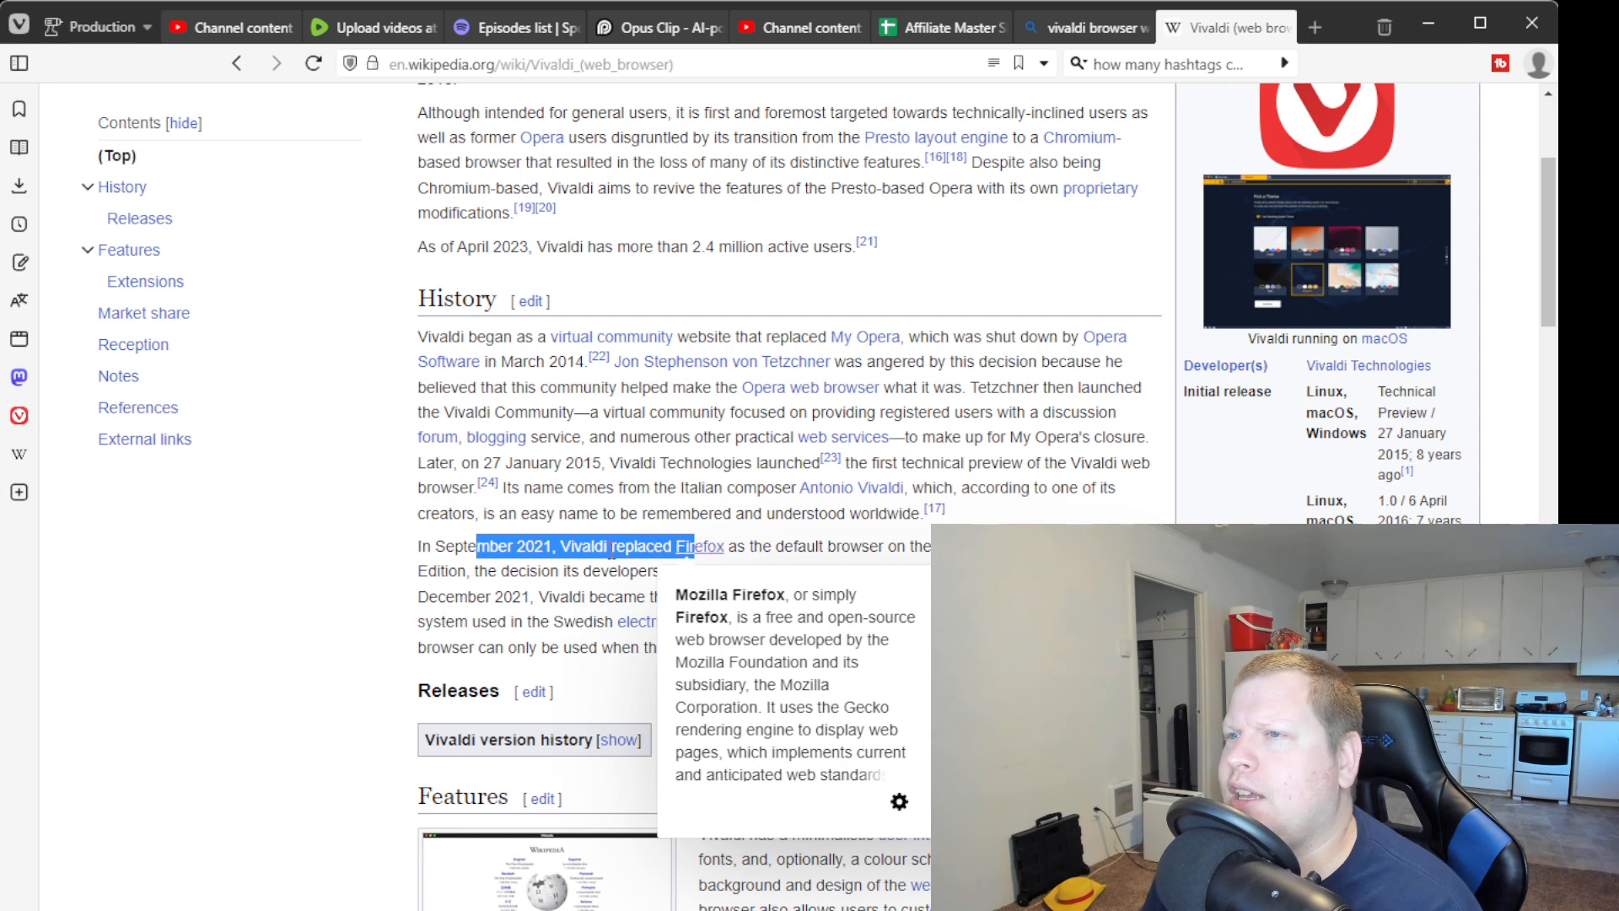
pyautogui.moveTo(698, 544)
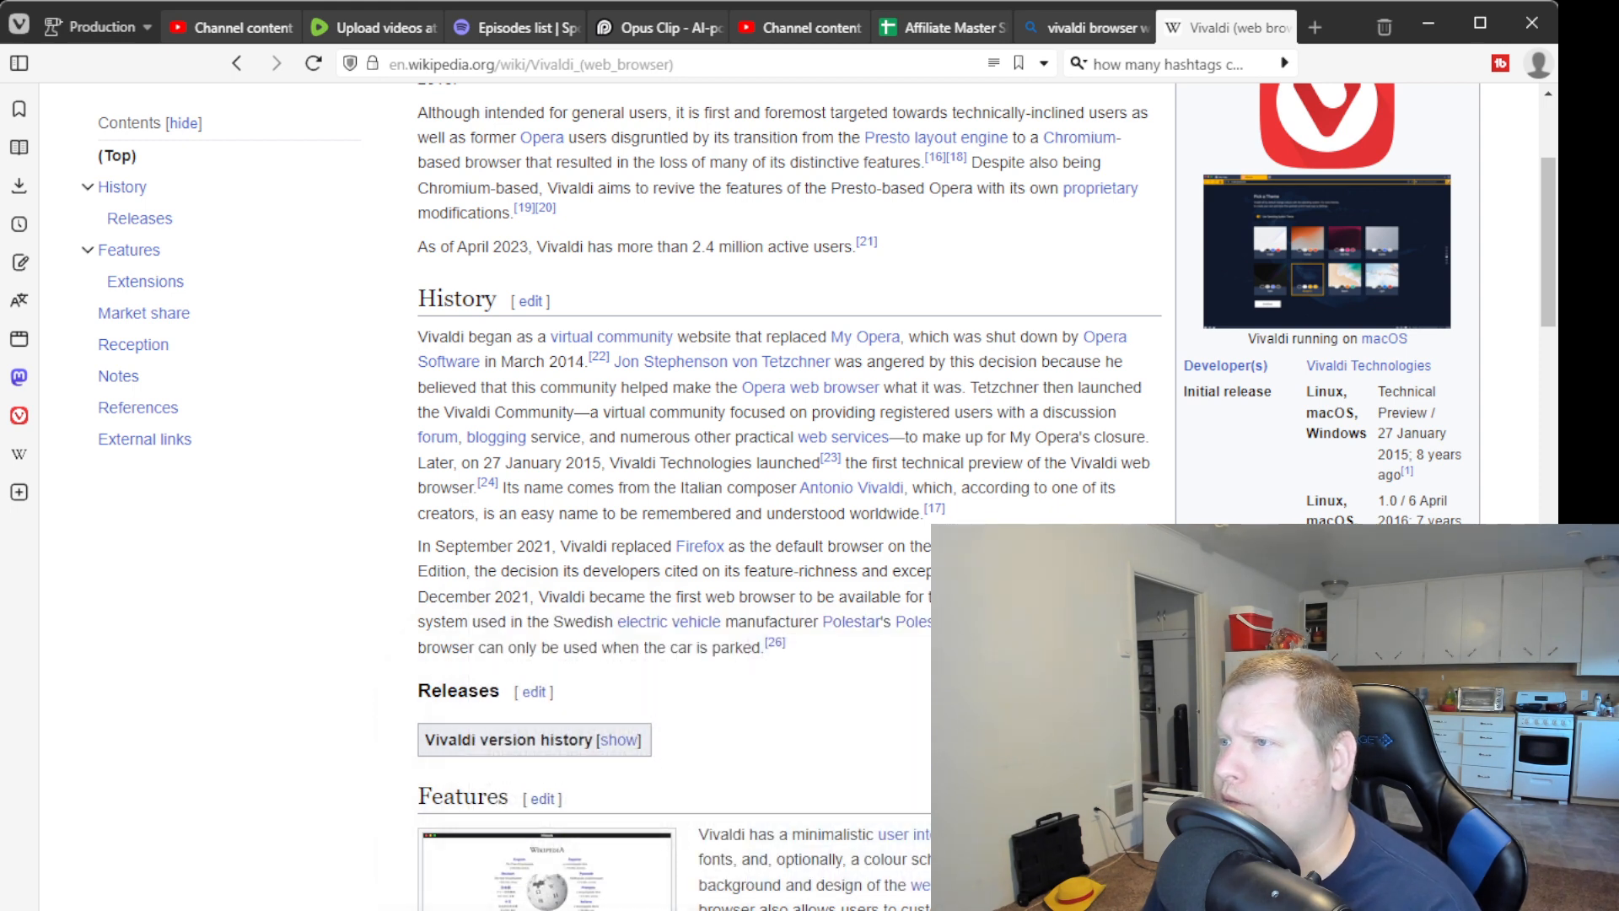
pyautogui.moveTo(635, 642)
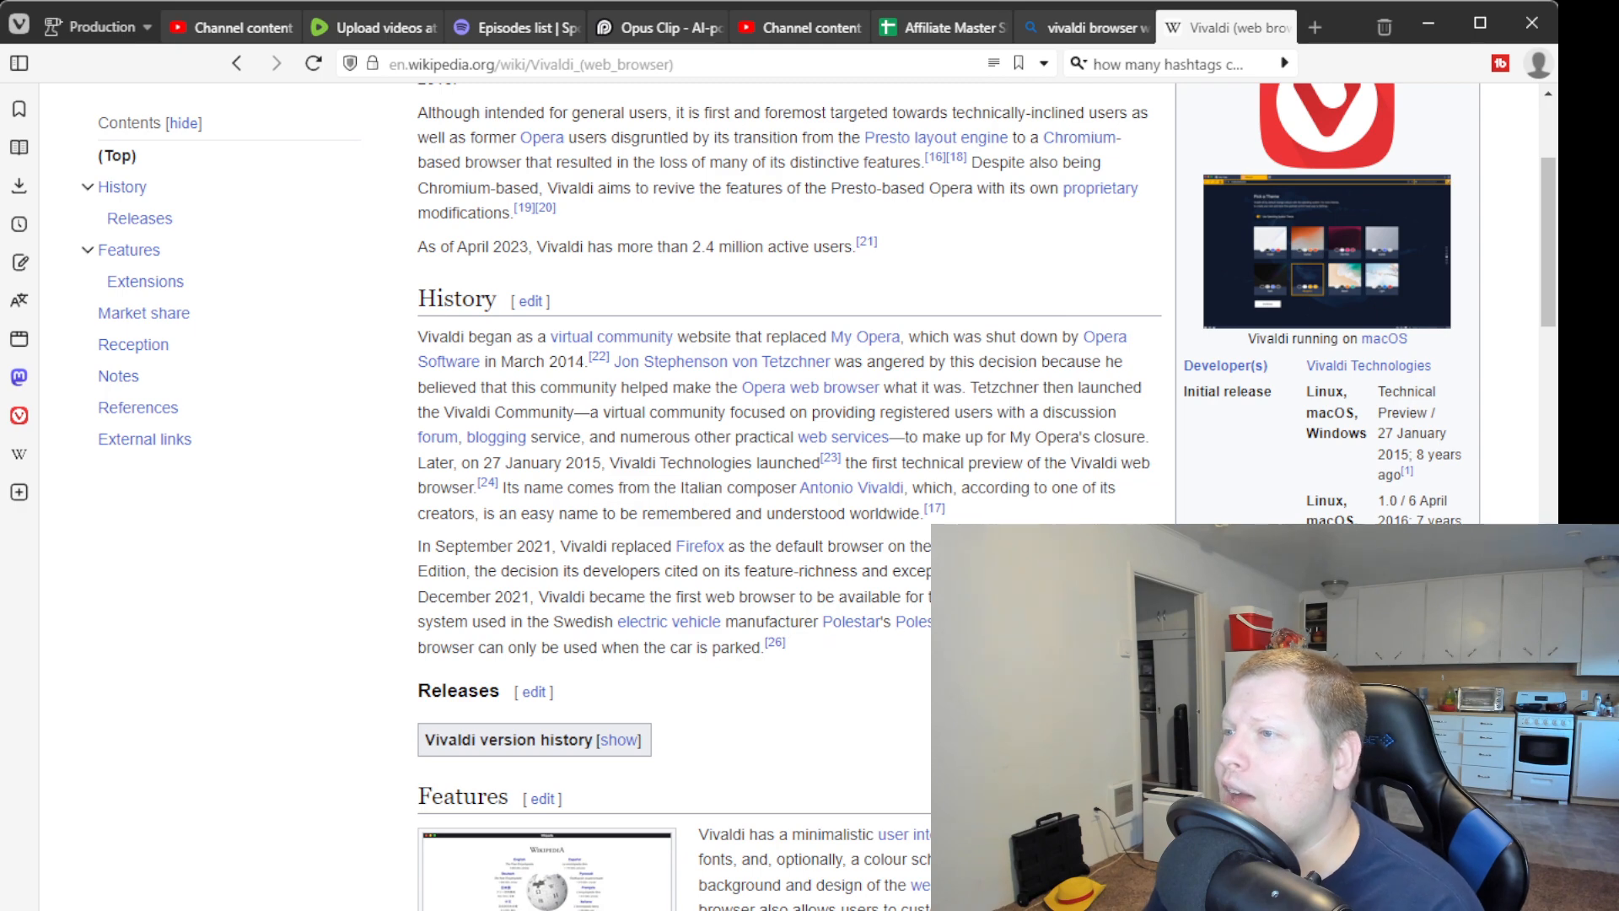
pyautogui.scroll(-3)
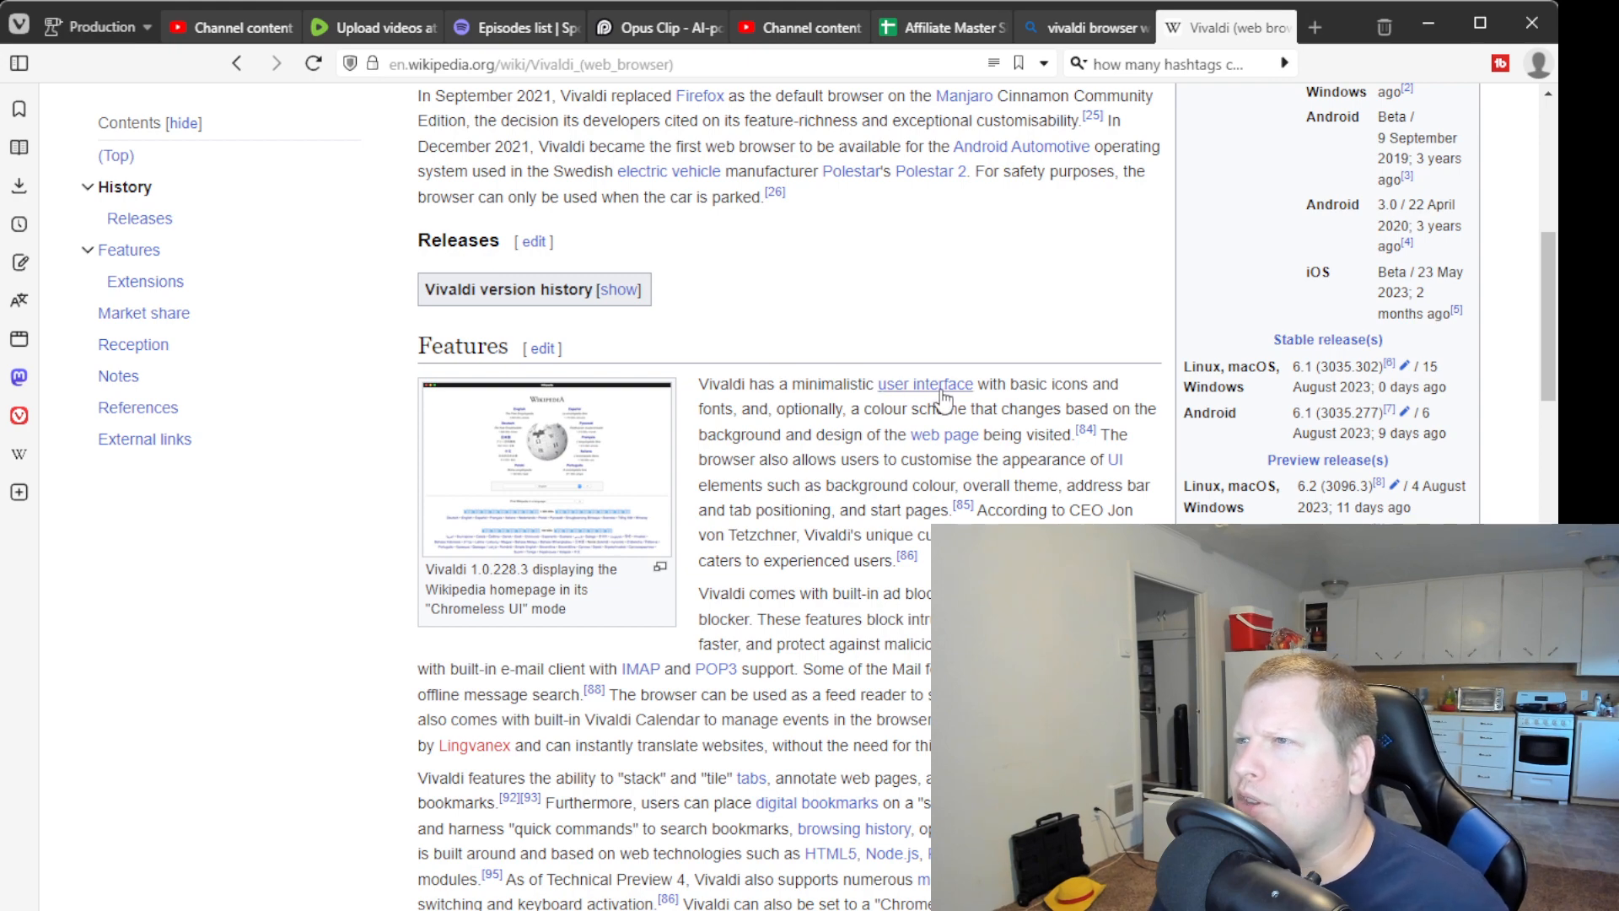
pyautogui.moveTo(842, 432)
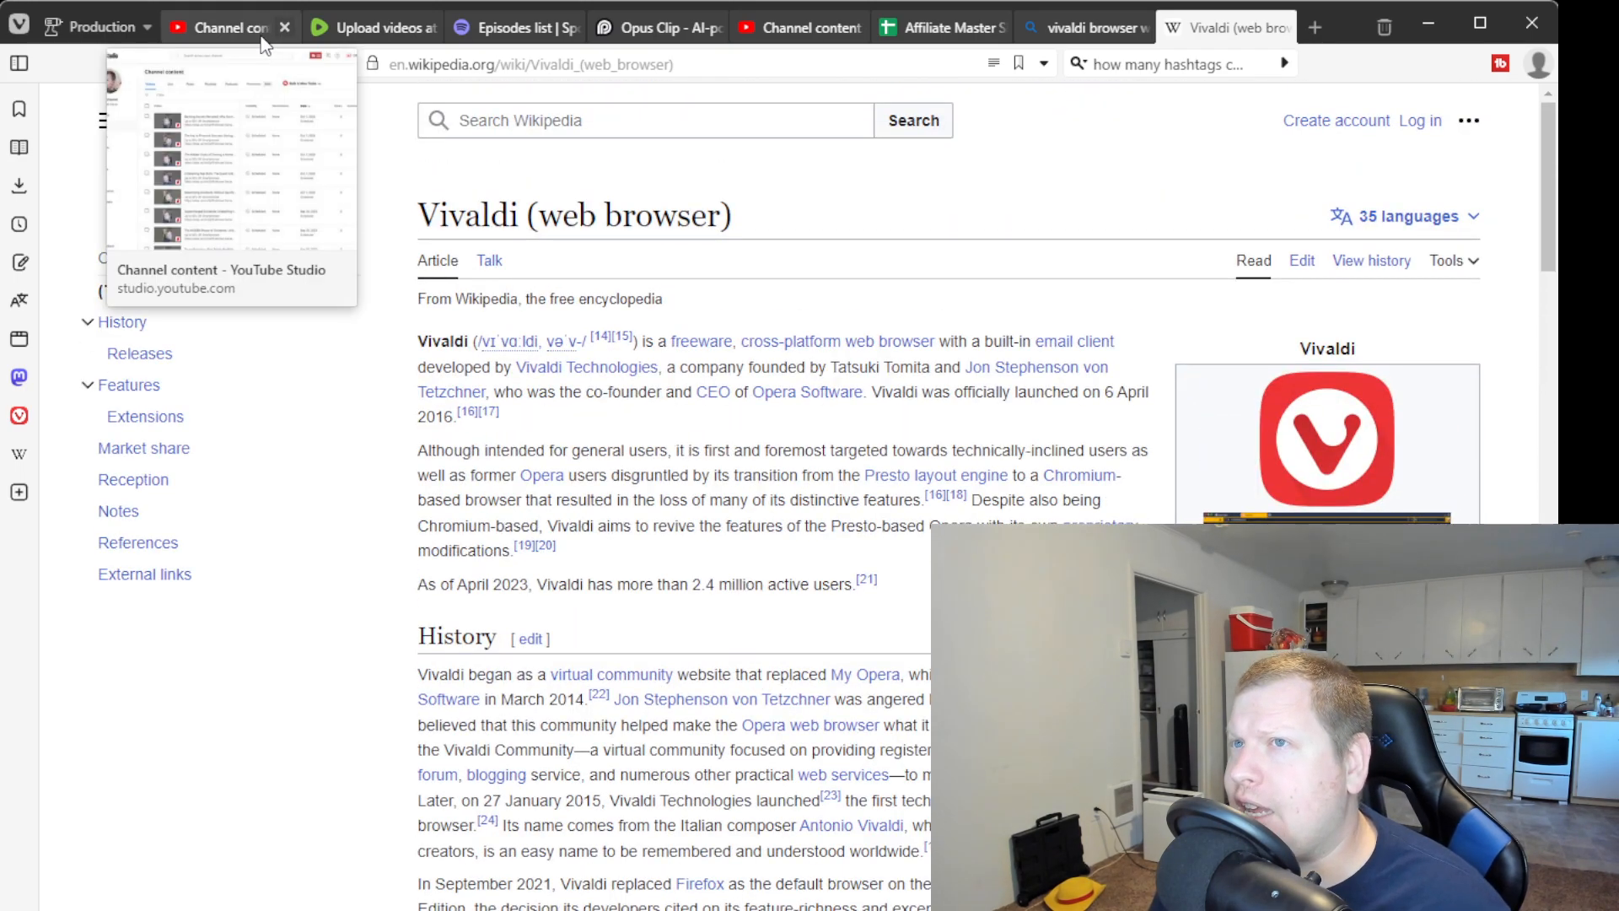
pyautogui.moveTo(695, 437)
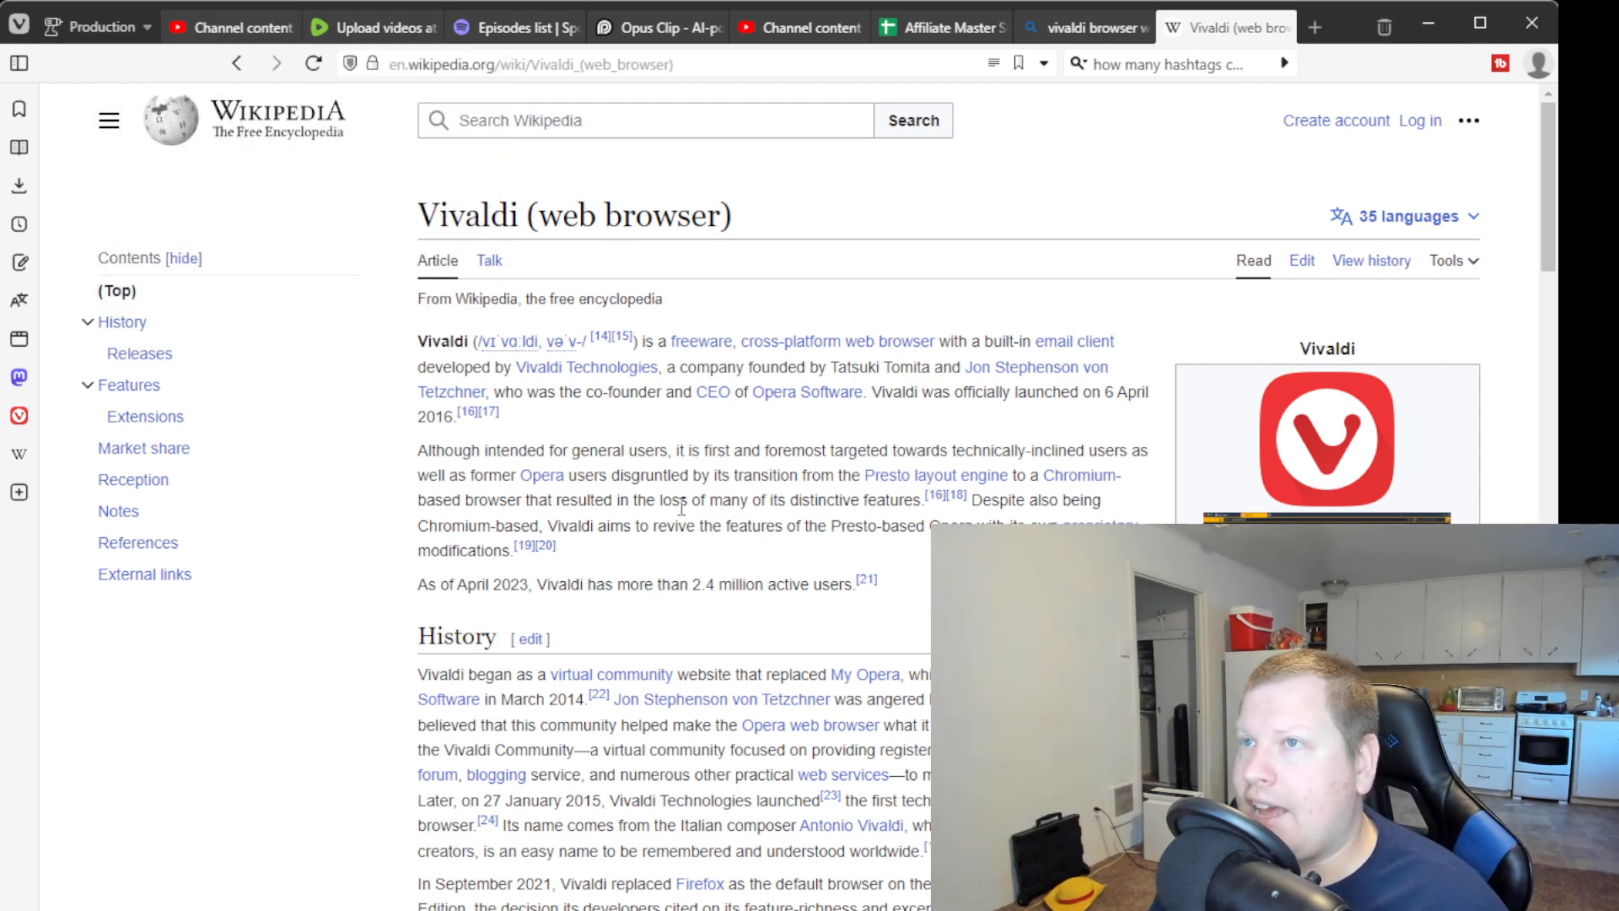
pyautogui.moveTo(1078, 27)
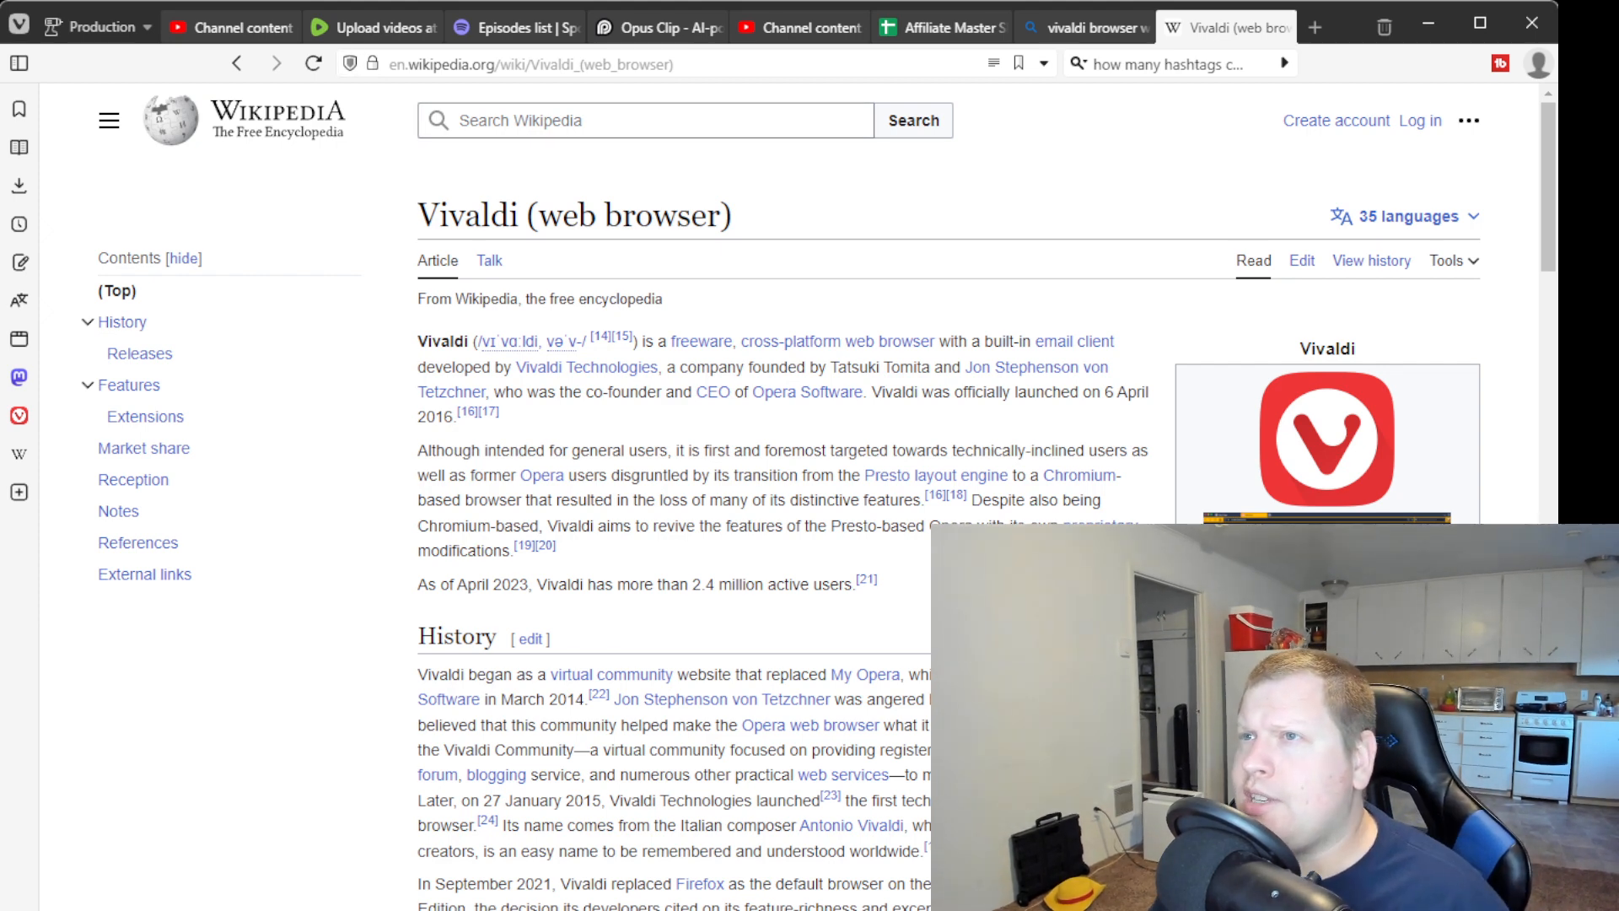
pyautogui.moveTo(97, 26)
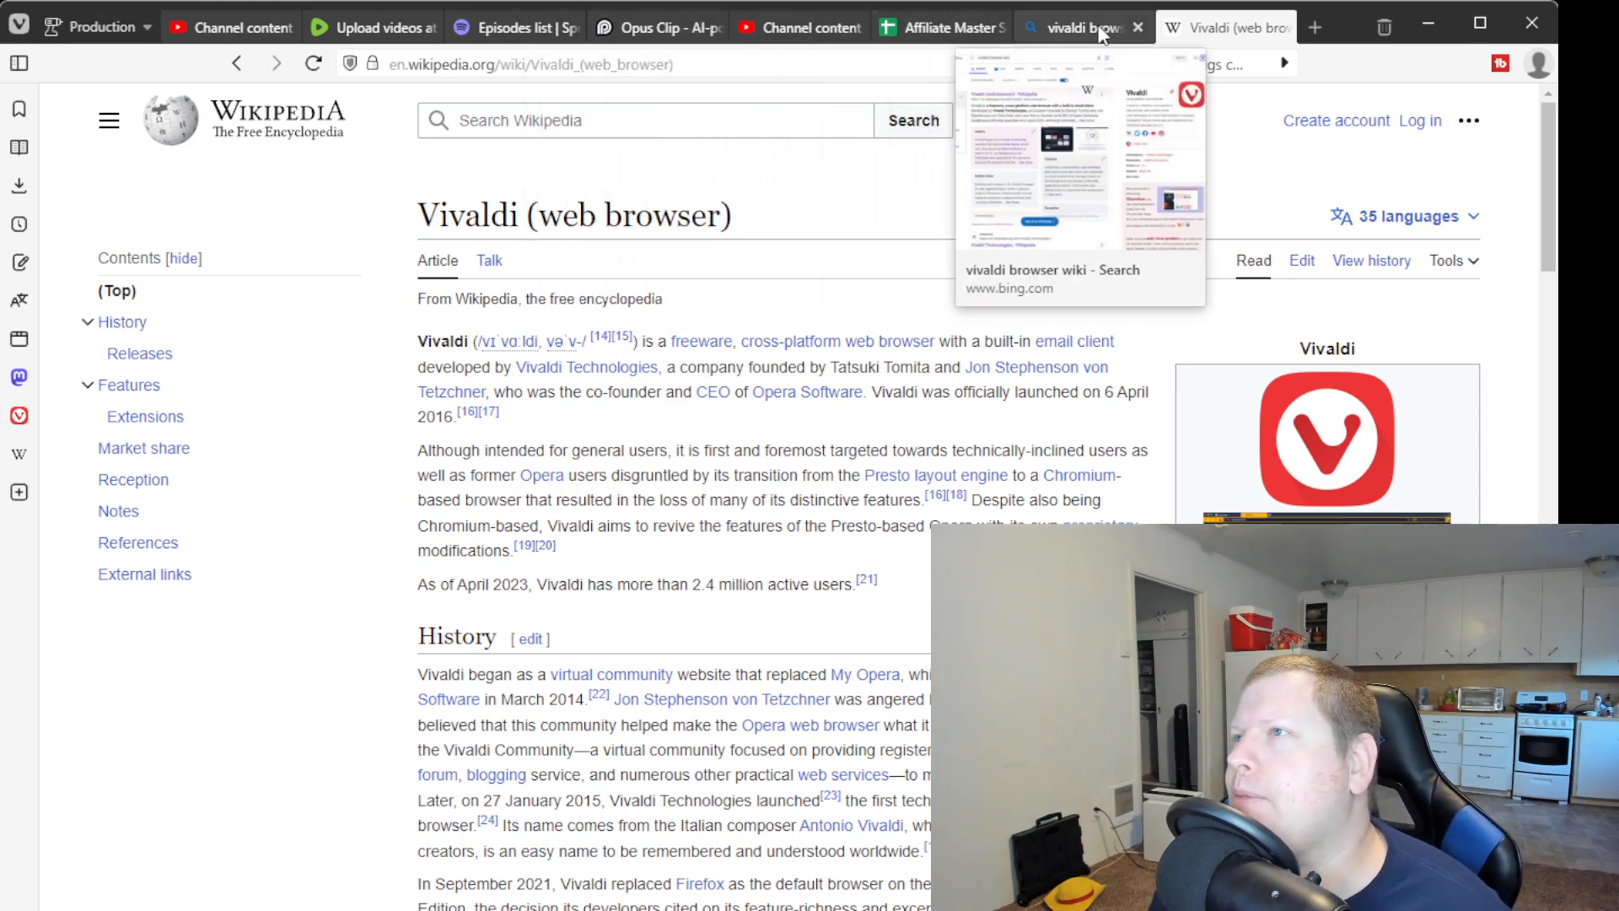
# - Review the affiliate content scheduler sheet and YouTube Studio keyword page, ending on the OpusClip dashboard
pyautogui.click(1083, 27)
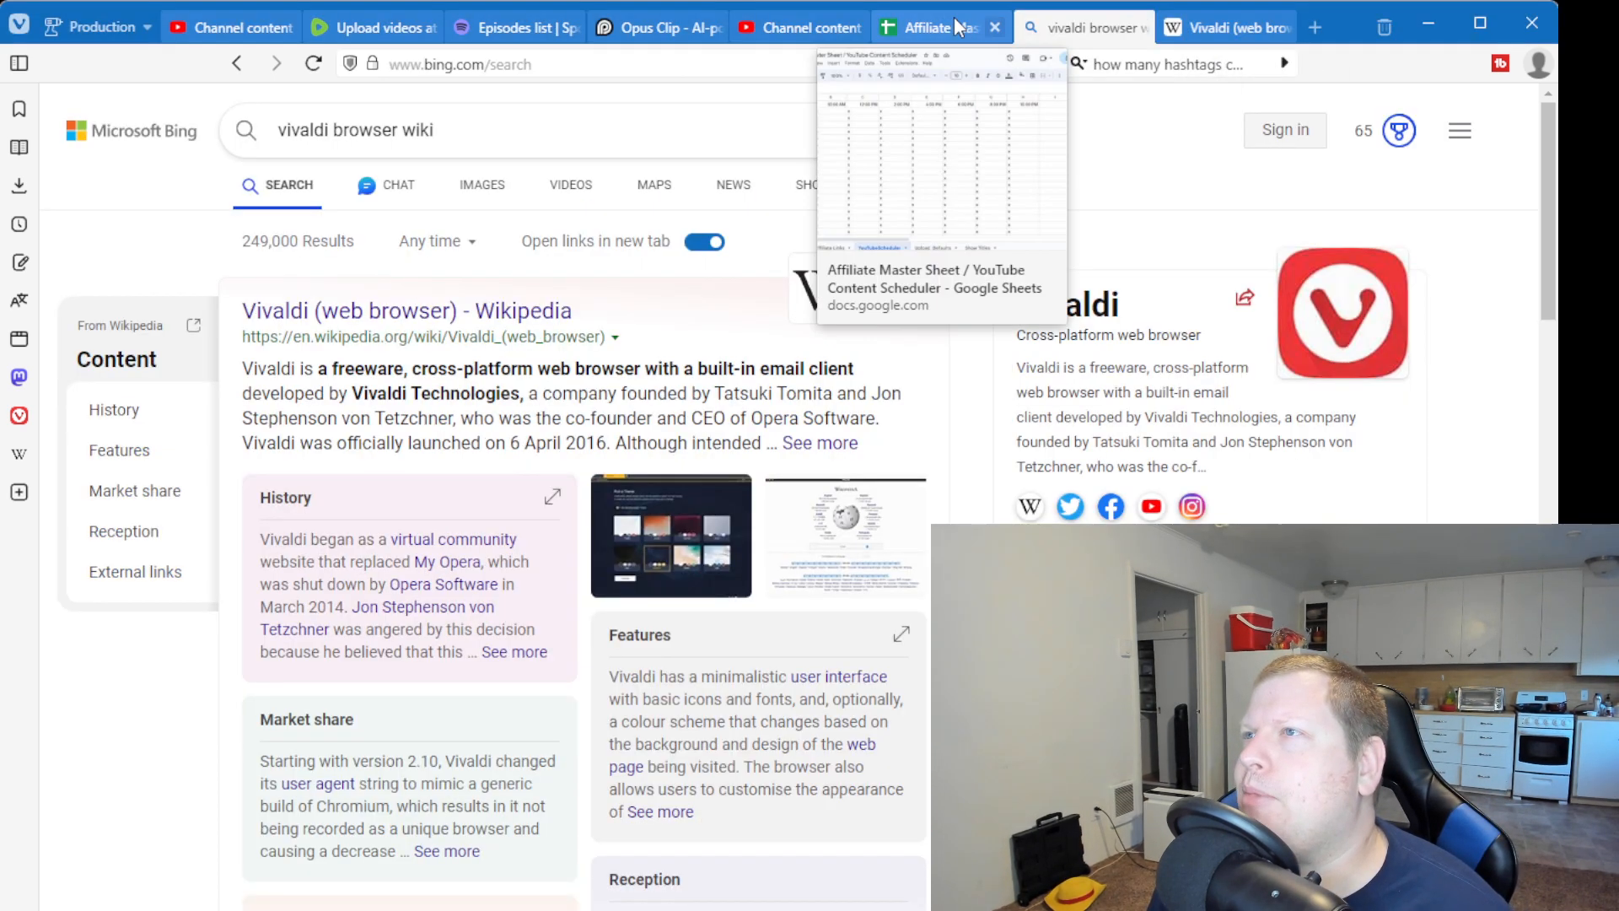
pyautogui.click(924, 27)
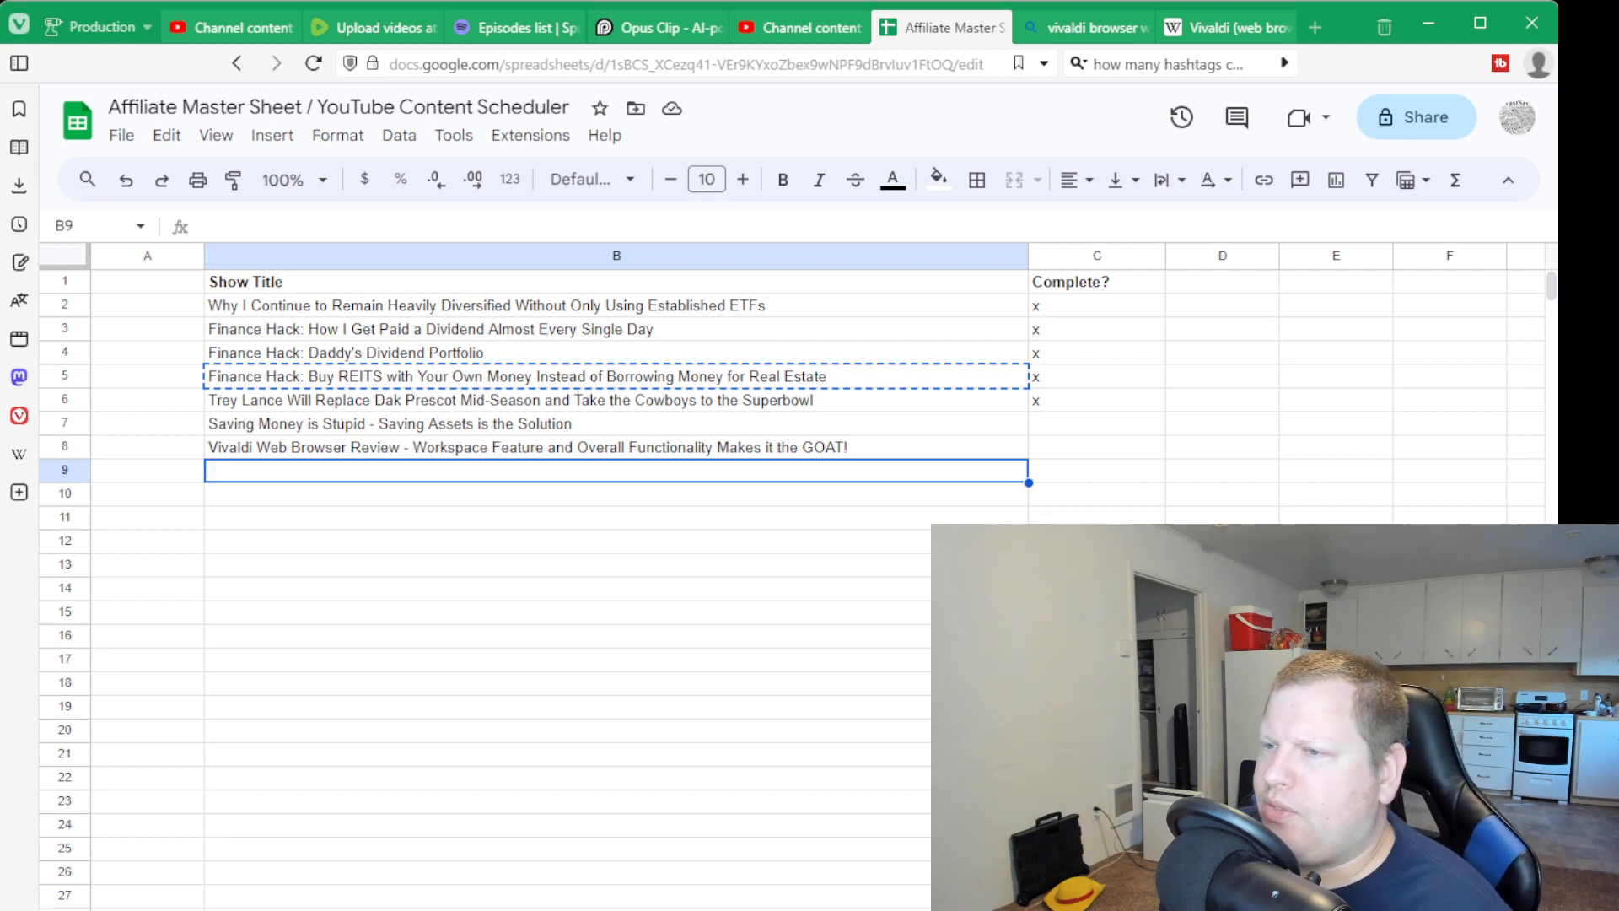
pyautogui.moveTo(354, 625)
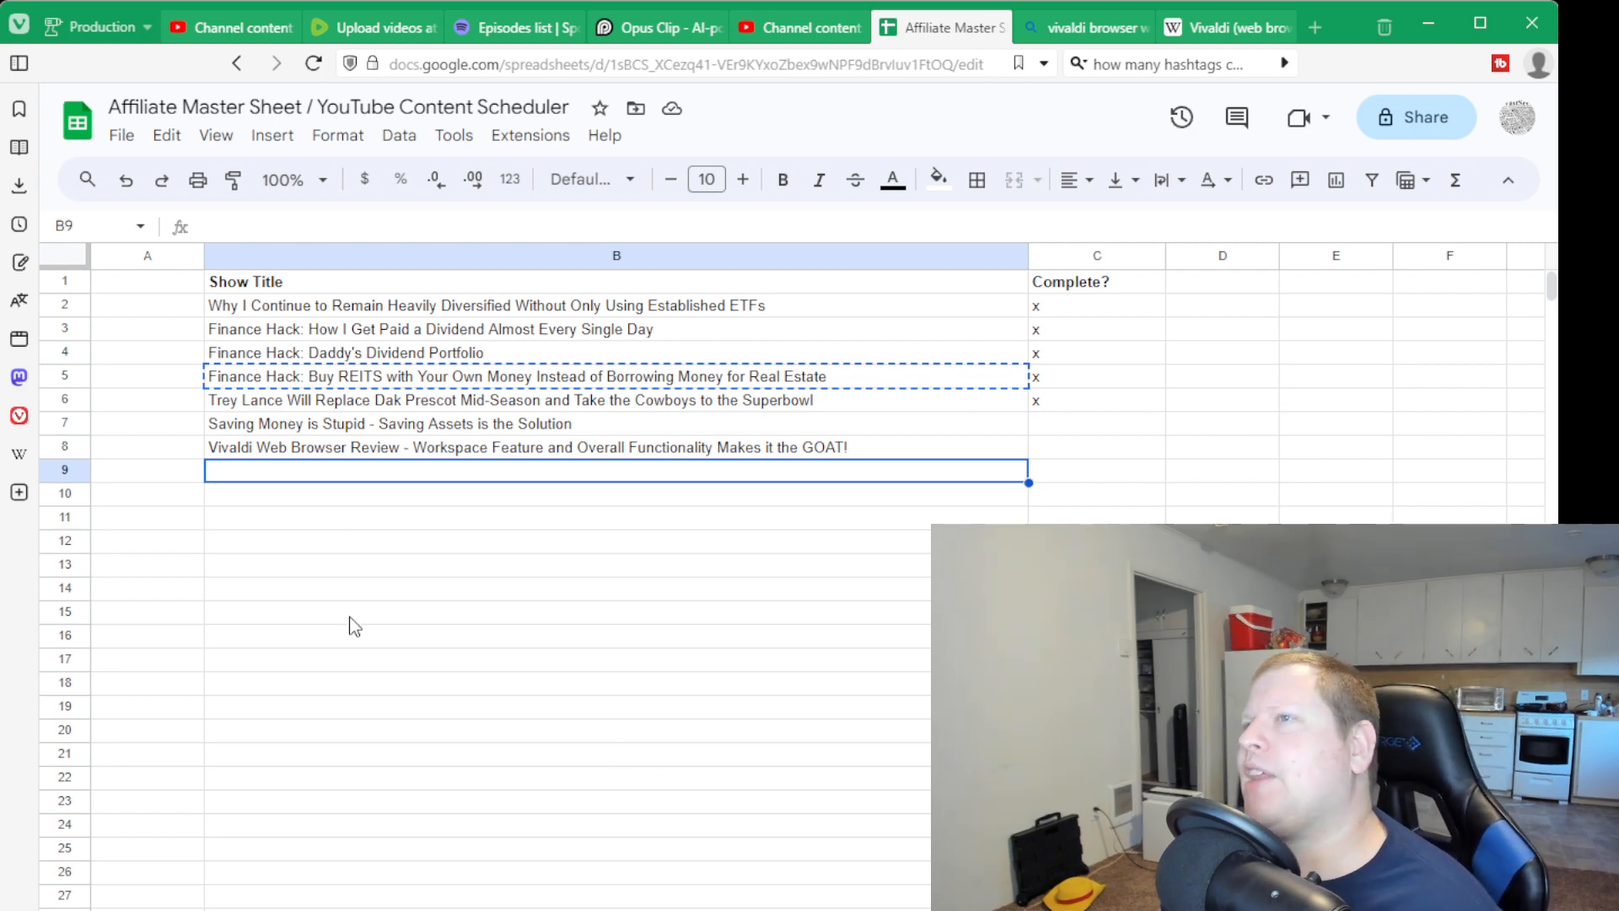
pyautogui.moveTo(275, 508)
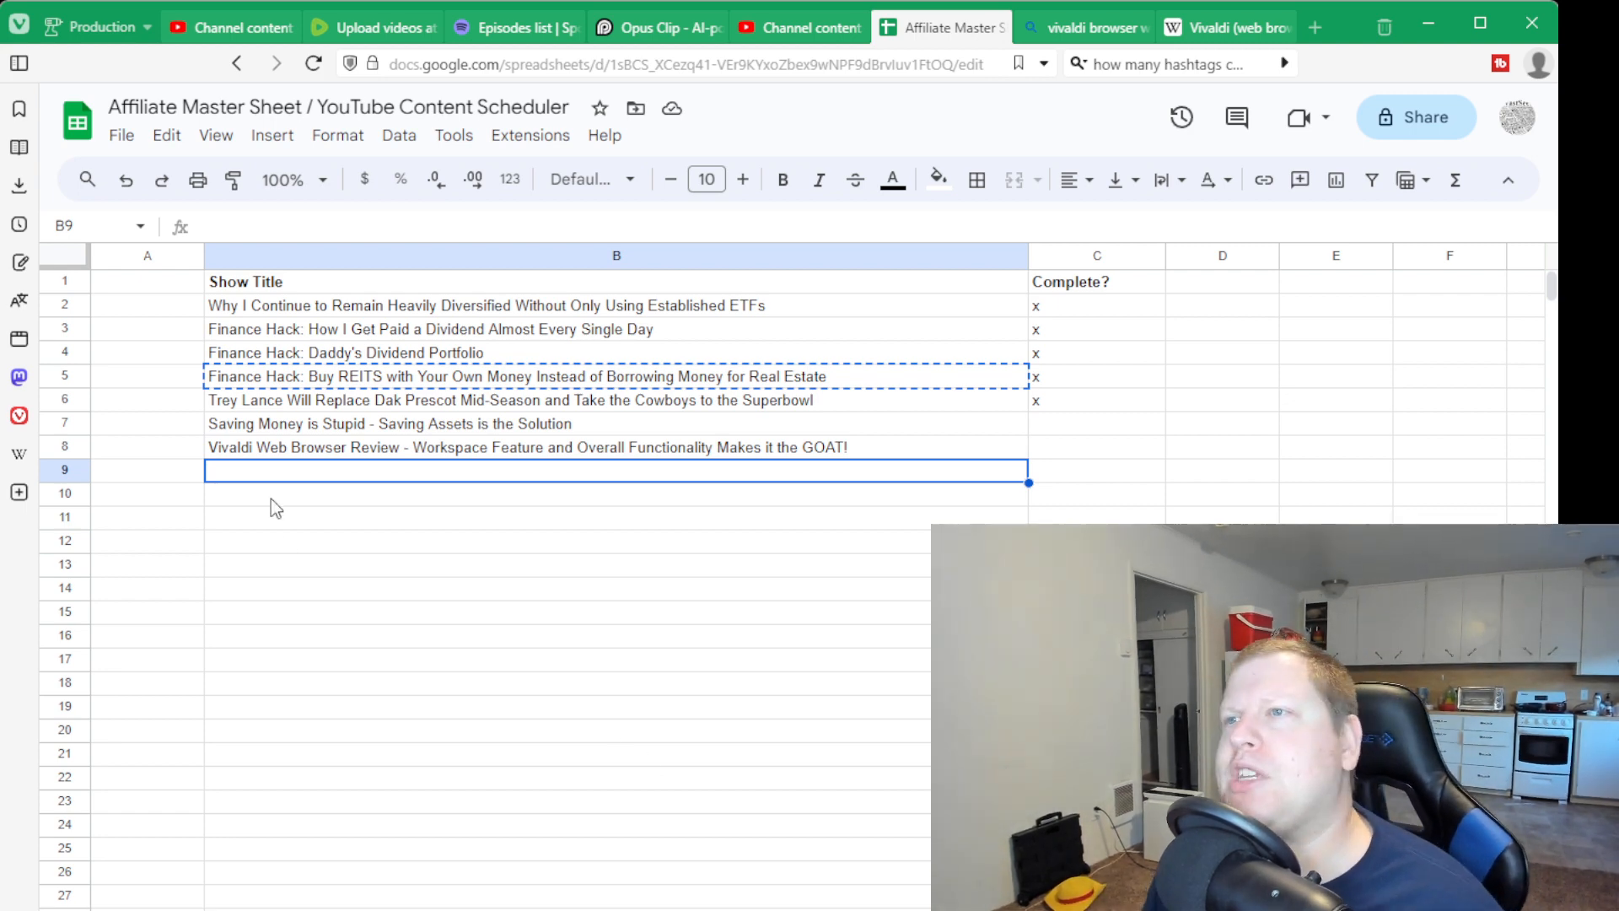
pyautogui.click(796, 27)
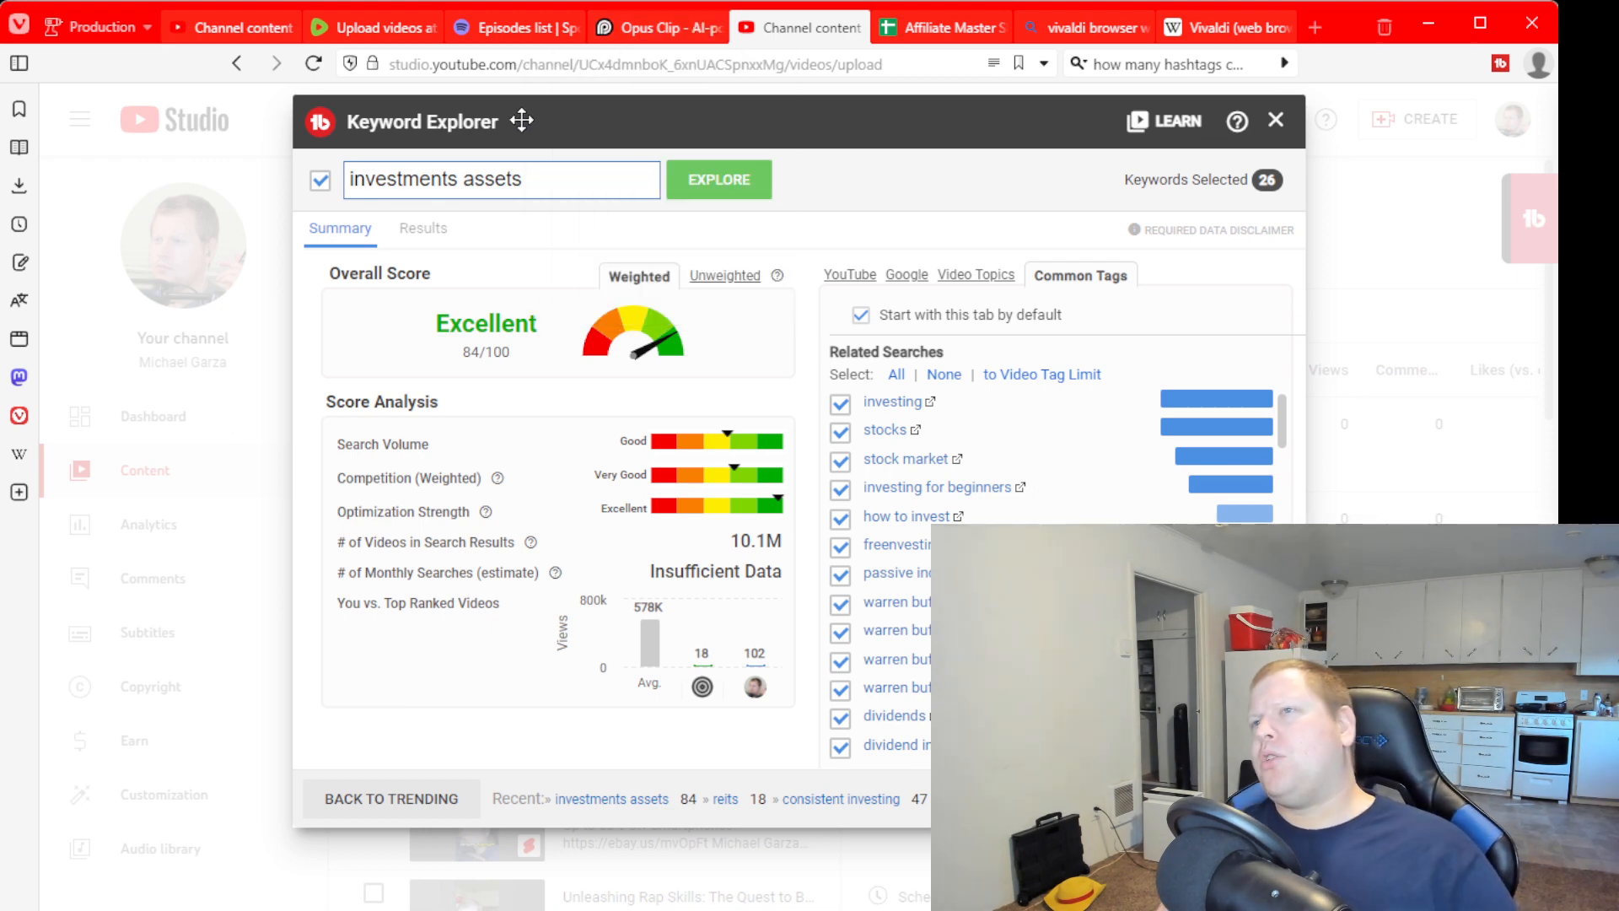
pyautogui.click(649, 27)
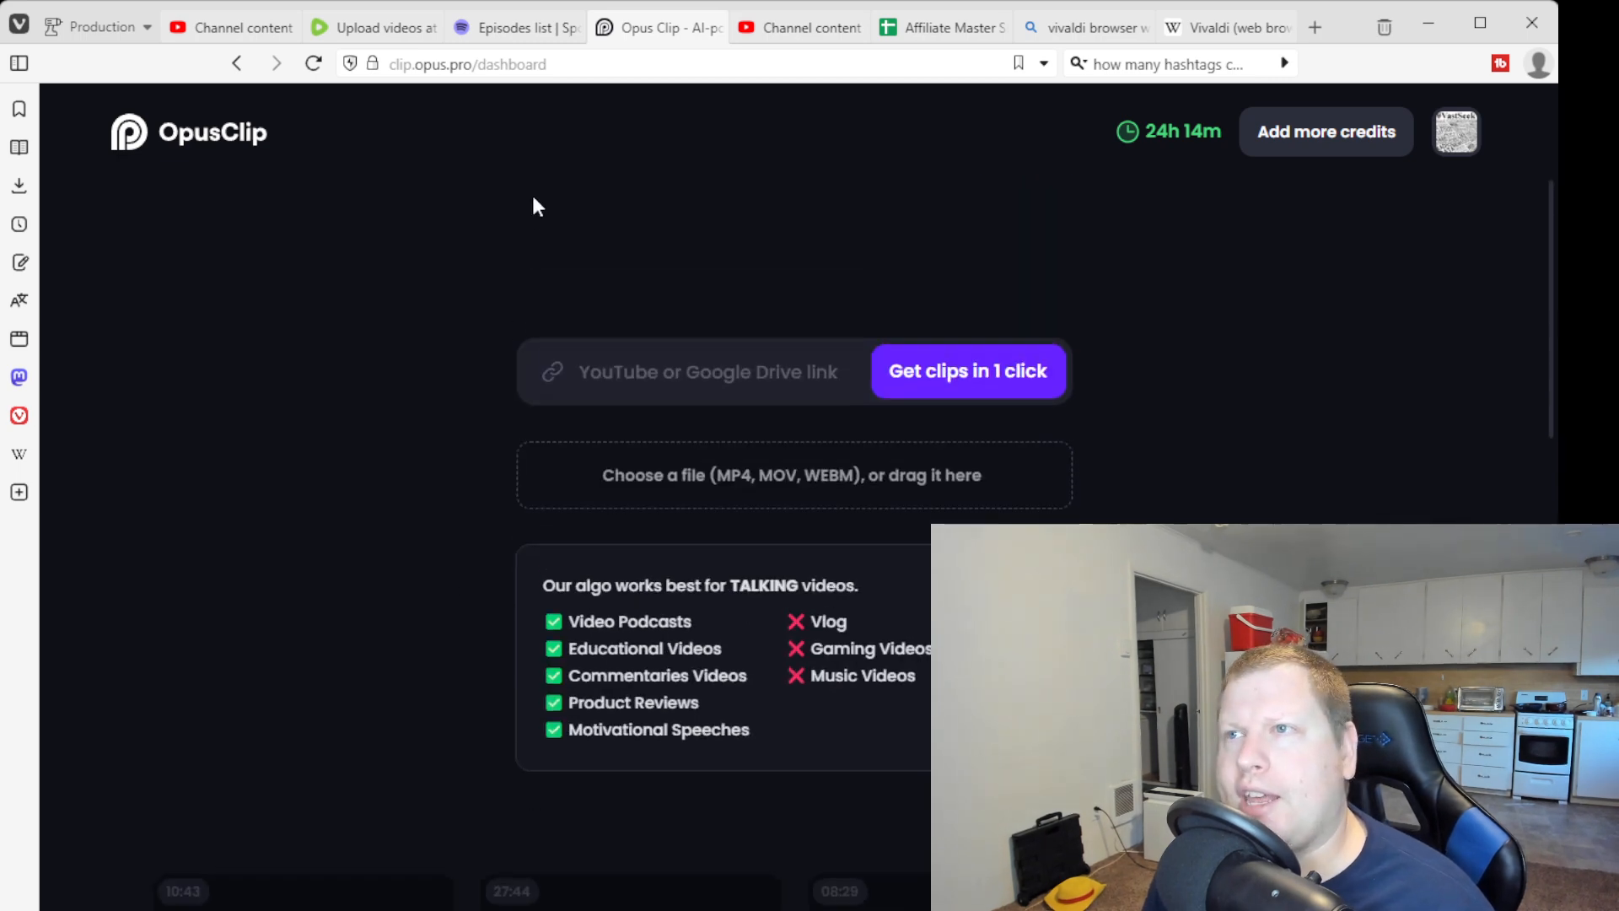
pyautogui.moveTo(513, 27)
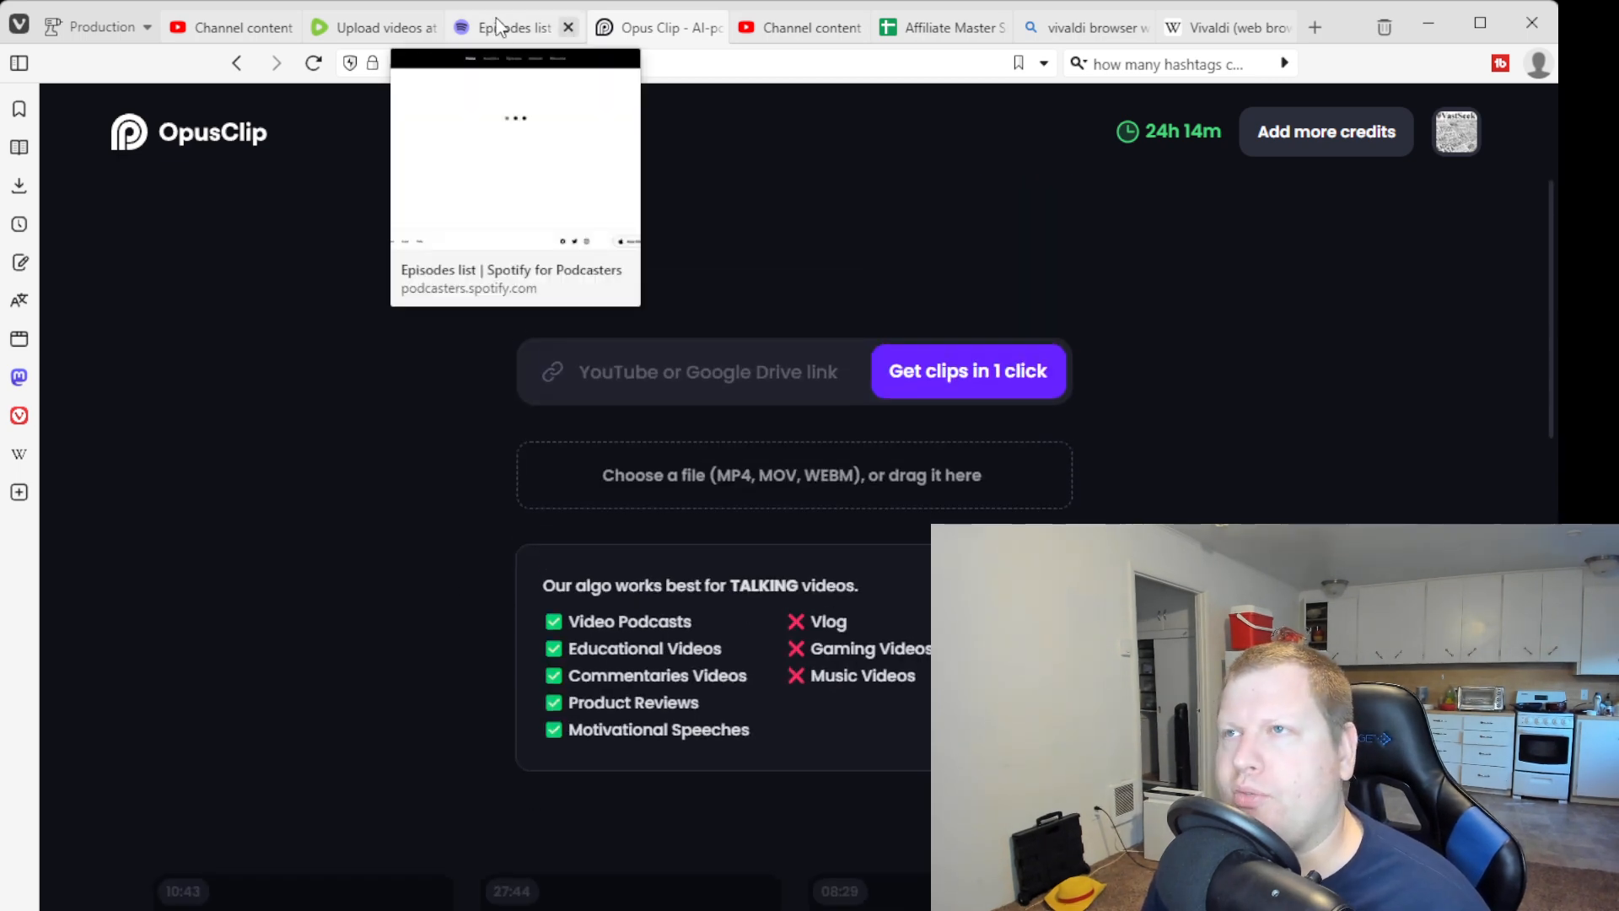
# - Bring up the Spotify for Podcasters episodes list
pyautogui.click(506, 27)
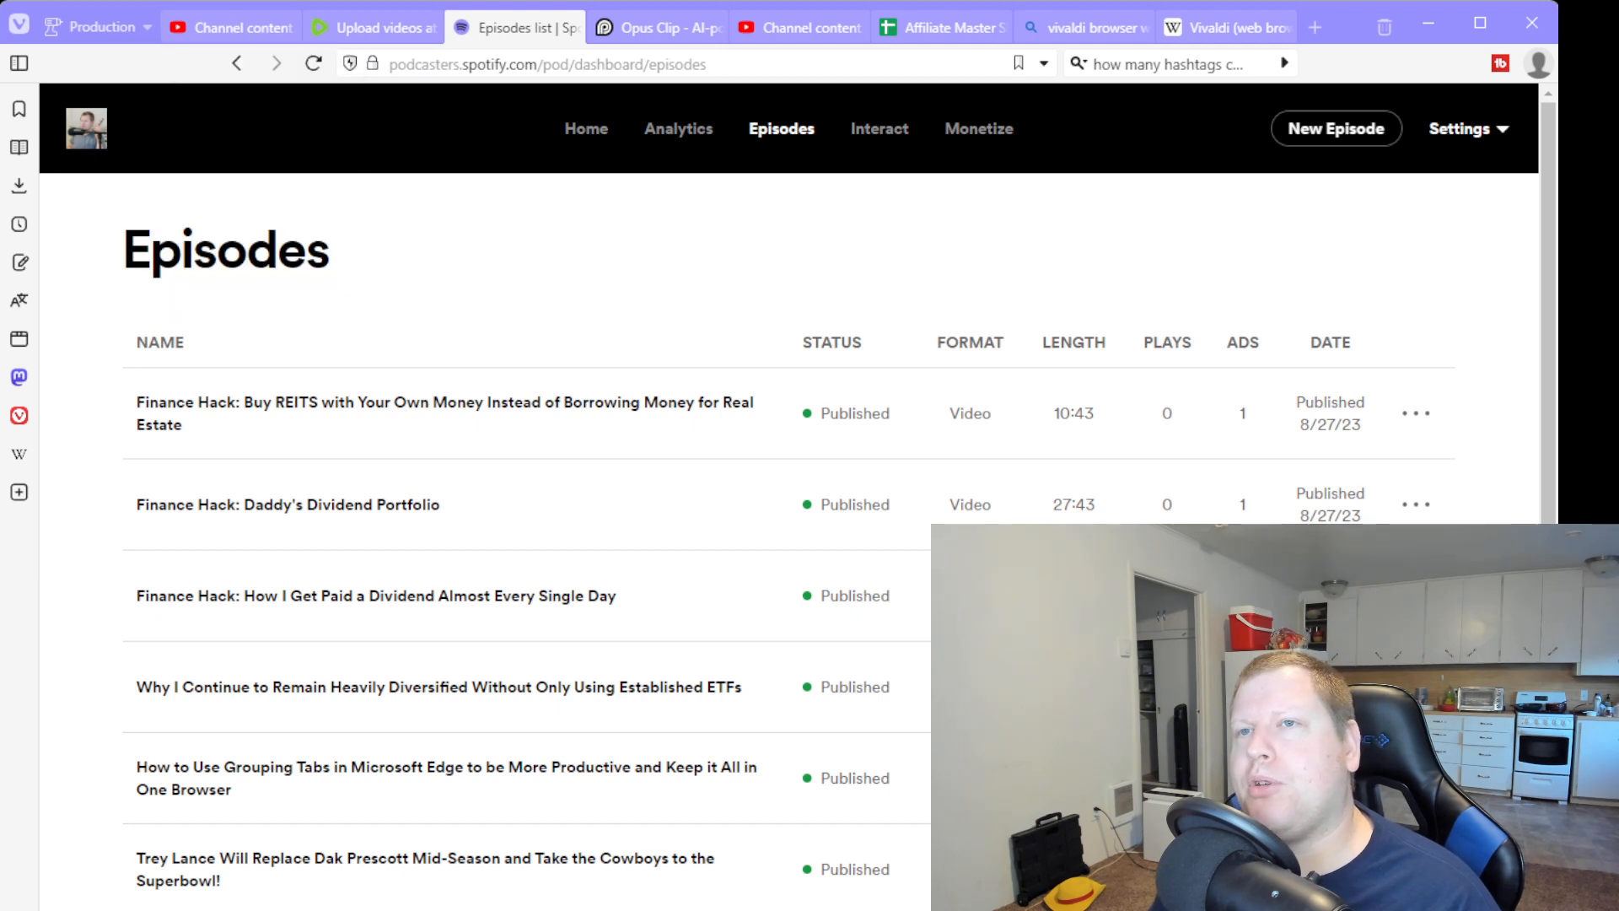
# - Glance at the Rumble video upload page and return to the podcast episodes list
pyautogui.click(387, 27)
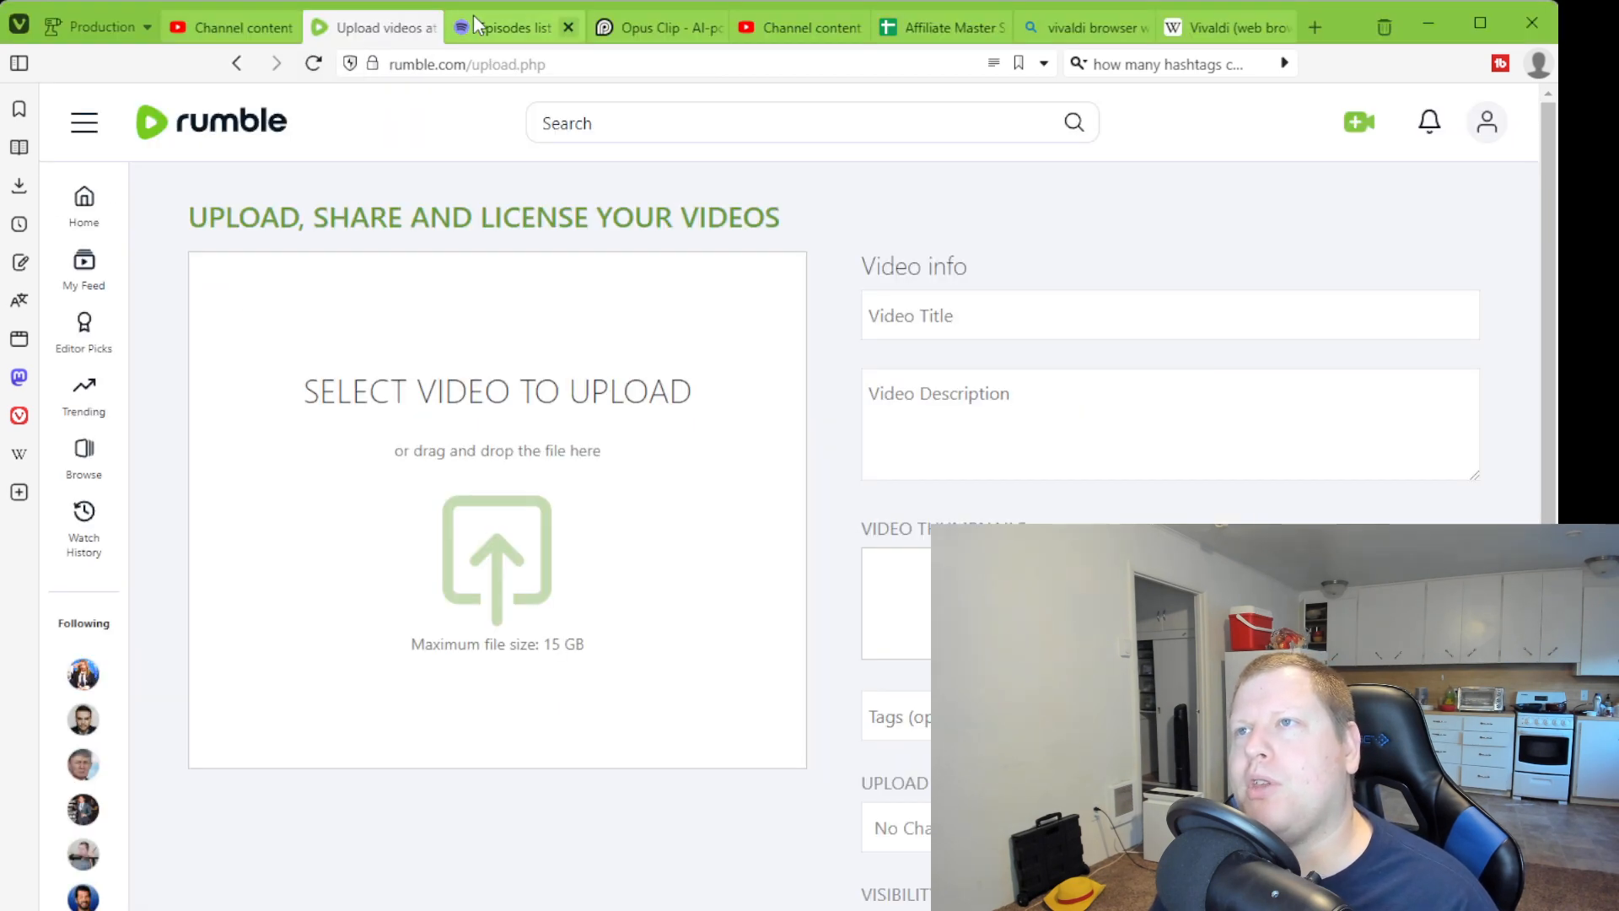
pyautogui.click(511, 27)
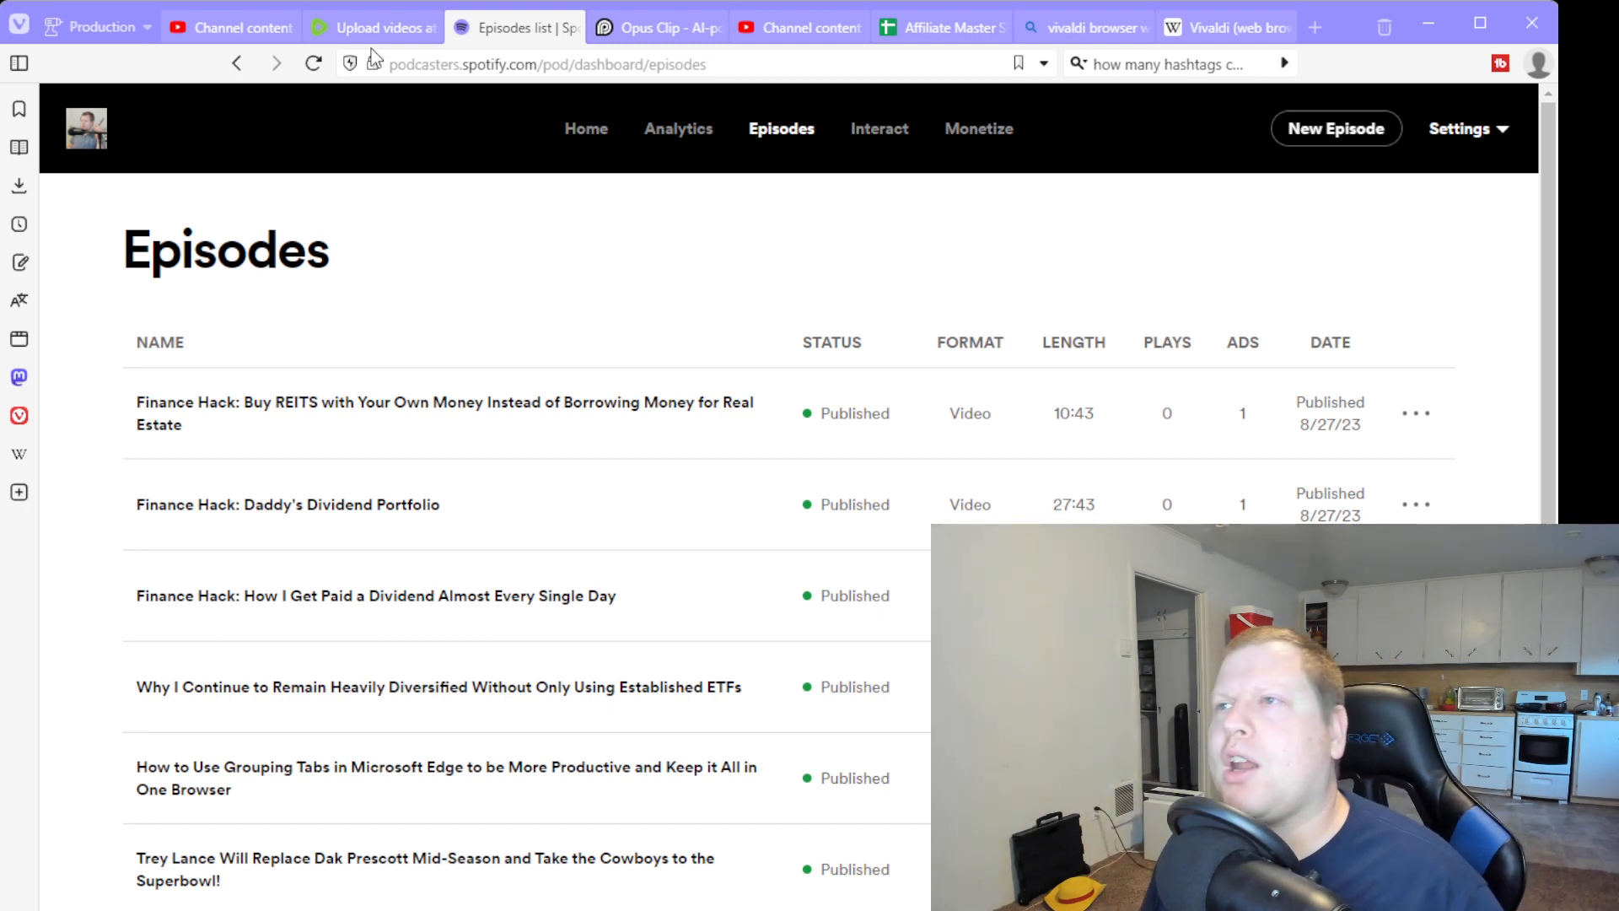
pyautogui.moveTo(371, 26)
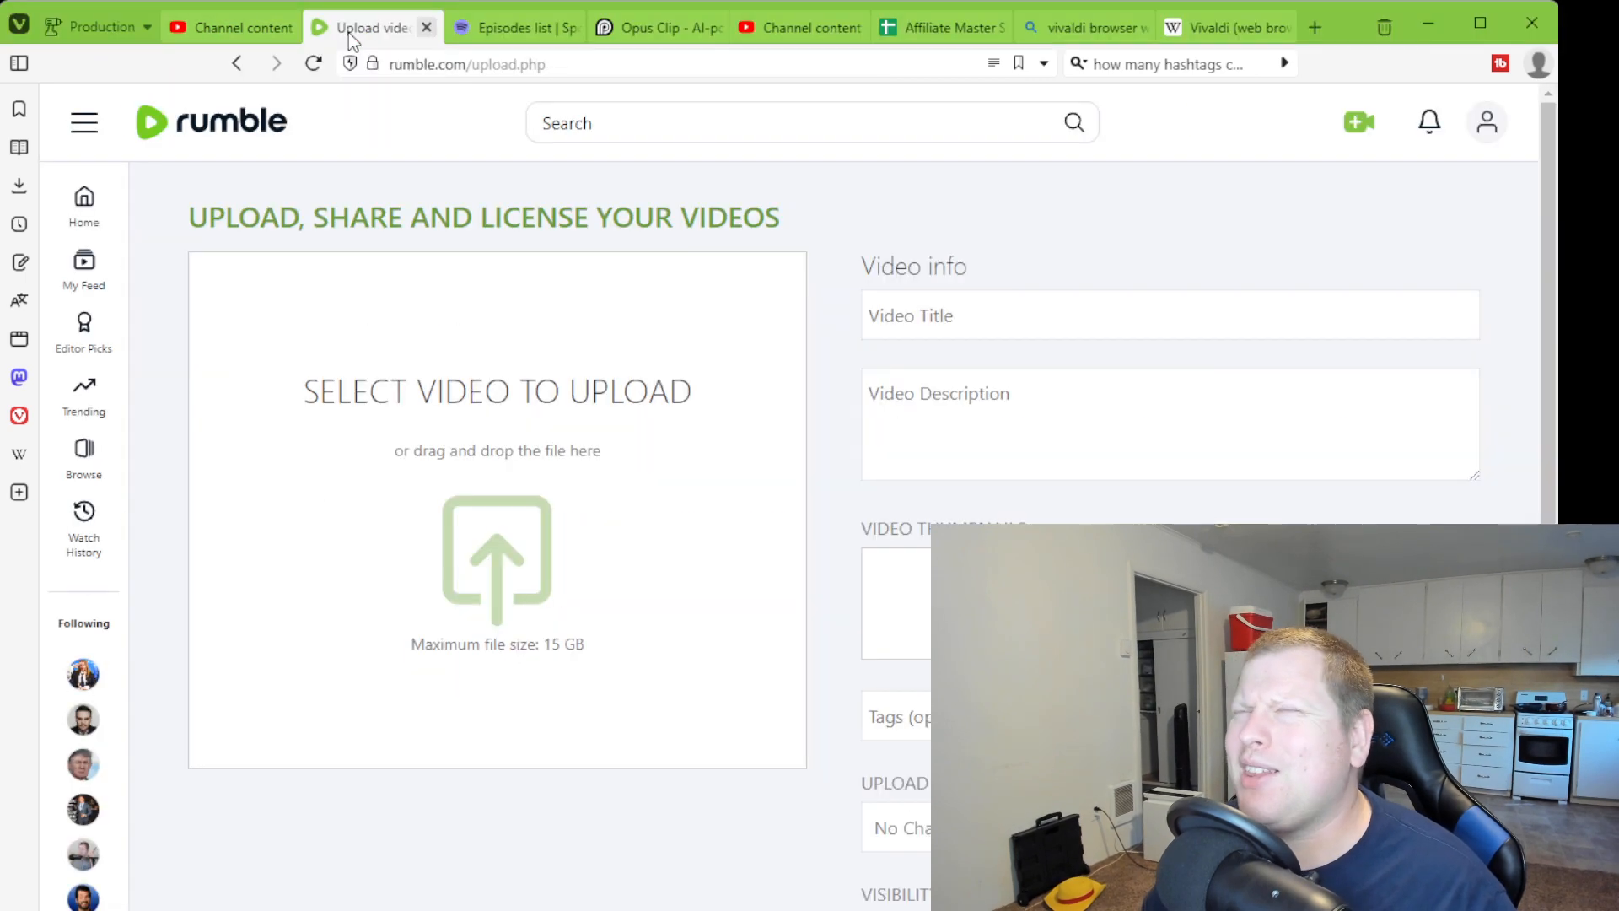
# - Cycle through YouTube Studio content, podcast episodes and OpusClip, ending on the affiliate content scheduler sheet
pyautogui.click(228, 27)
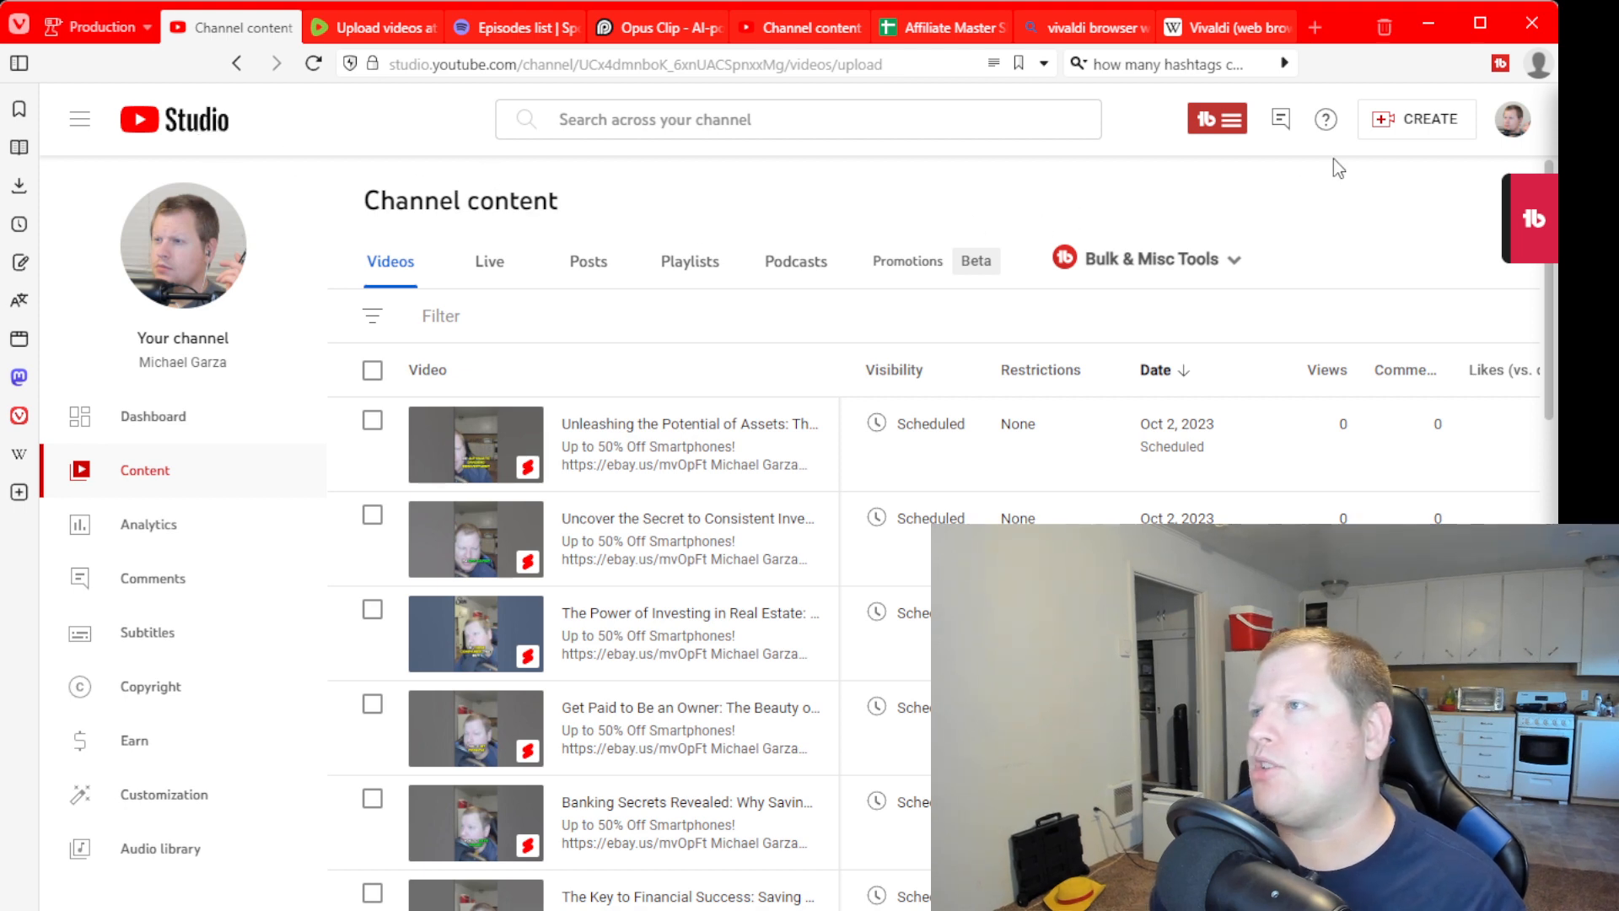
pyautogui.moveTo(442, 8)
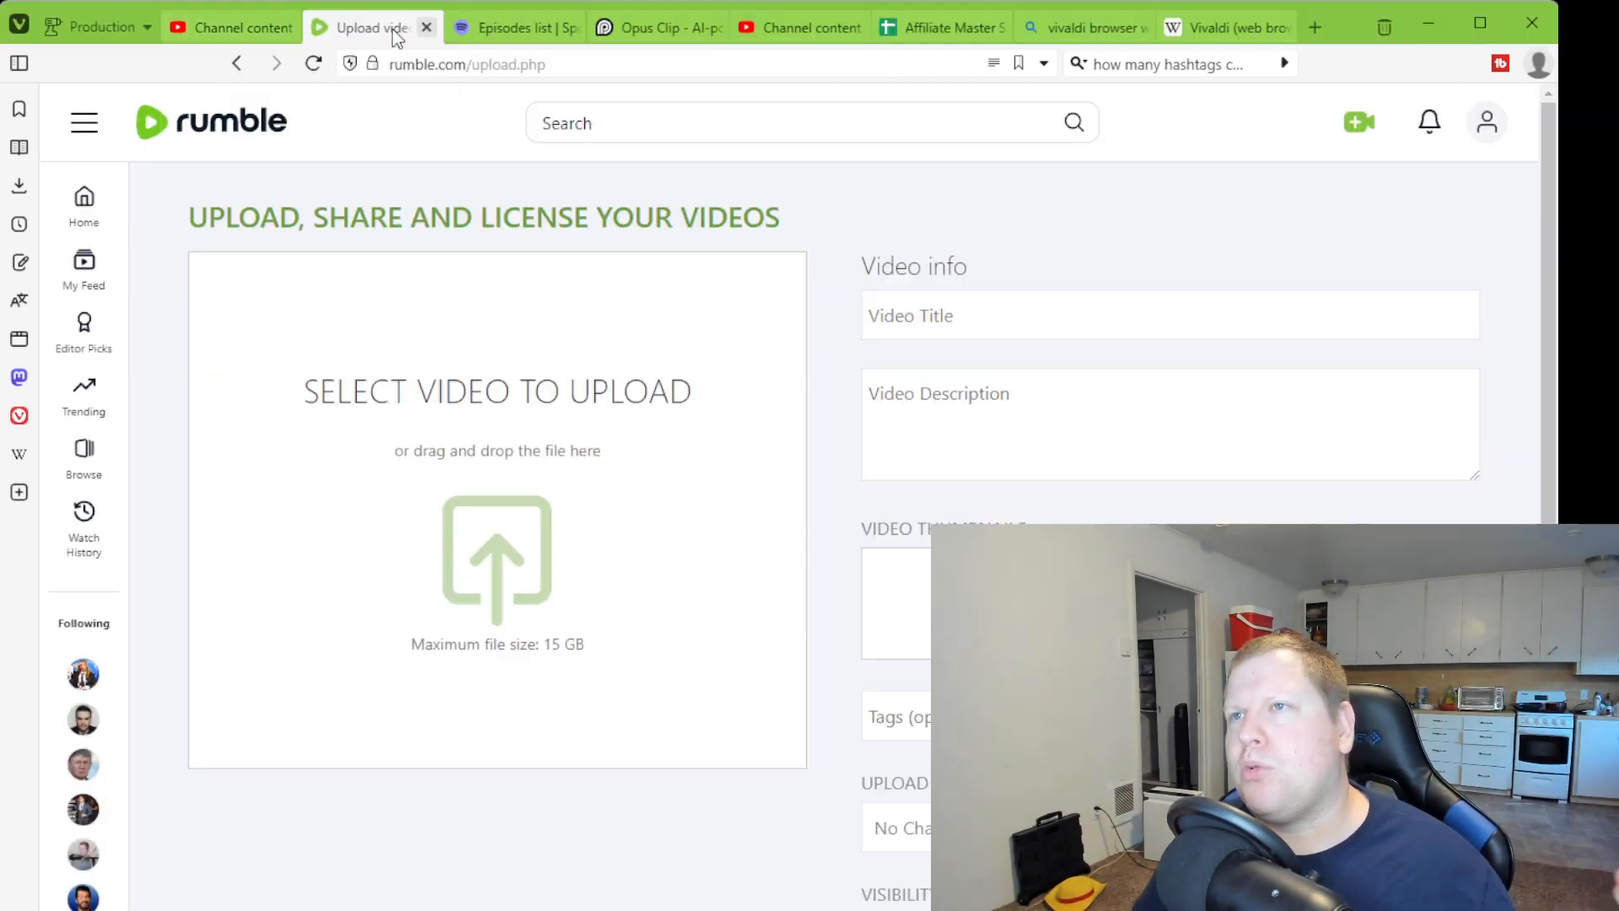
pyautogui.click(514, 25)
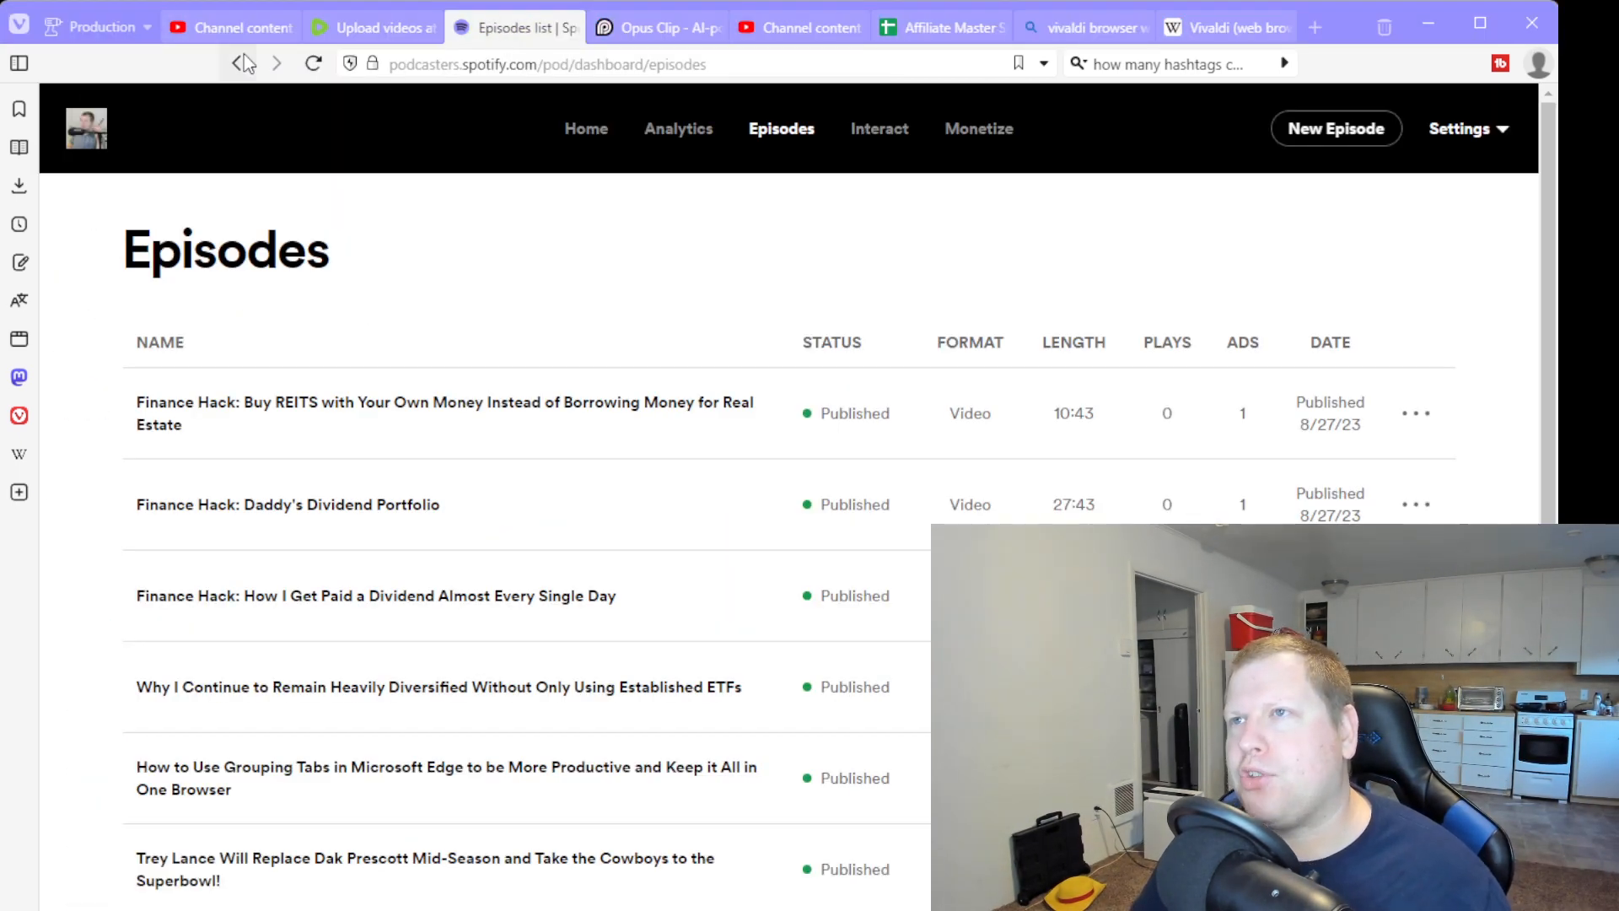
pyautogui.click(658, 27)
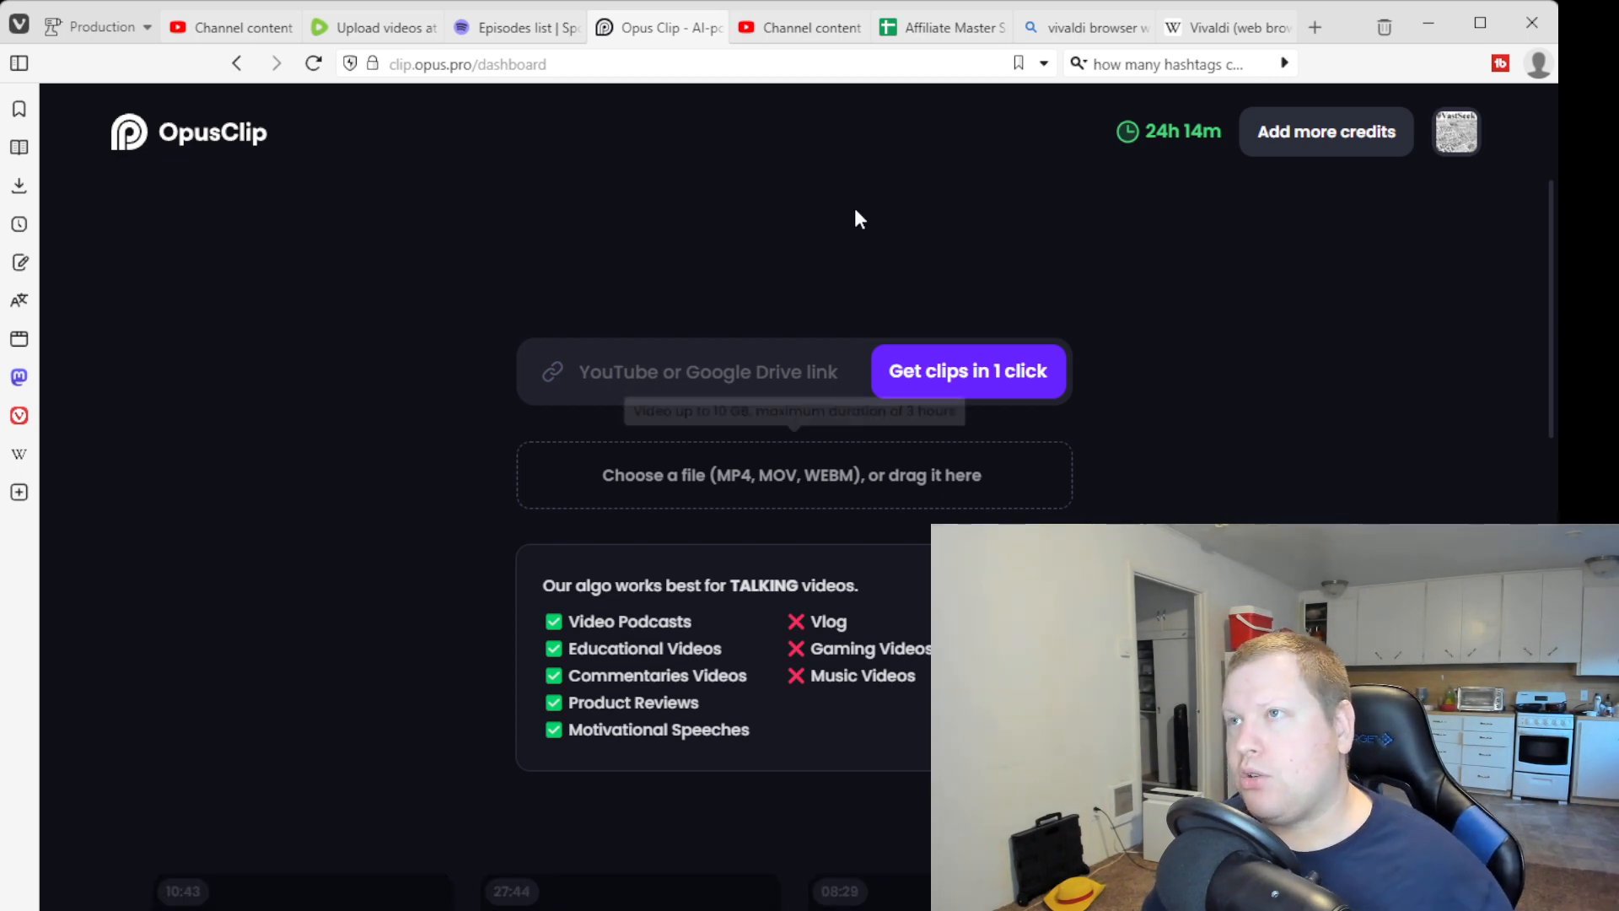
pyautogui.moveTo(794, 27)
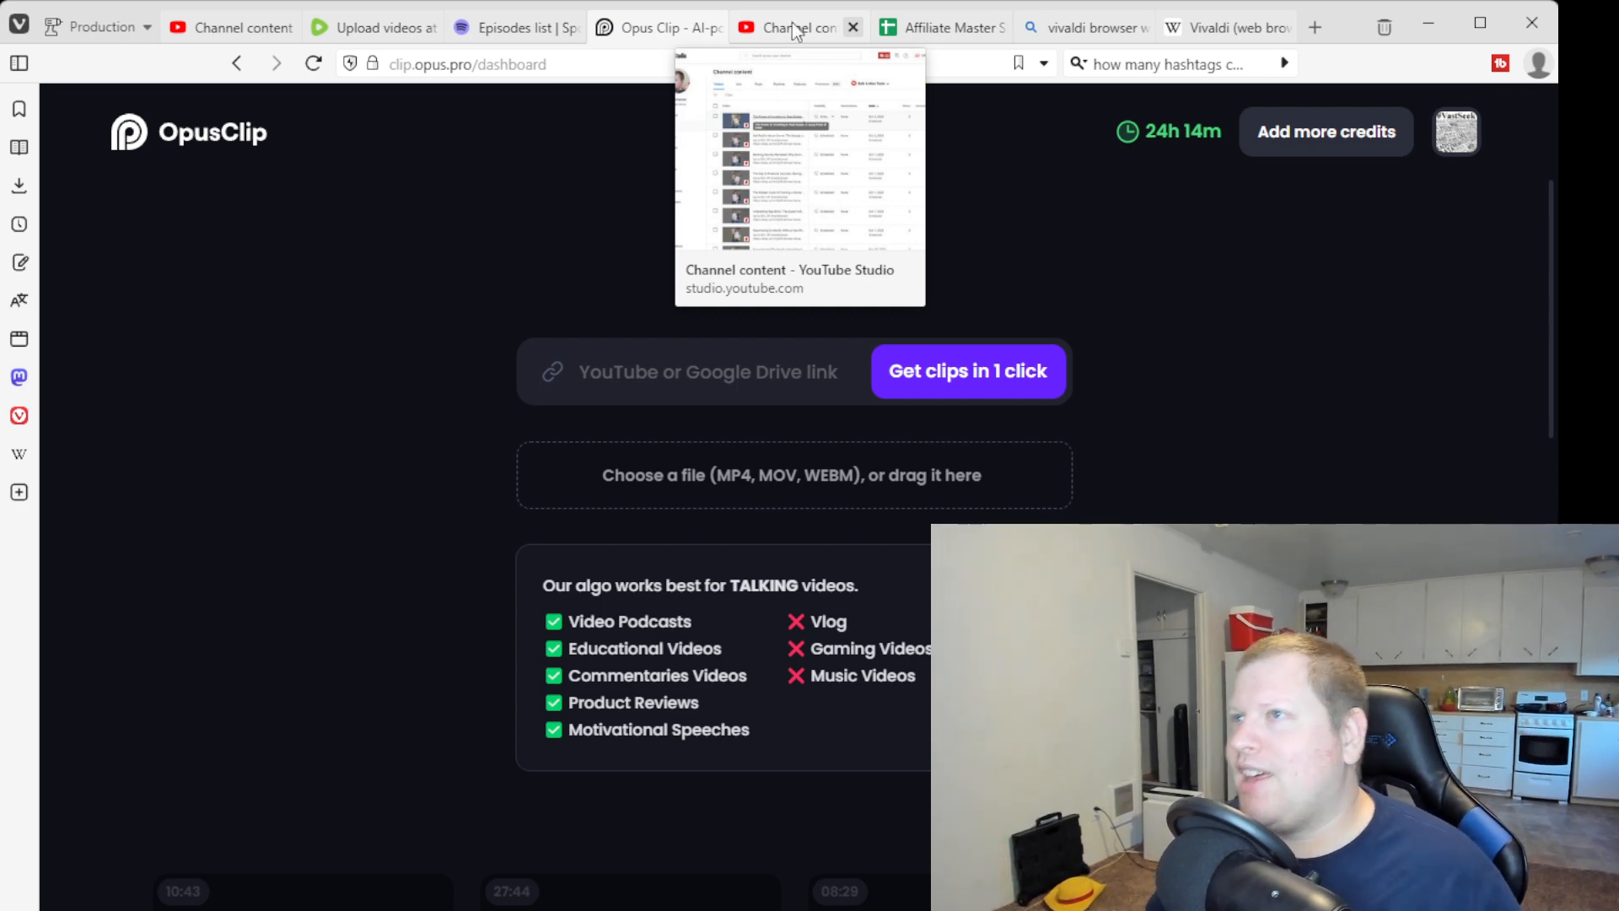
pyautogui.click(794, 27)
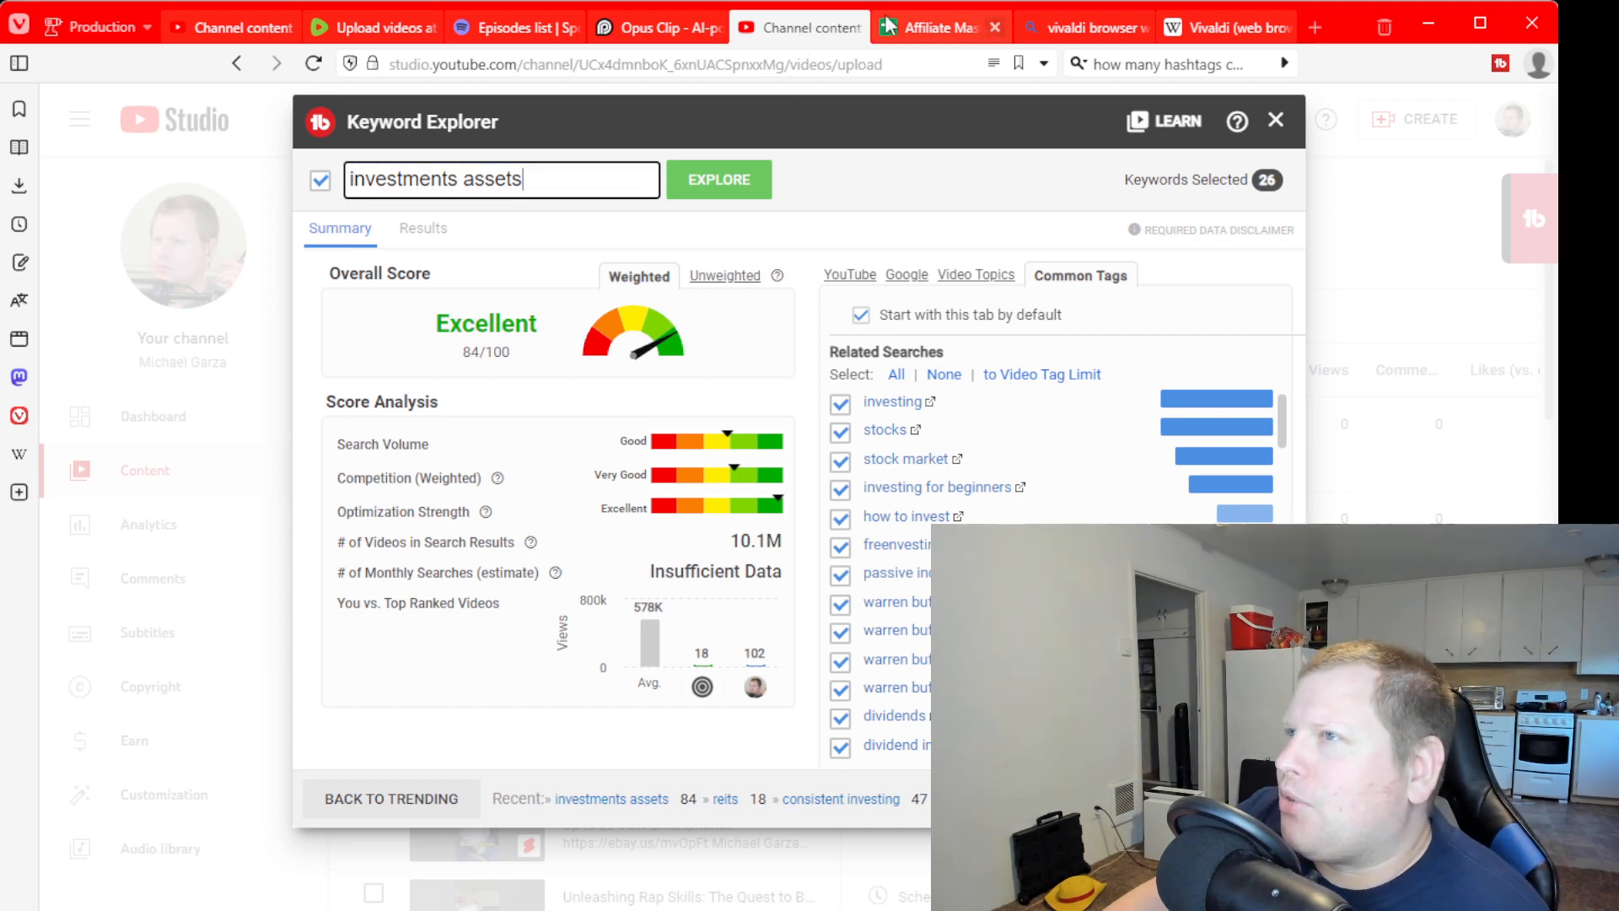
pyautogui.click(938, 27)
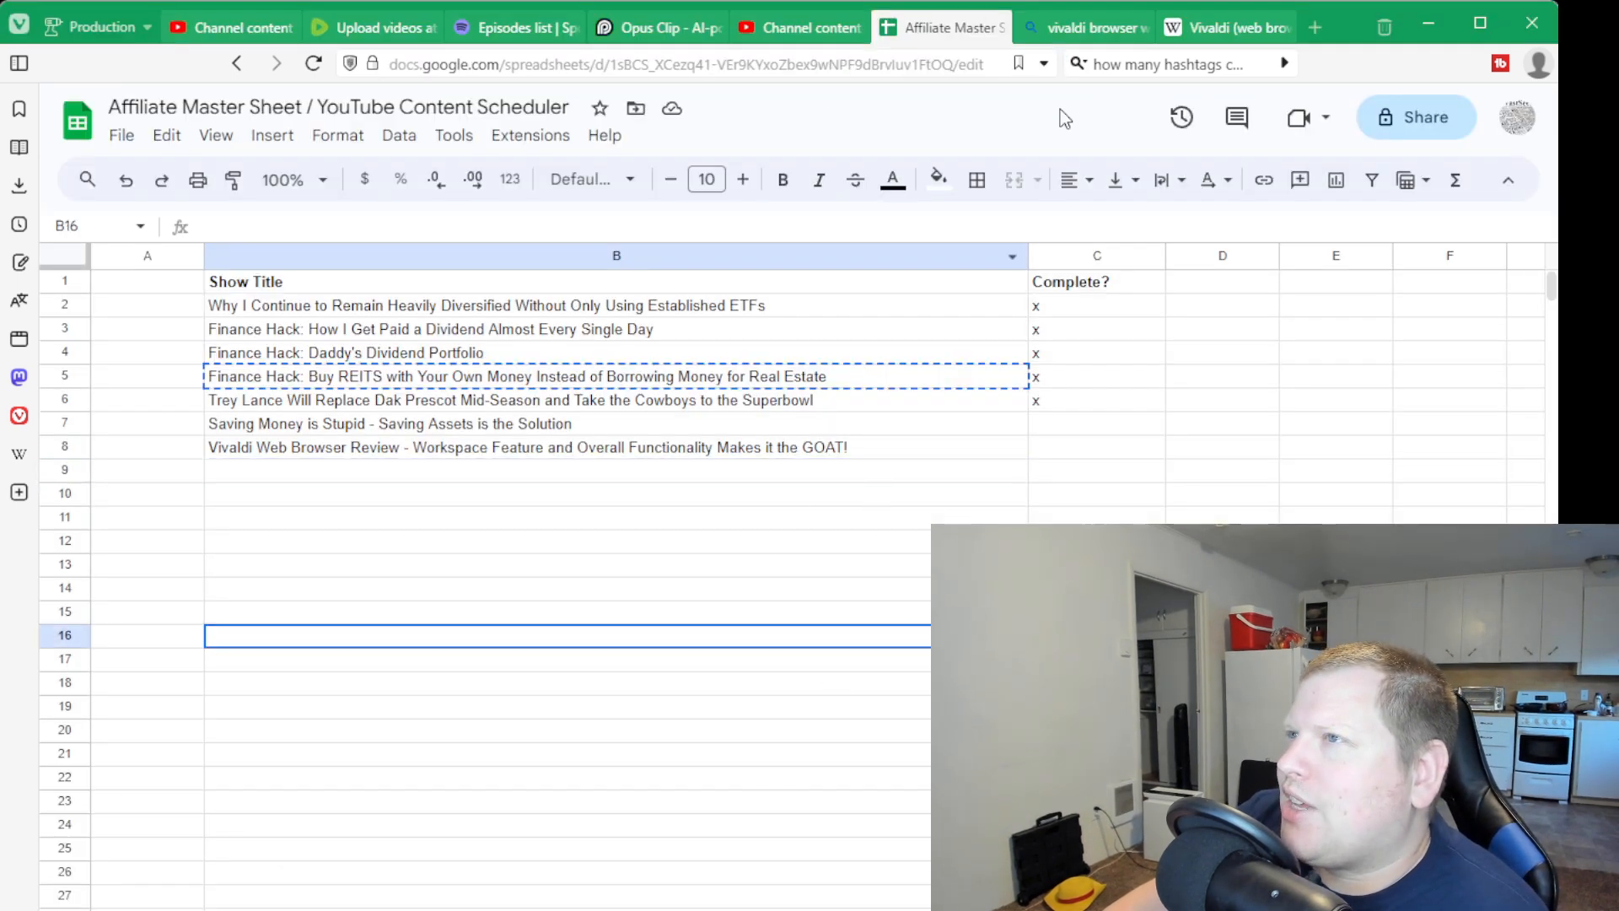
pyautogui.click(1080, 27)
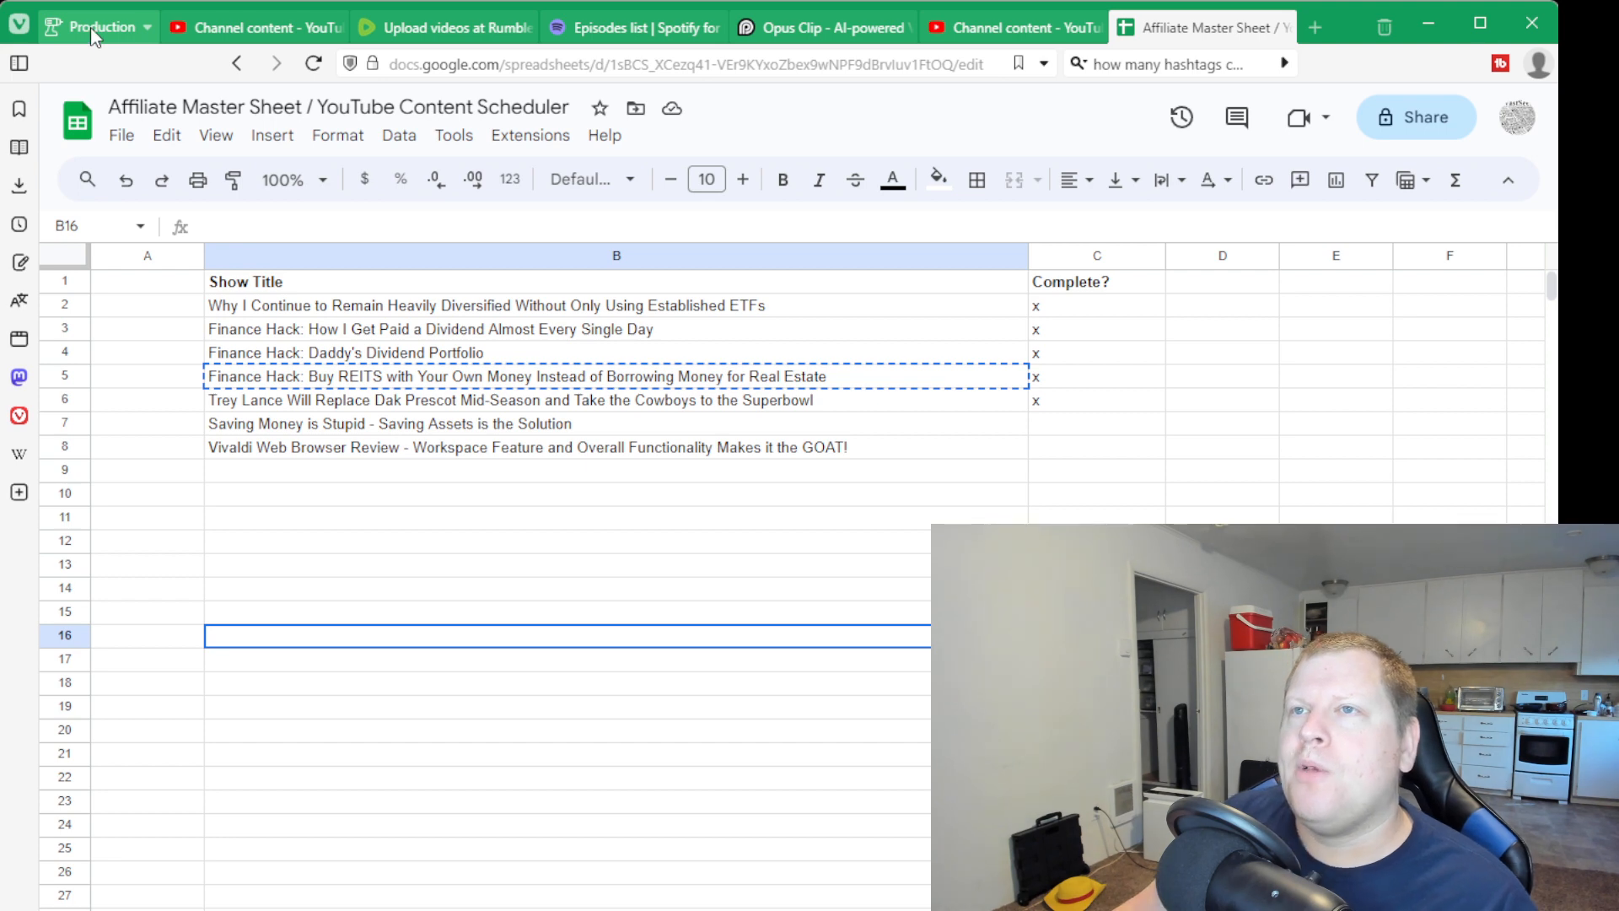
# - Switch to the YouTube workspace with its YouTube home page and mail inbox tabs
pyautogui.click(99, 26)
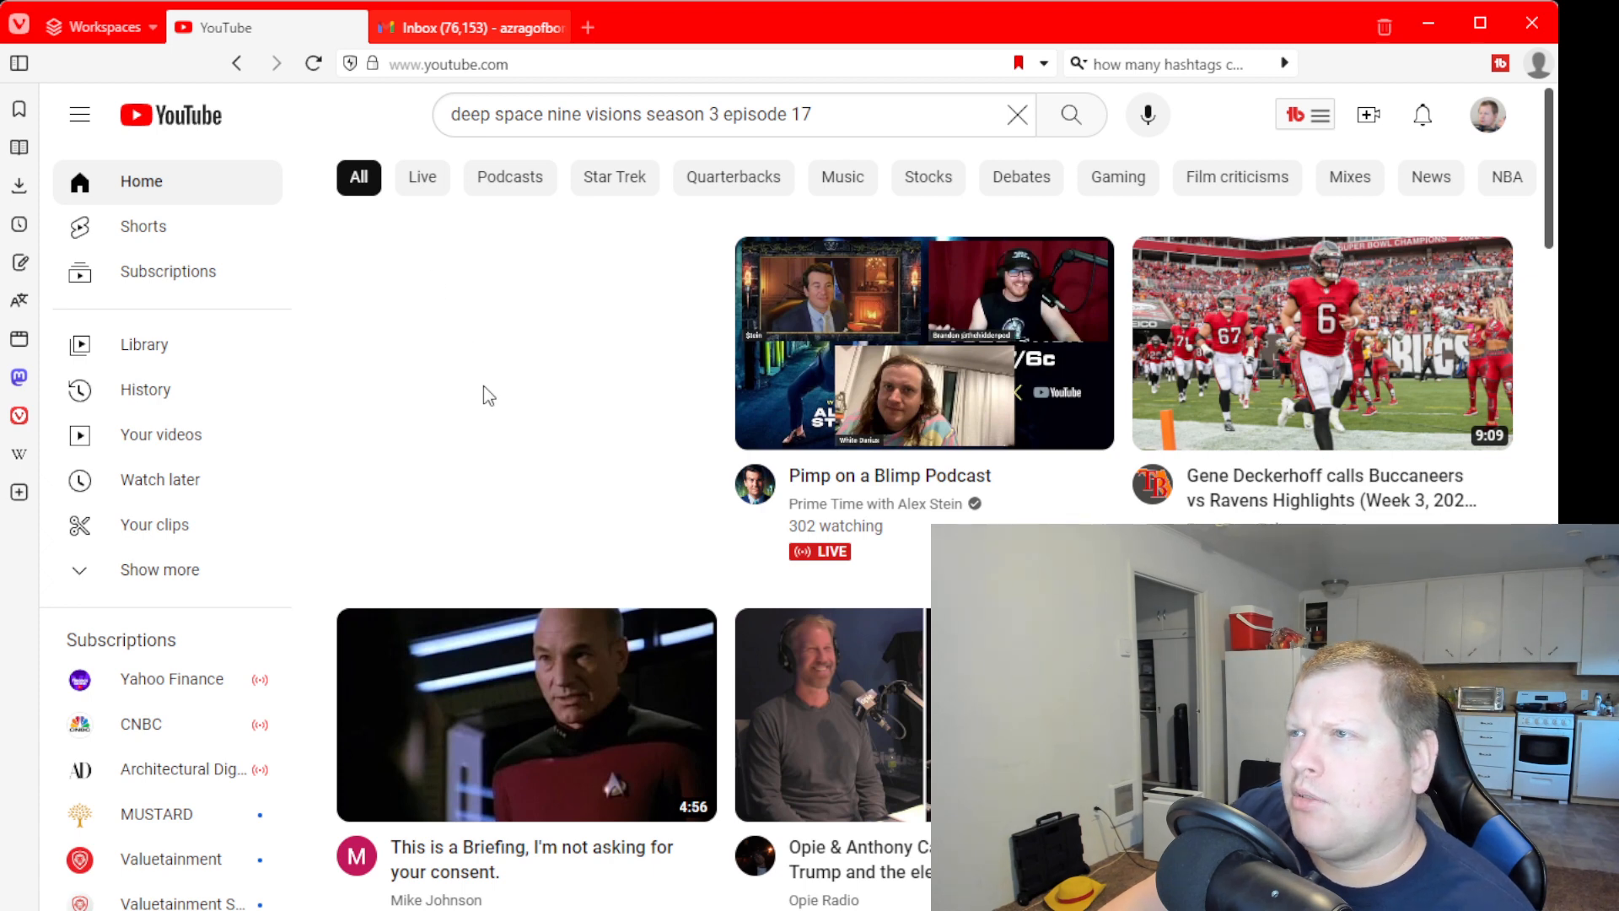
pyautogui.moveTo(449, 445)
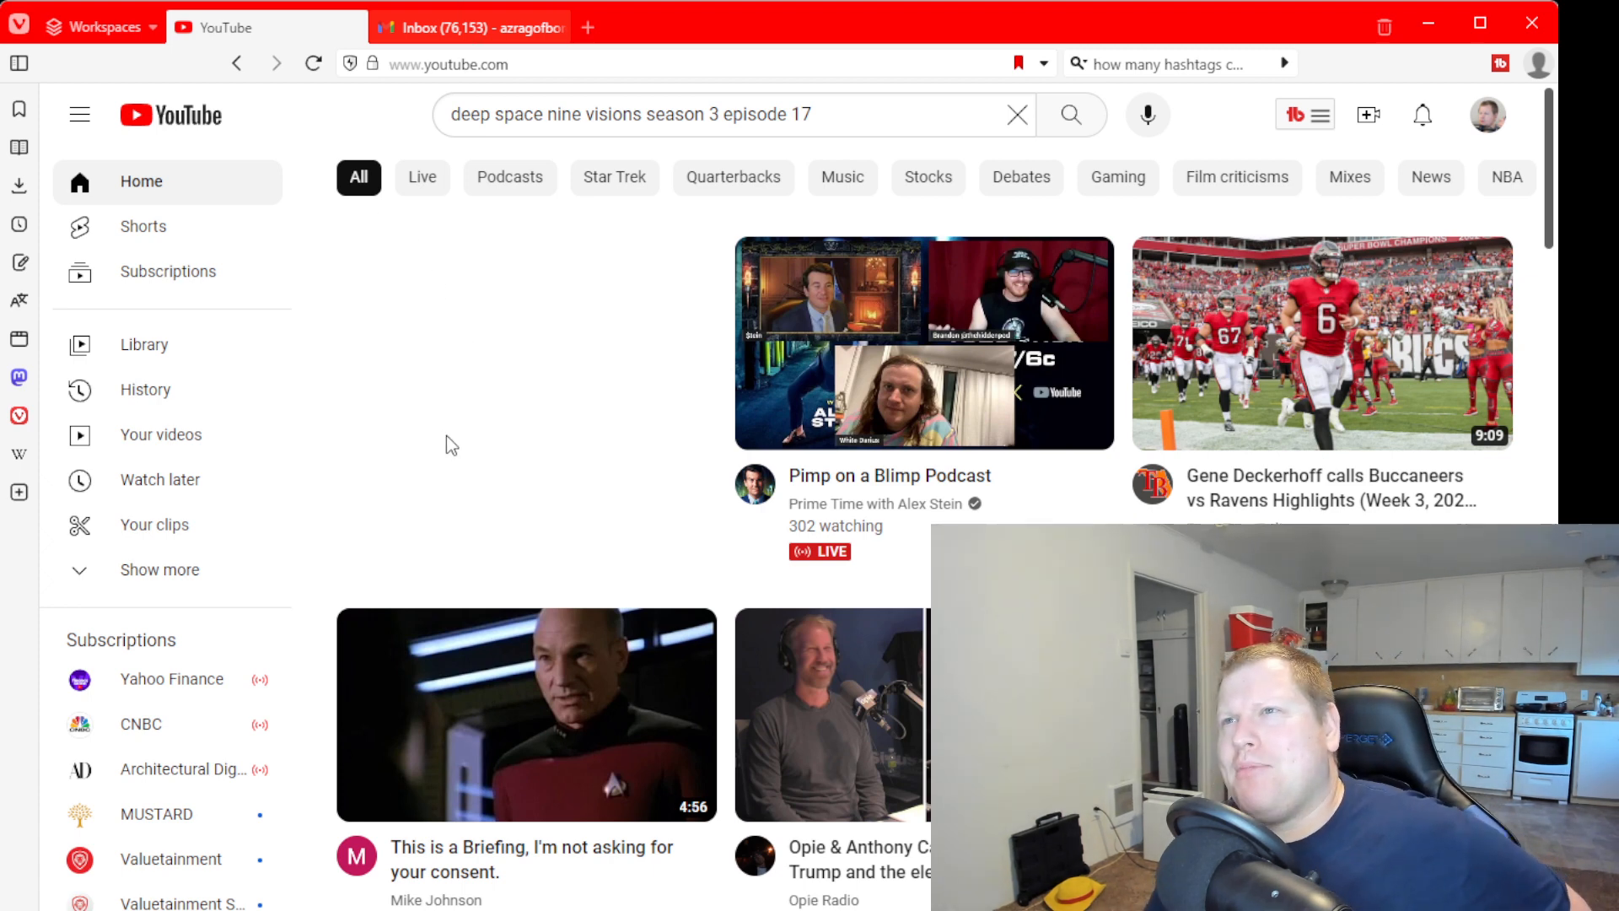
pyautogui.moveTo(422, 516)
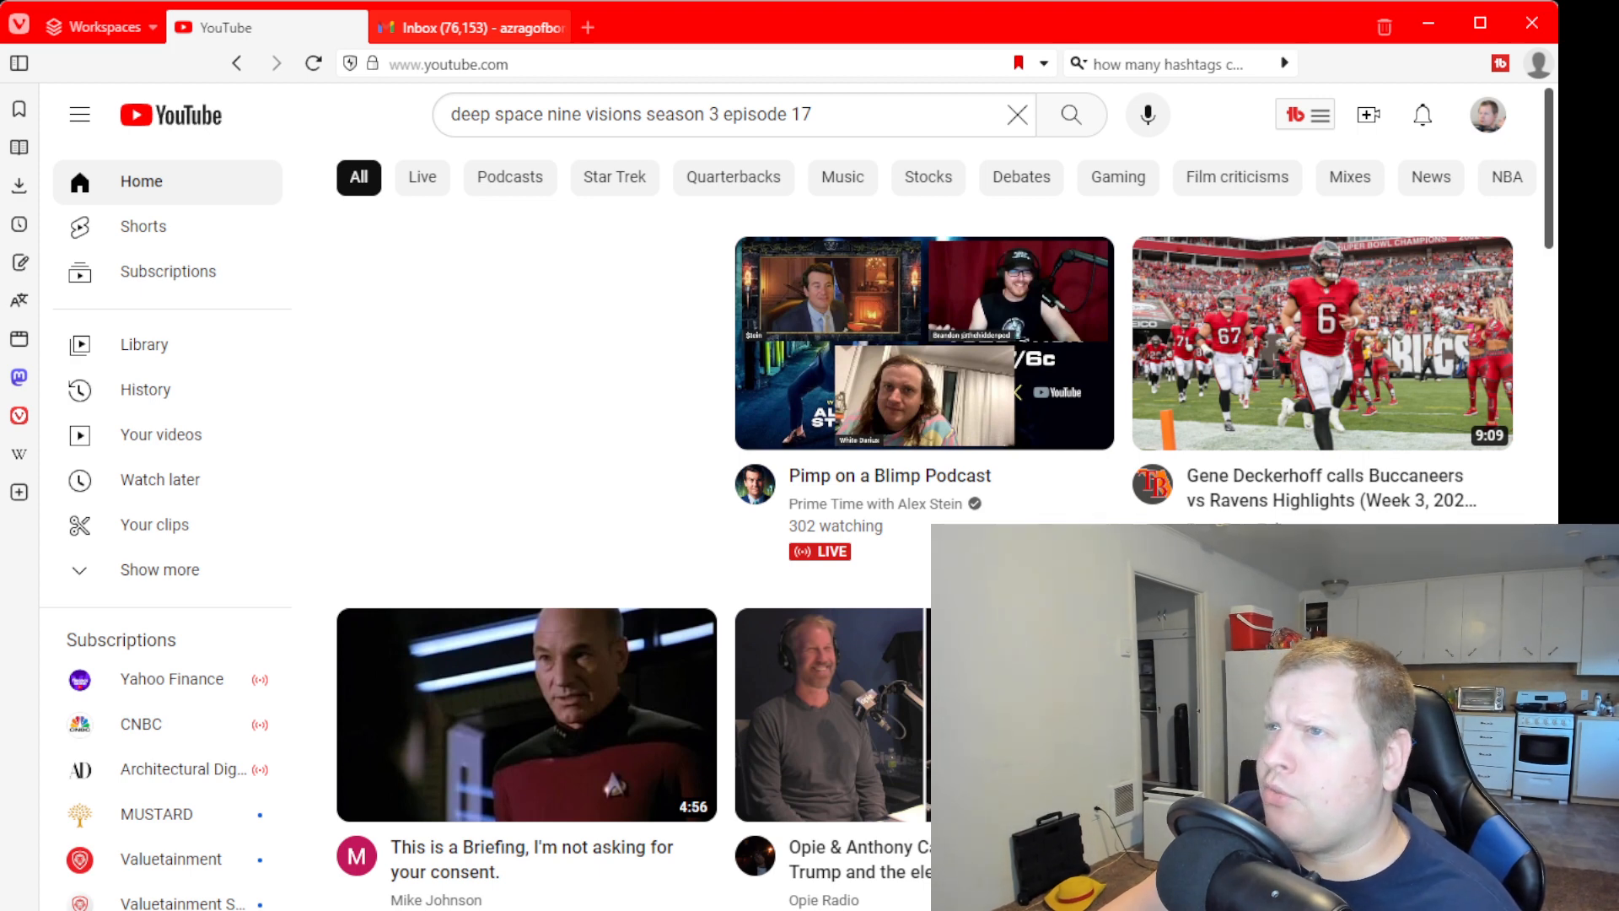
pyautogui.moveTo(666, 348)
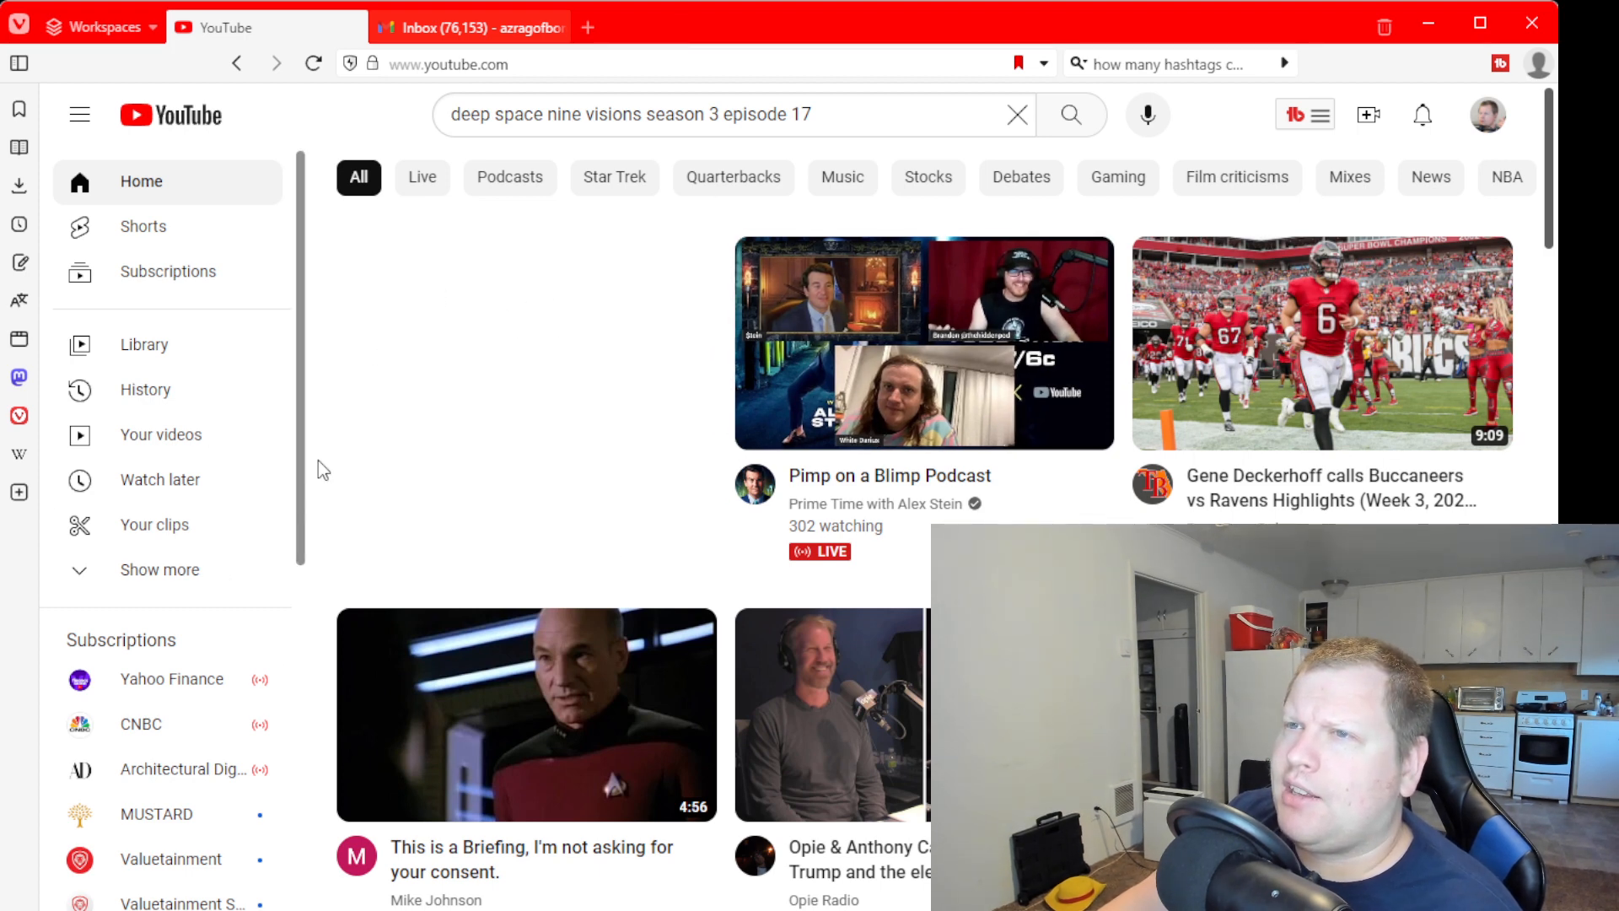
pyautogui.moveTo(454, 27)
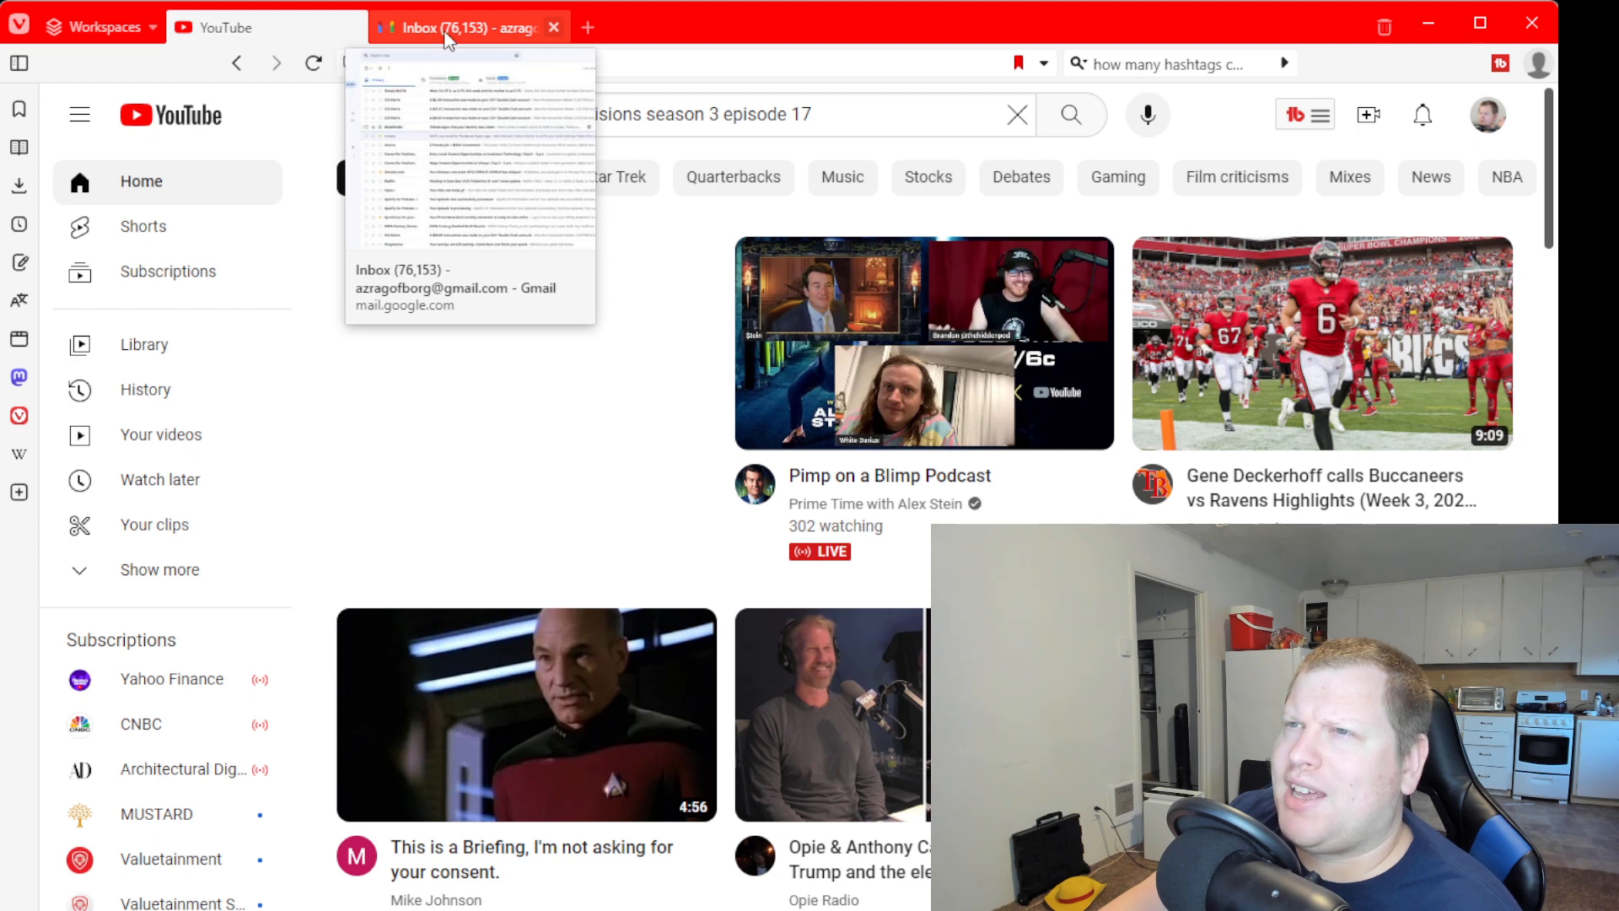
pyautogui.click(264, 27)
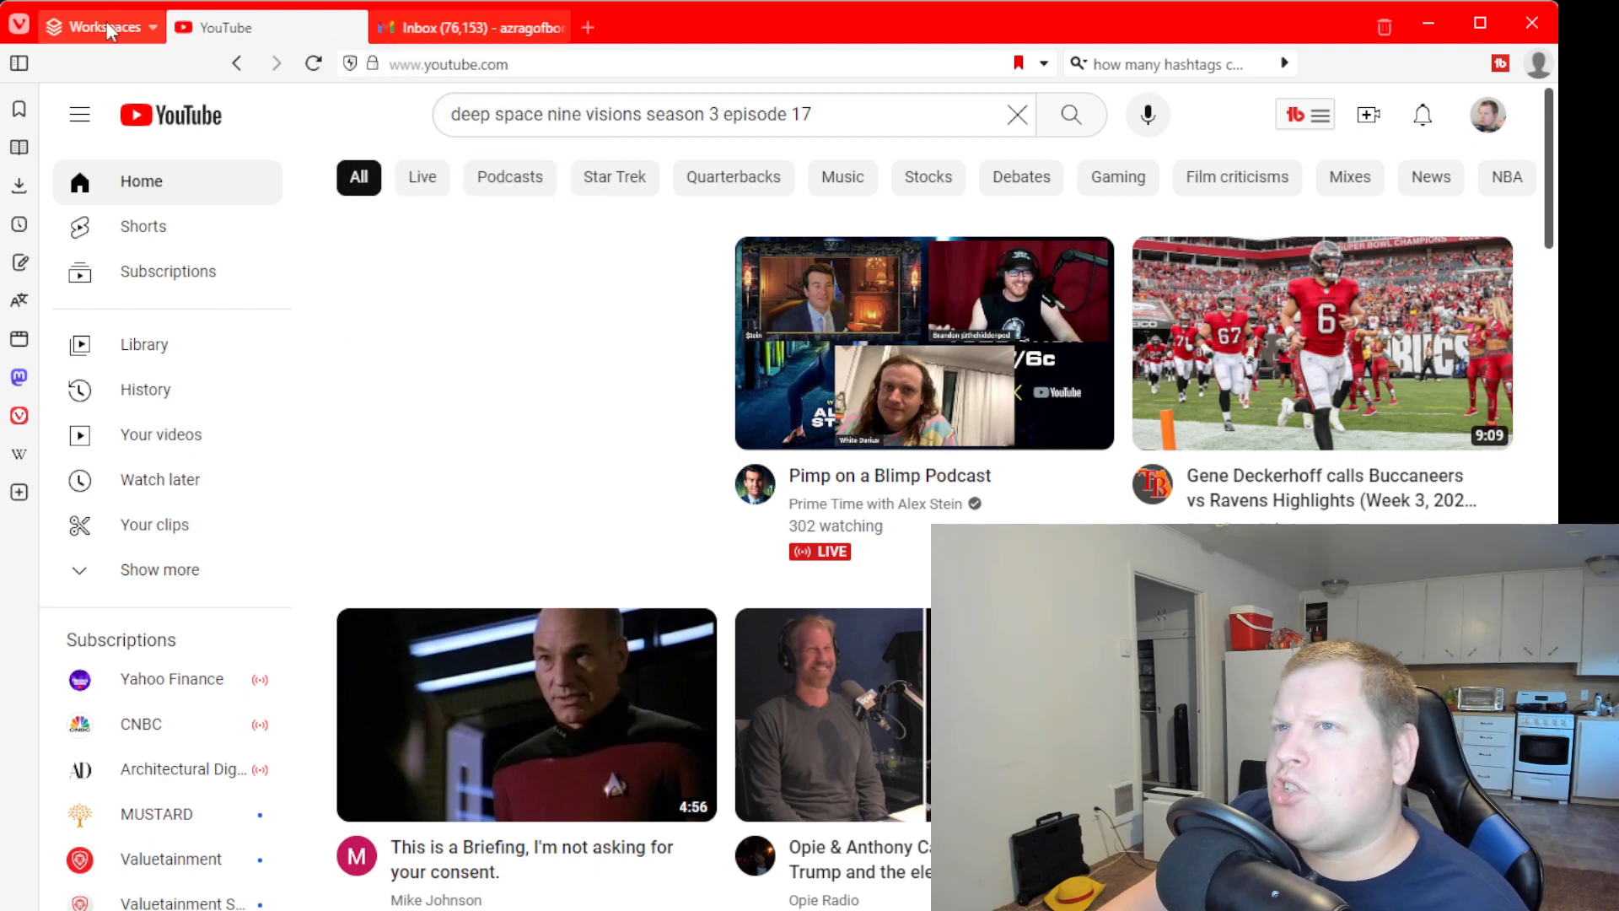
# - Move to the Marketing workspace showing its YouTube and X home tabs
pyautogui.click(100, 27)
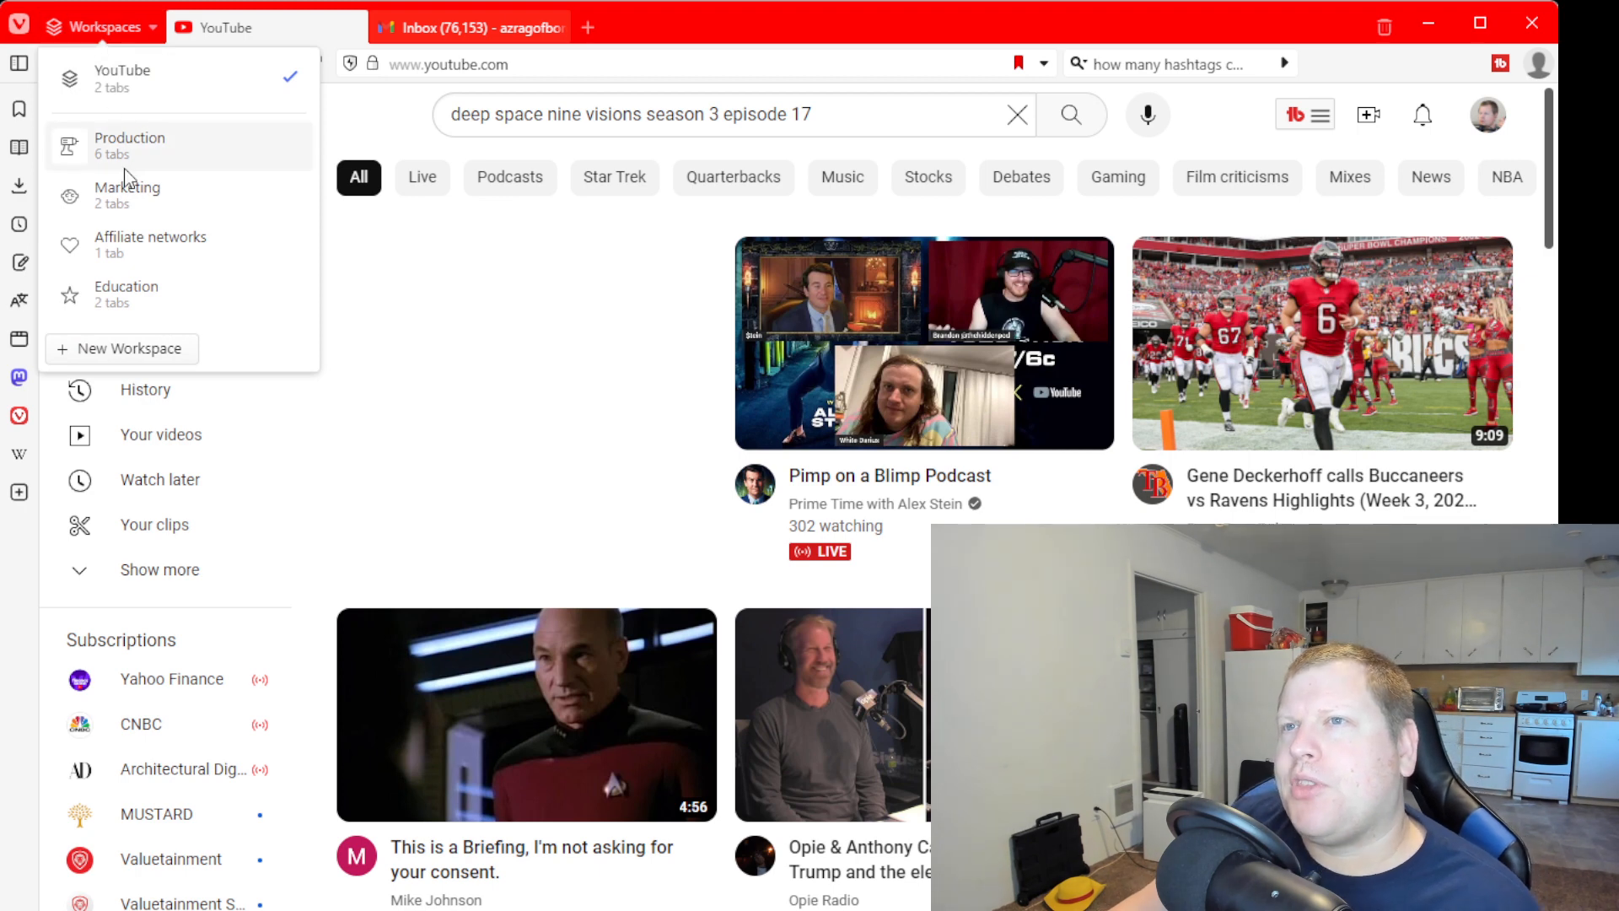
pyautogui.moveTo(121, 79)
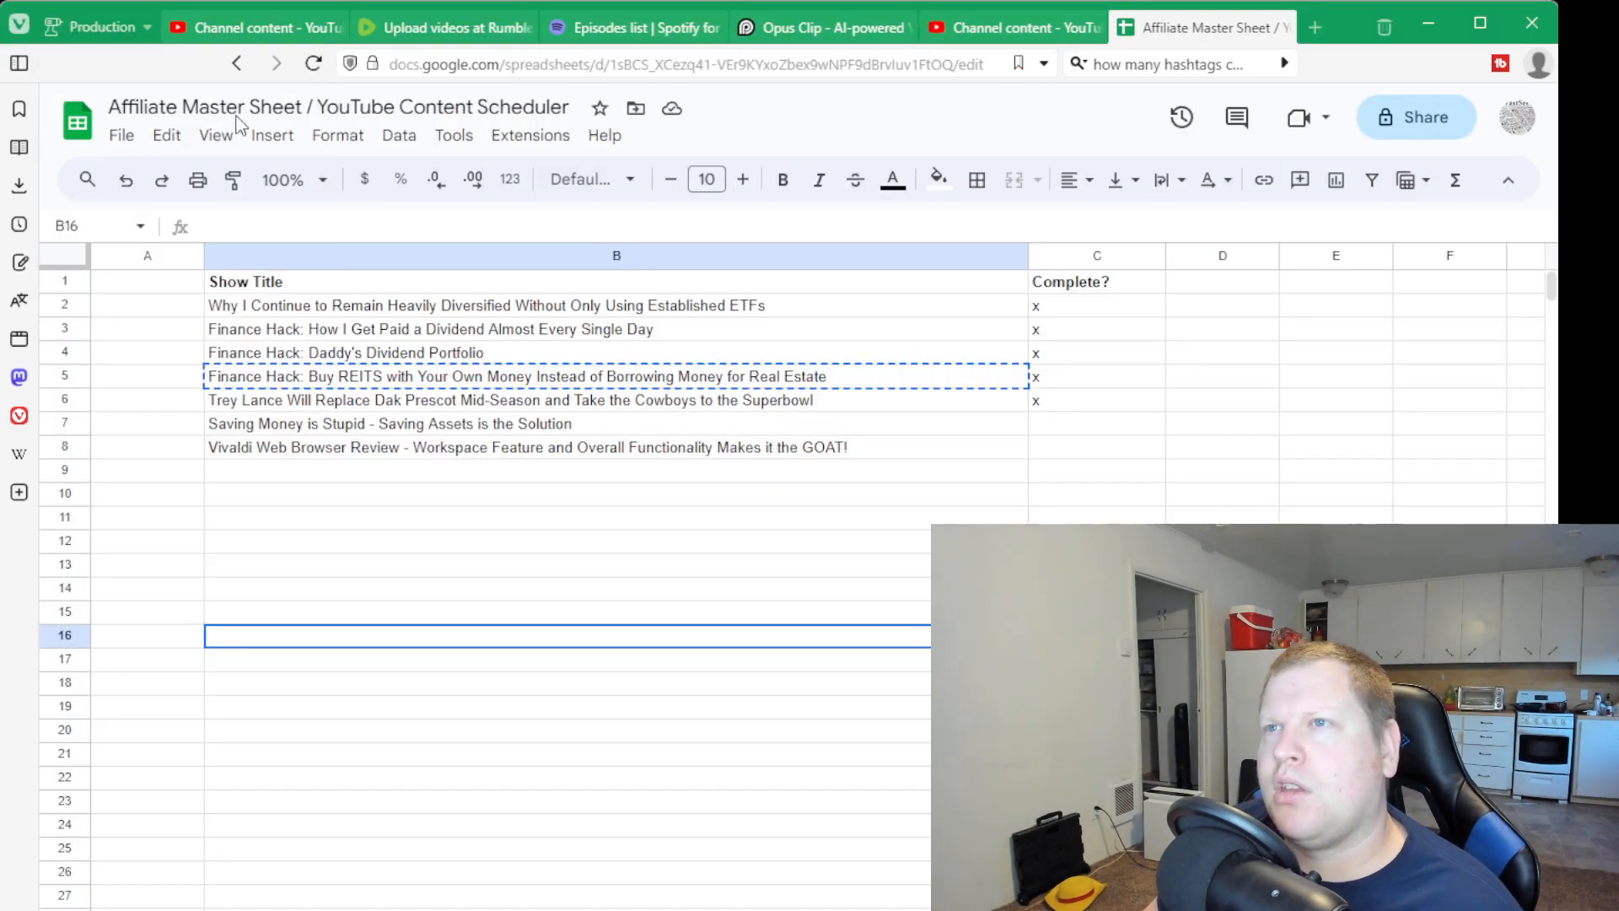
pyautogui.click(634, 27)
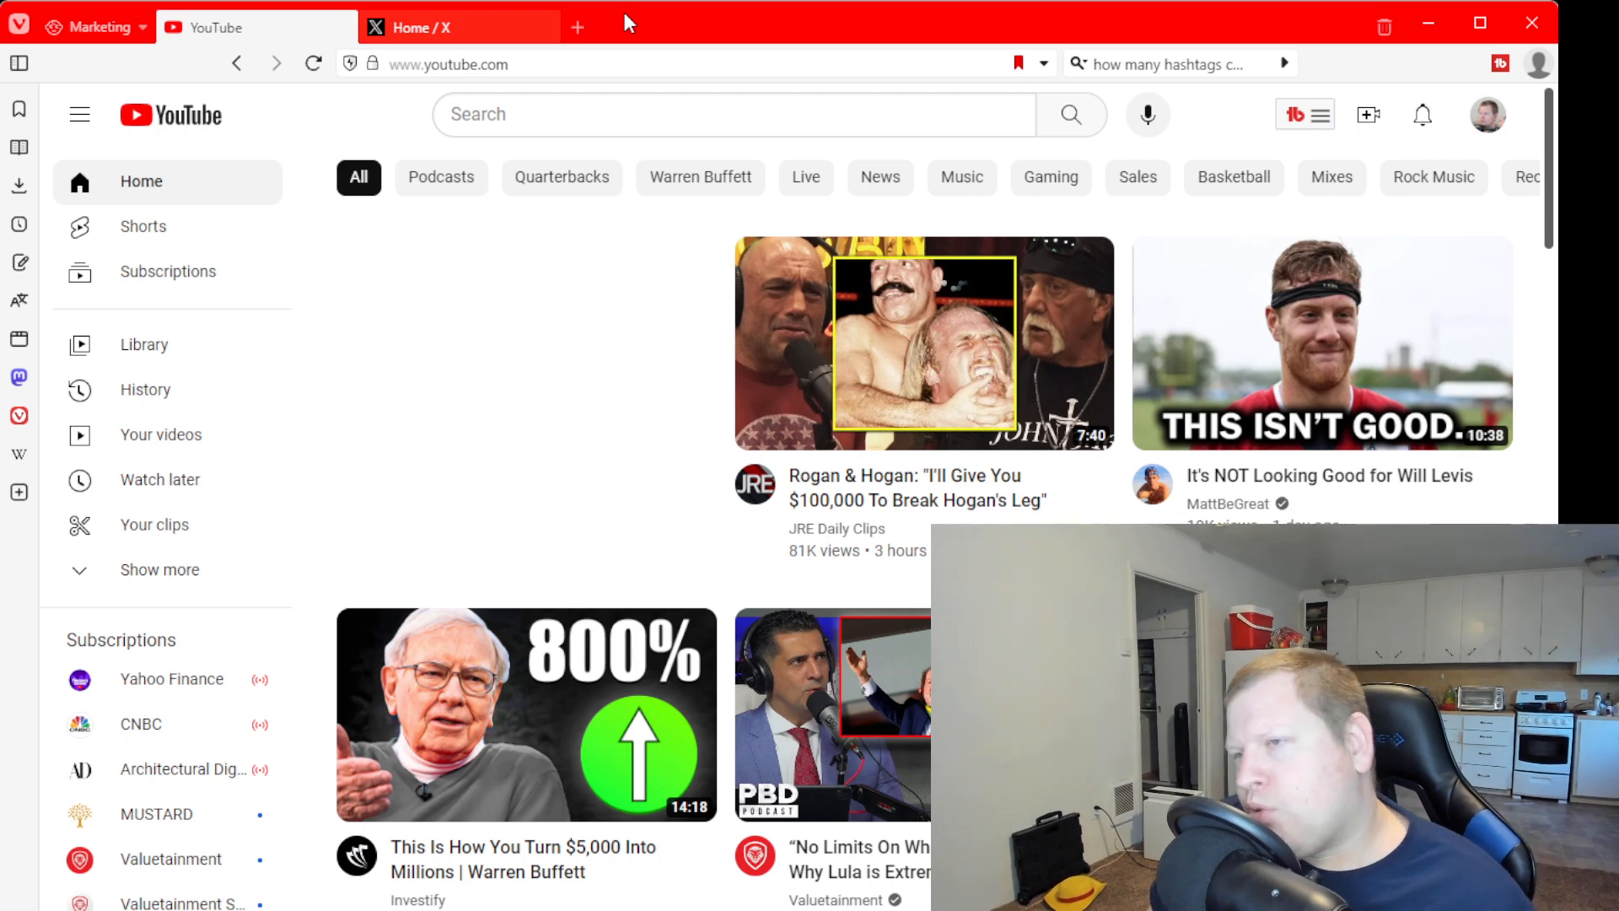
pyautogui.moveTo(434, 29)
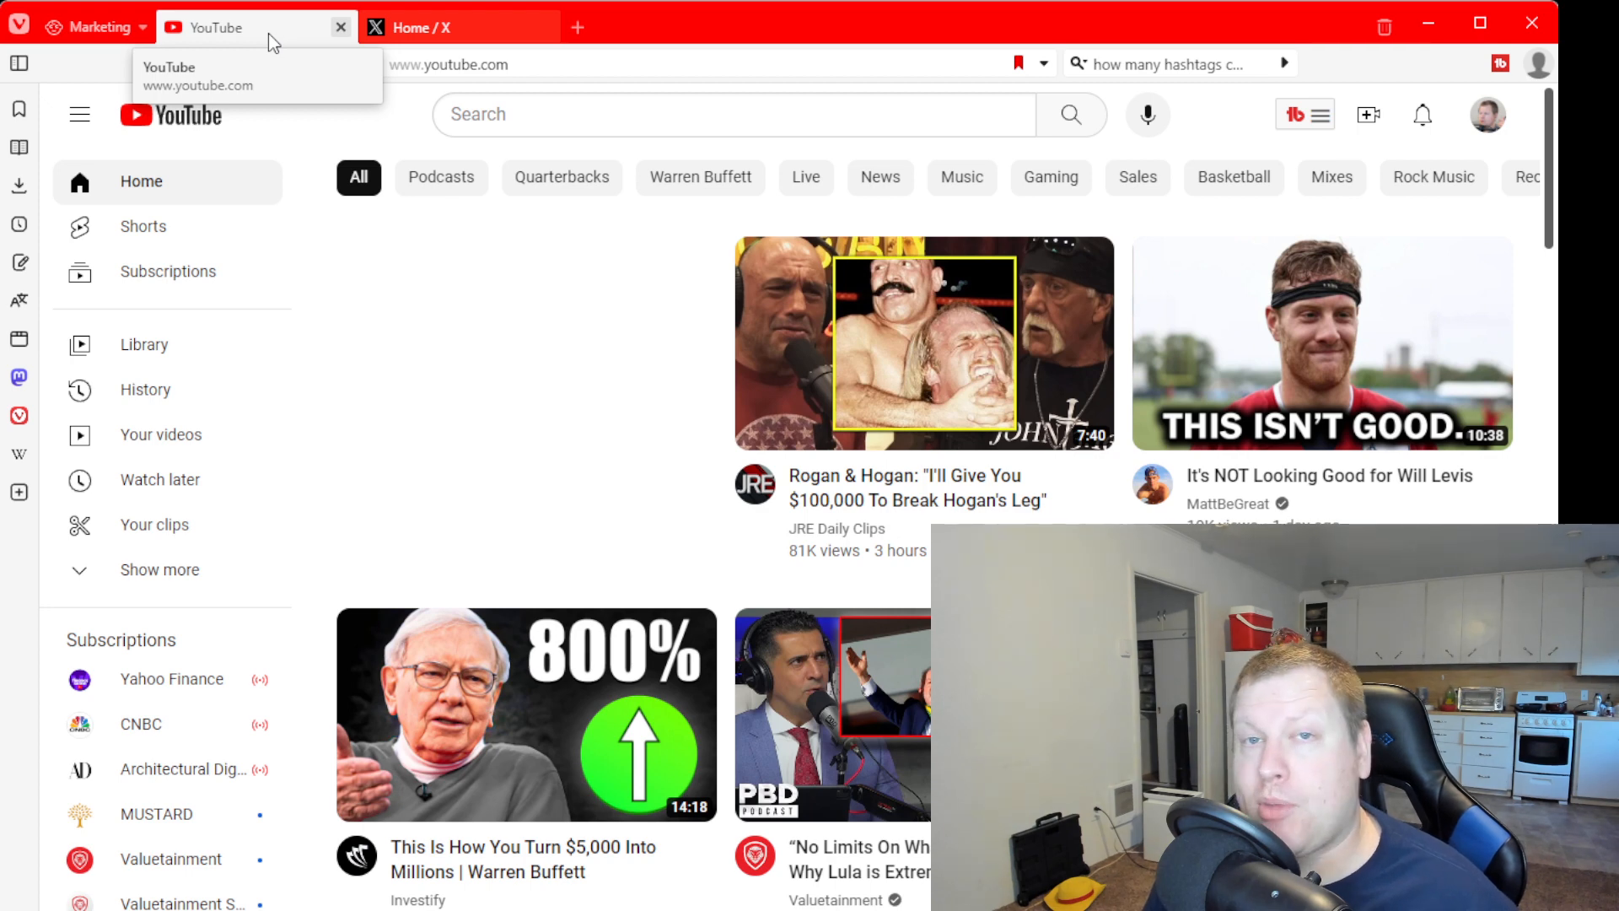
pyautogui.moveTo(457, 27)
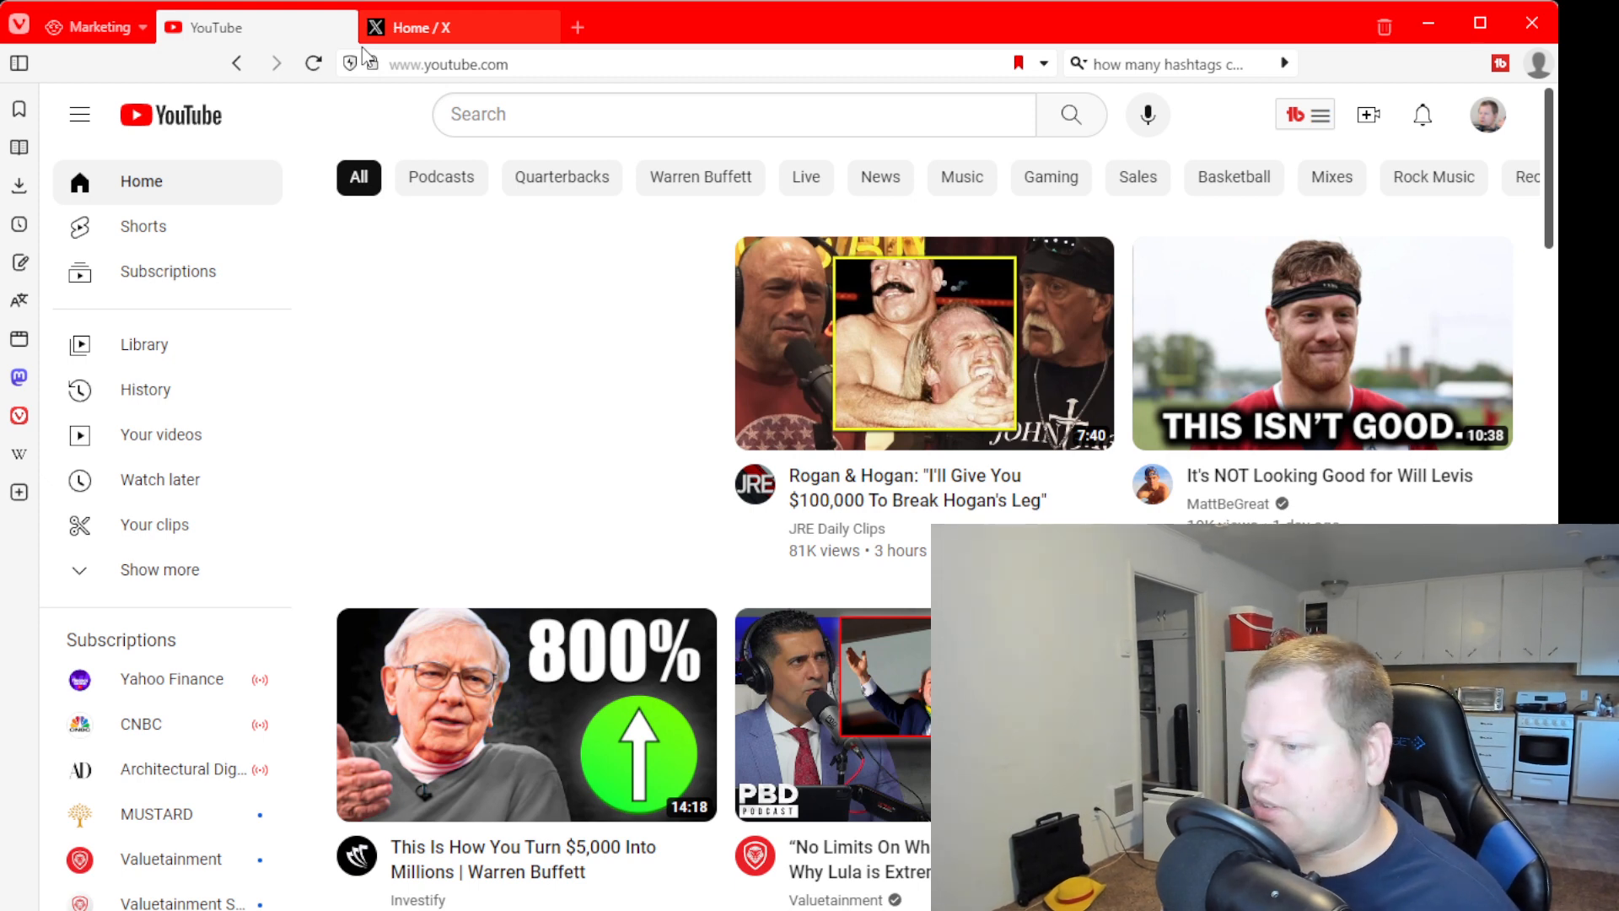
pyautogui.moveTo(444, 27)
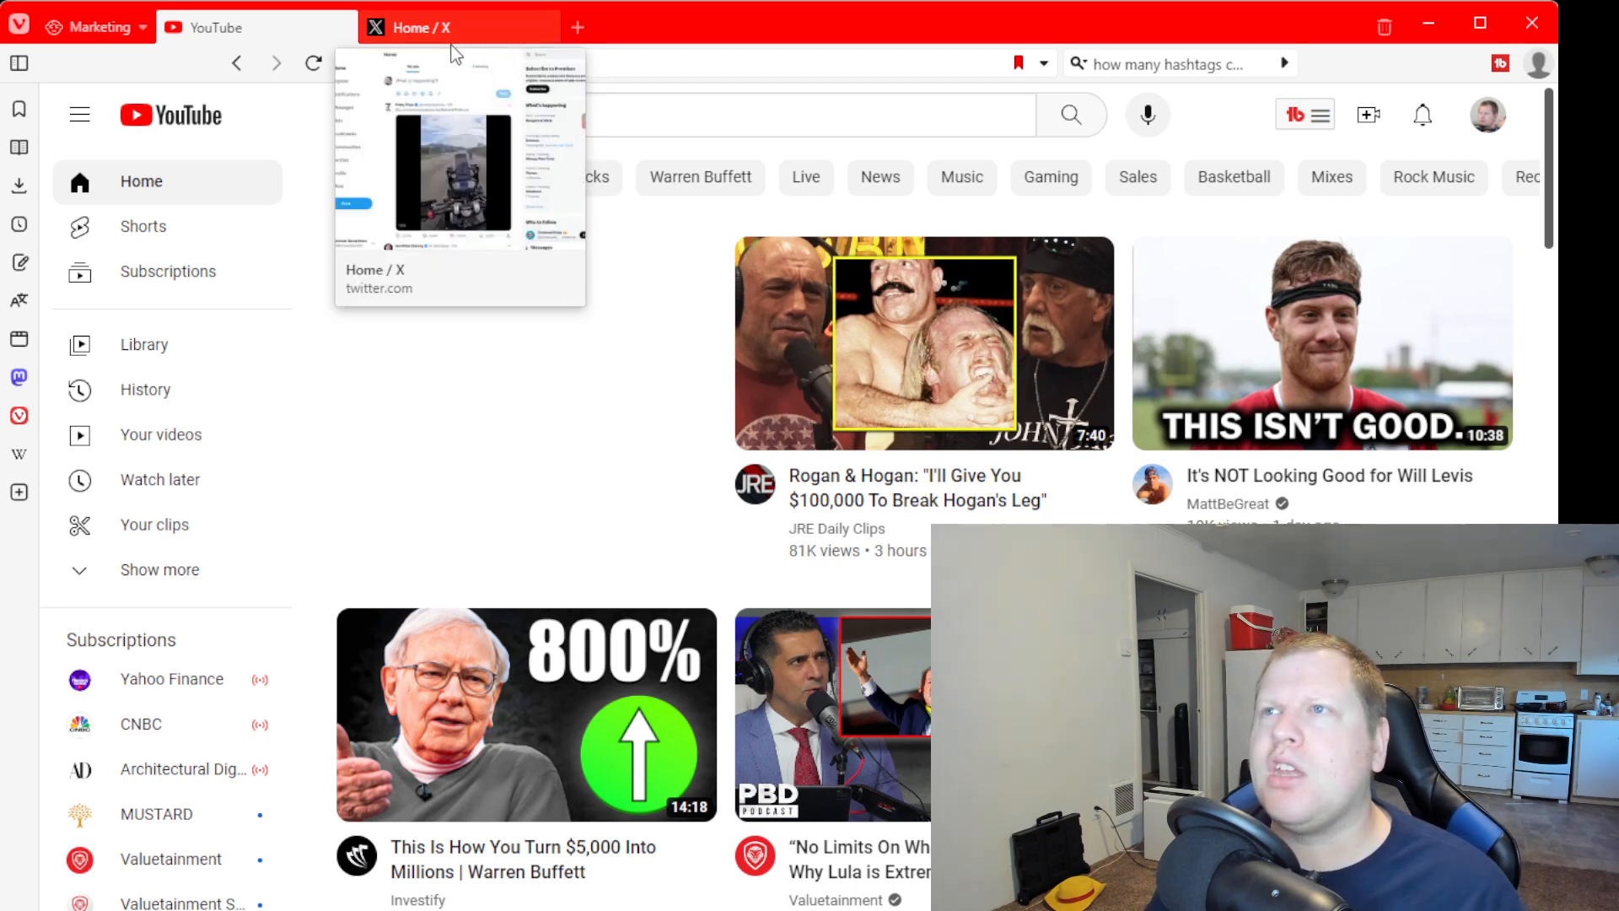
pyautogui.moveTo(877, 40)
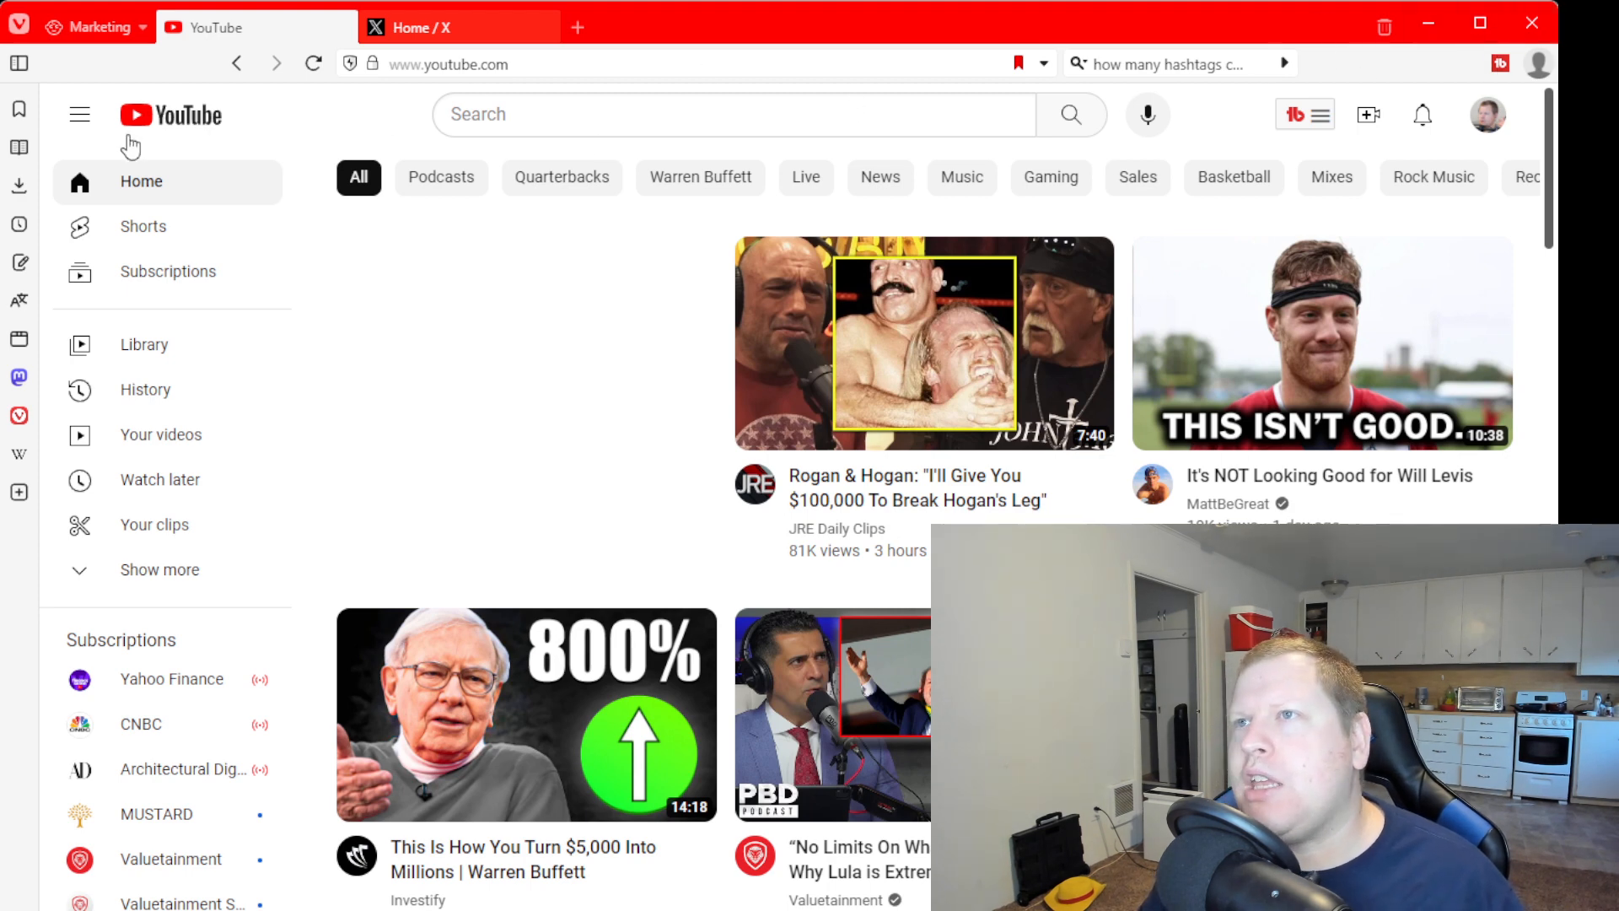
pyautogui.moveTo(93, 88)
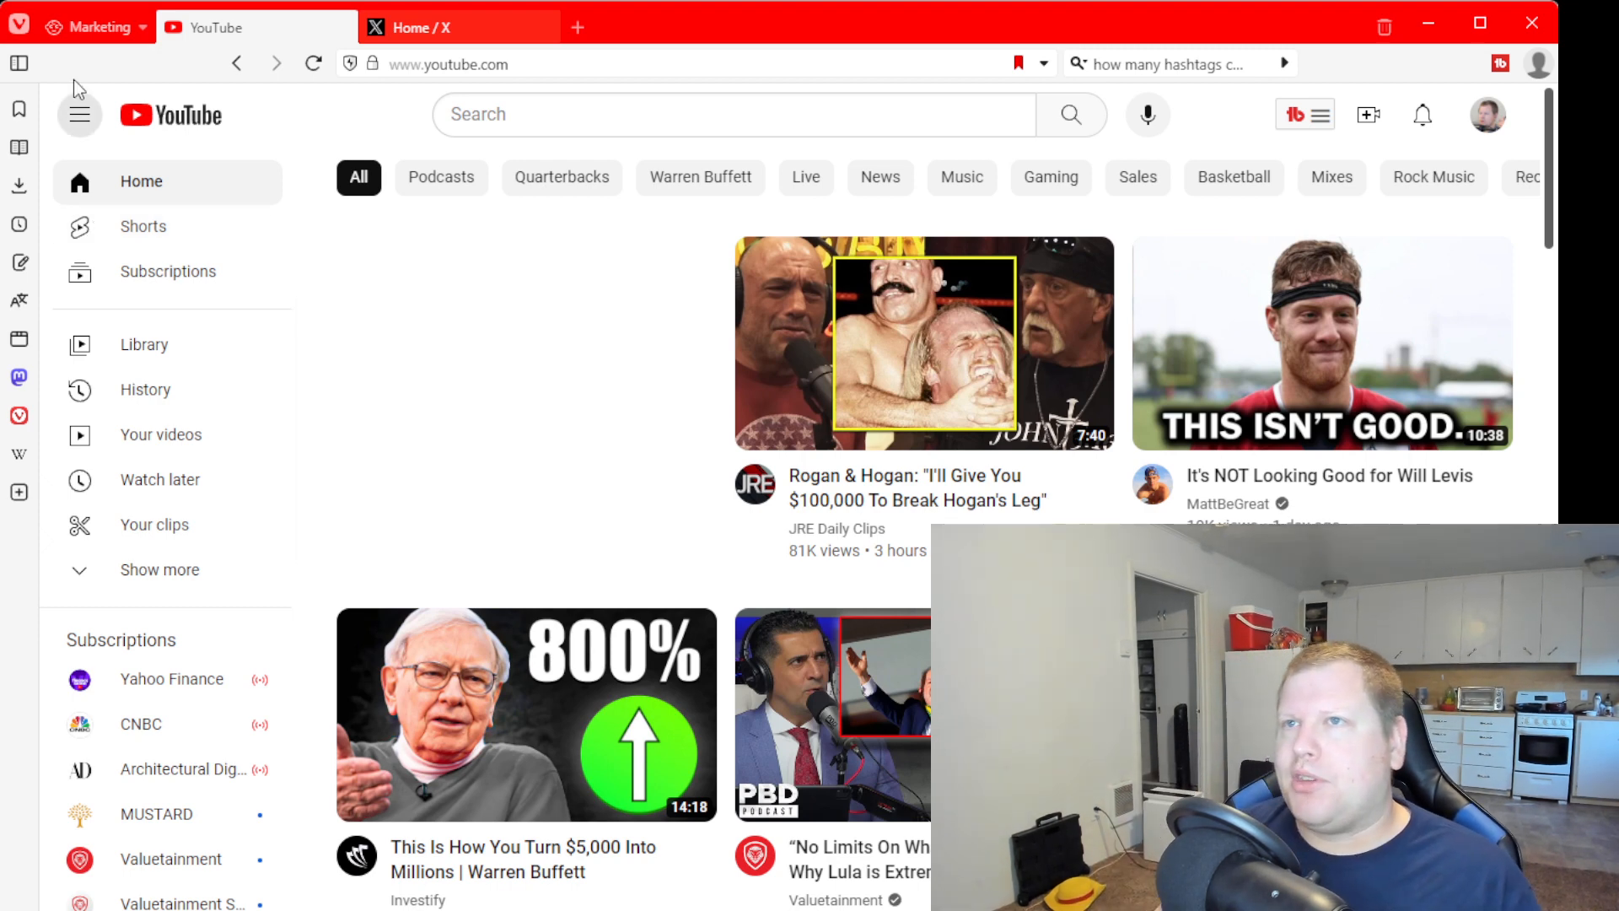
# - Switch to the Affiliate networks workspace with its eBay Partner Network sign-in tab, then reopen the workspace list
pyautogui.click(94, 27)
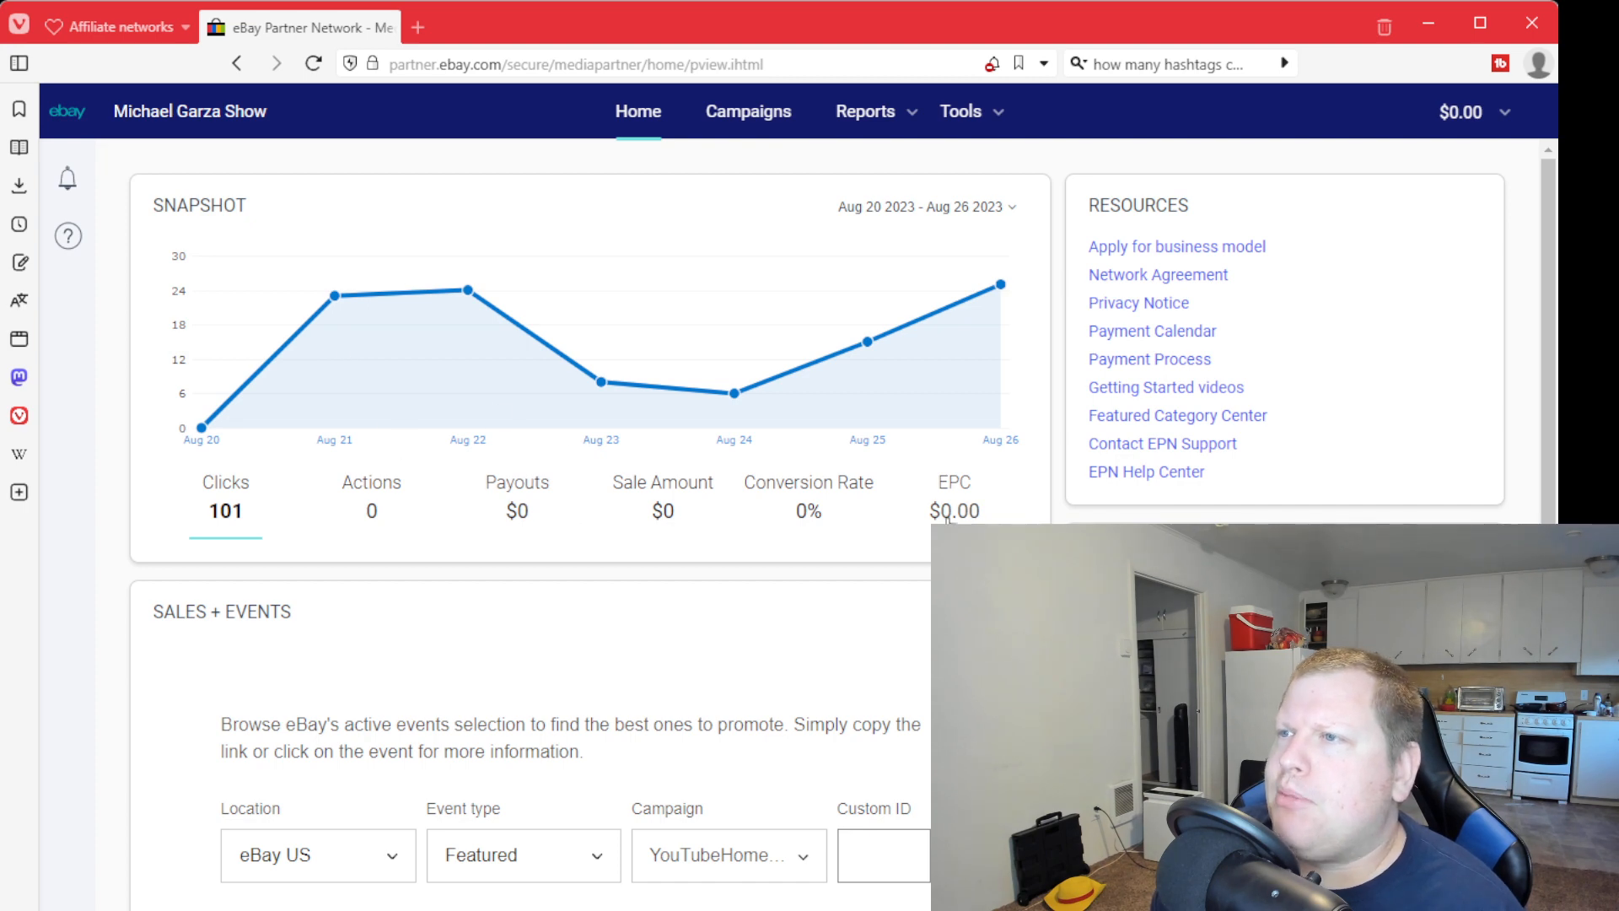
pyautogui.click(309, 63)
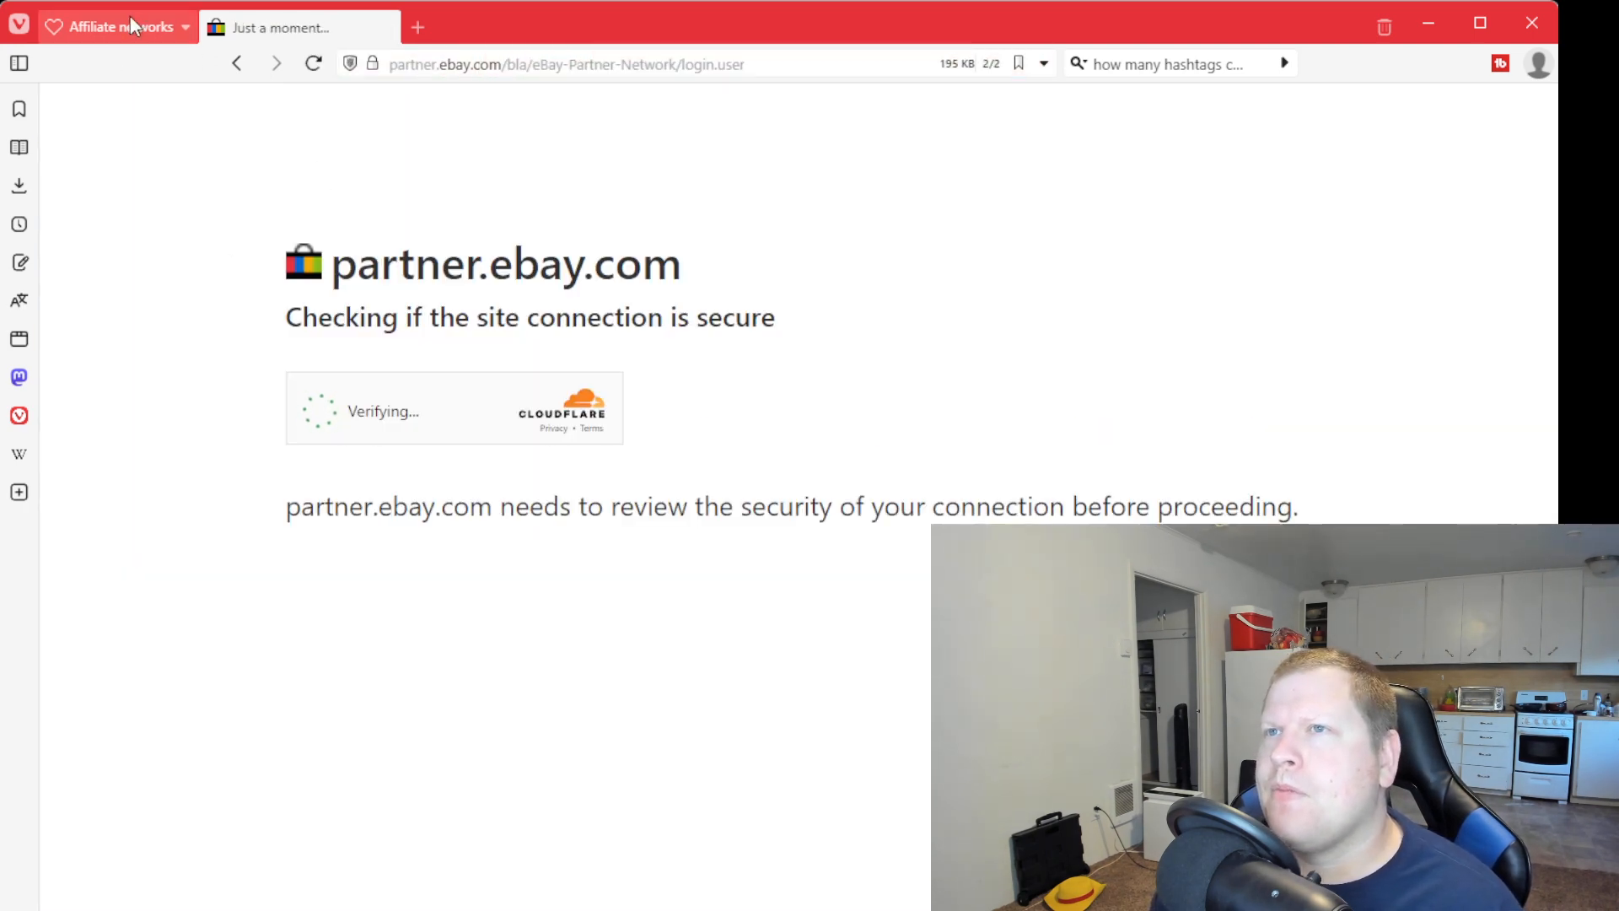
pyautogui.click(116, 27)
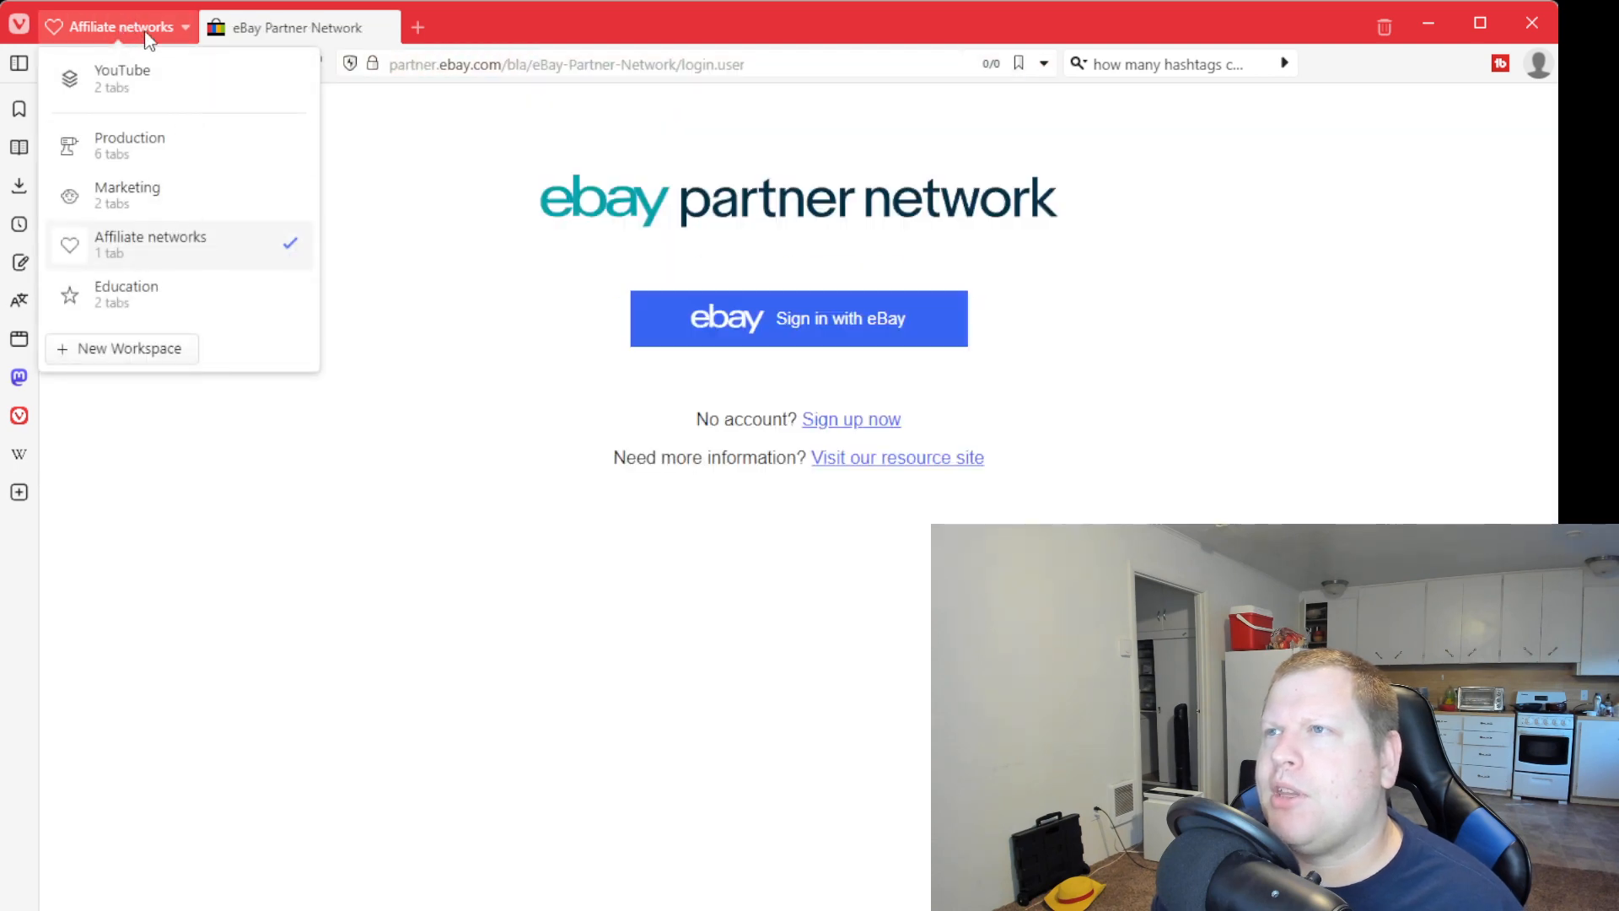
pyautogui.click(619, 224)
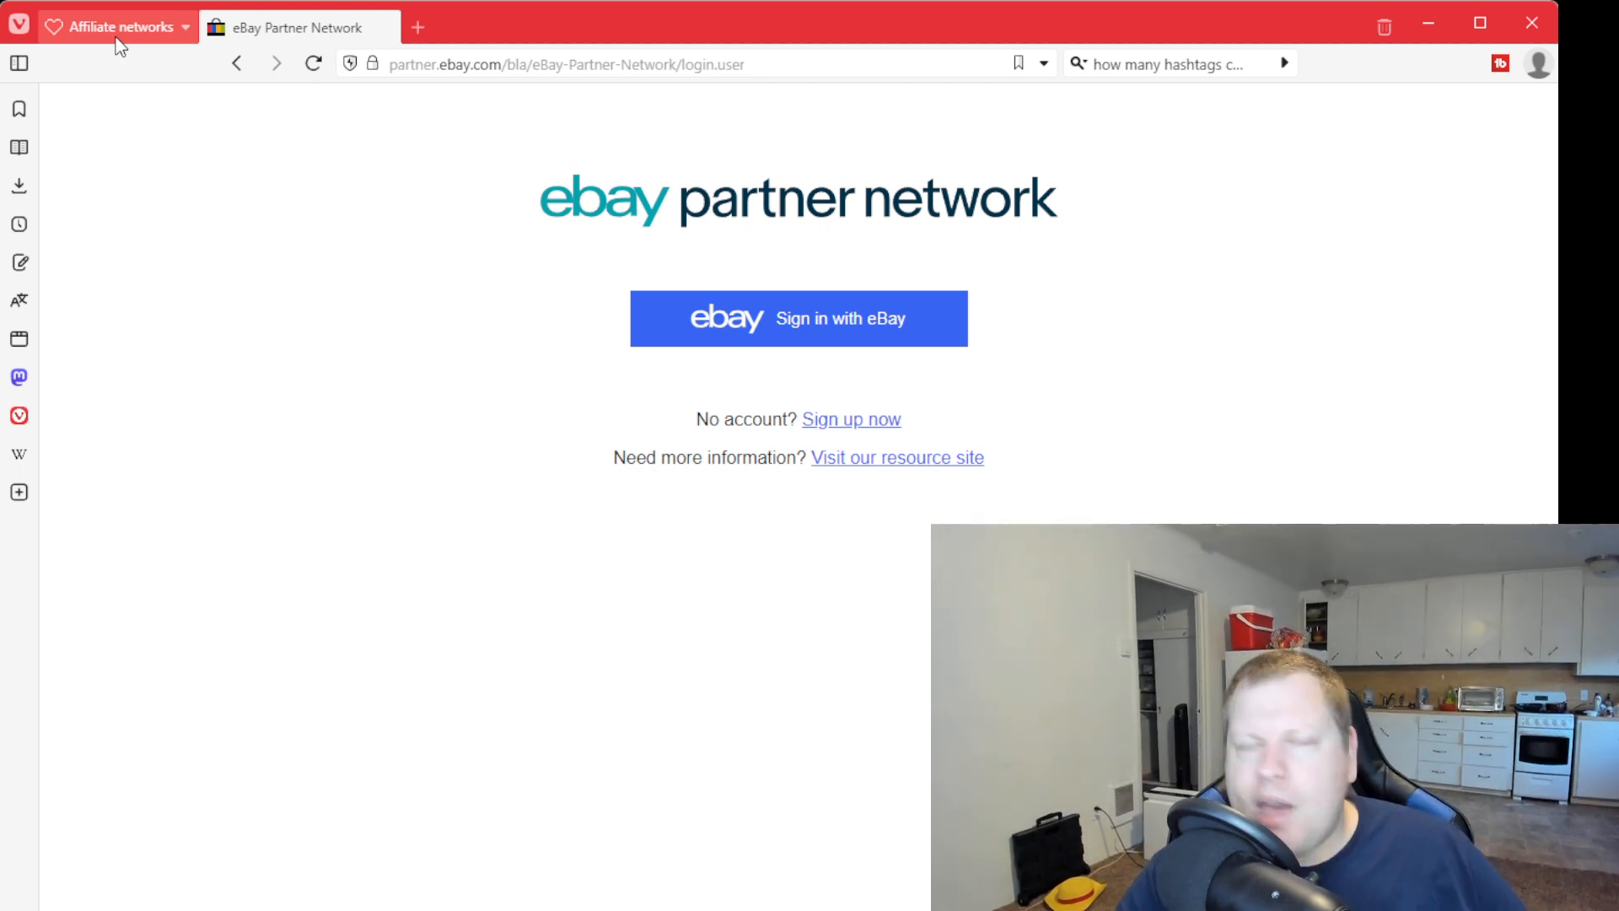
pyautogui.click(116, 25)
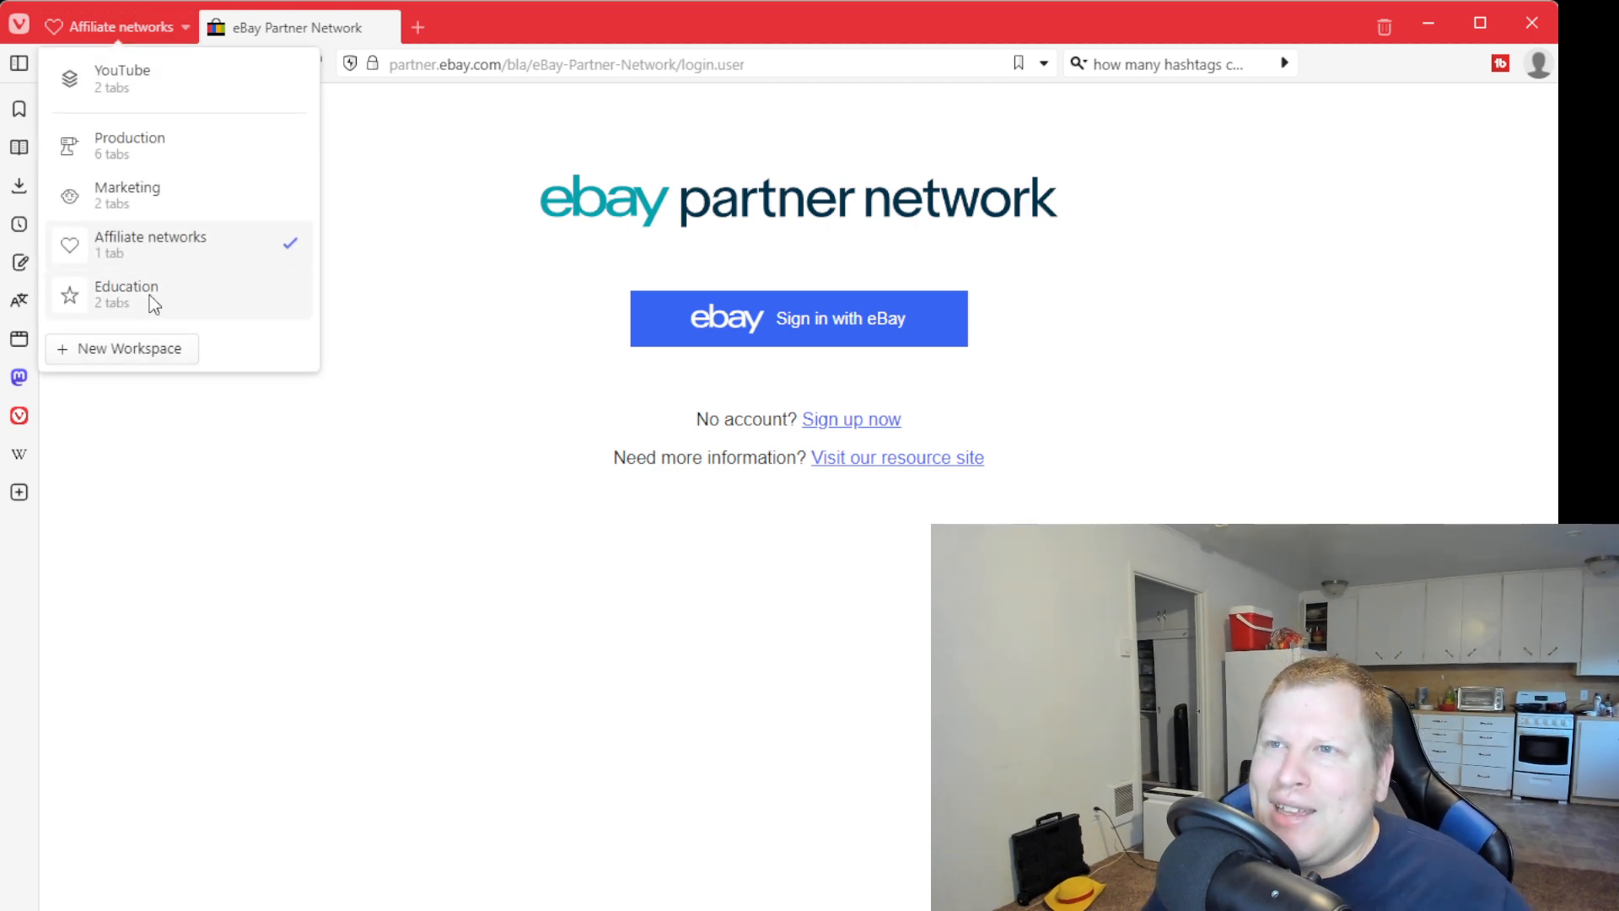
# - Visit the Education workspace's course tabs, then return to the Production workspace's podcast episodes list
pyautogui.click(127, 293)
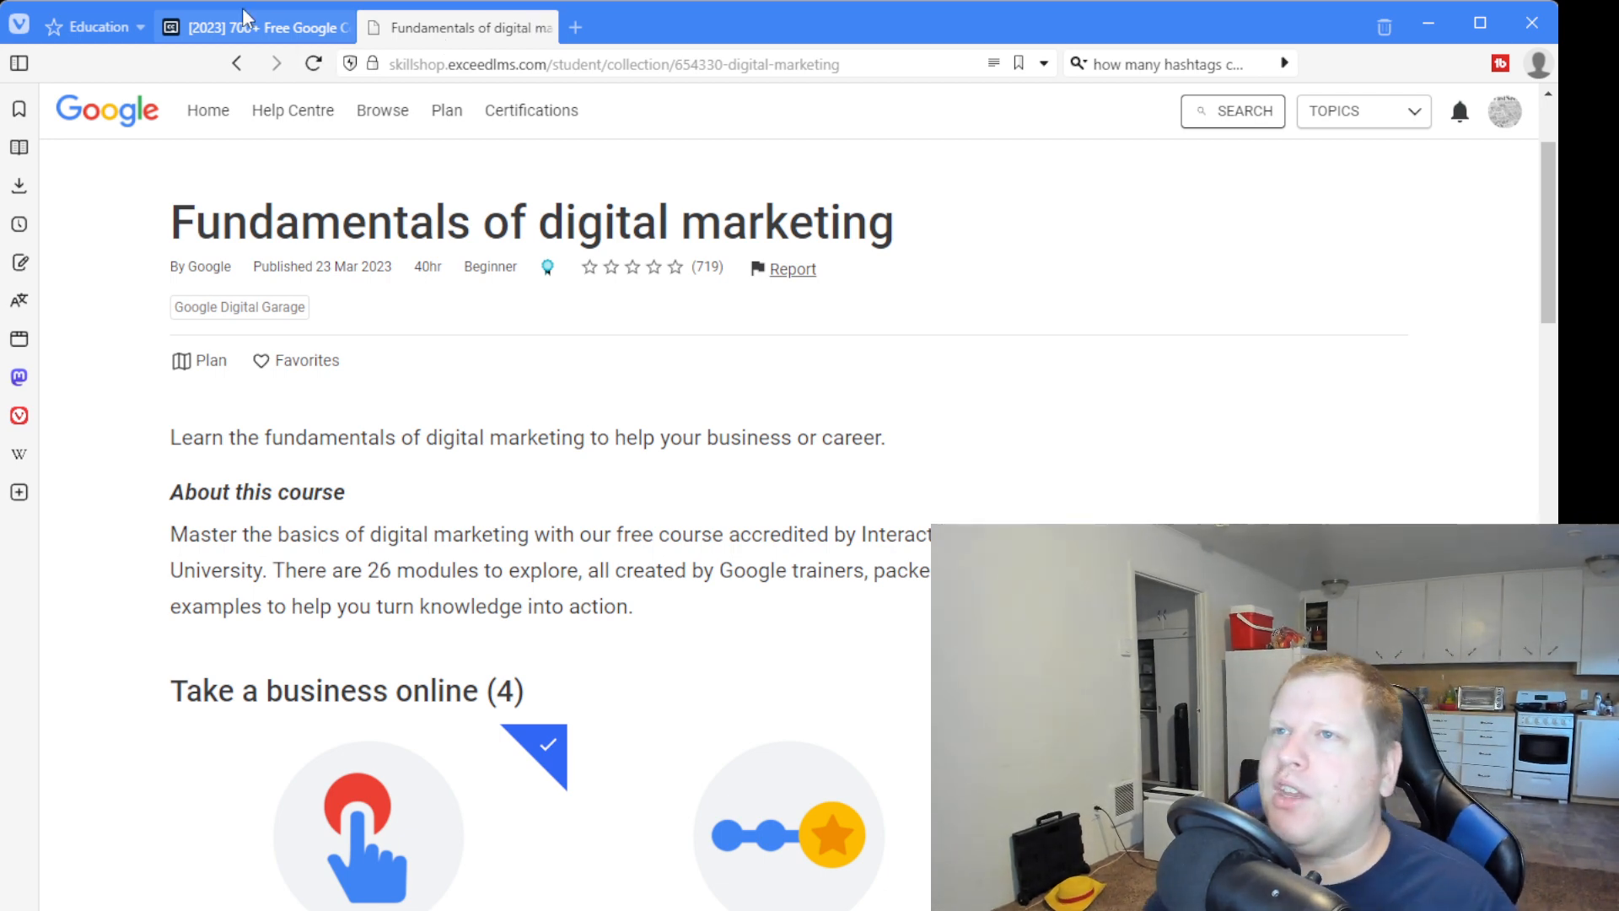
pyautogui.click(100, 25)
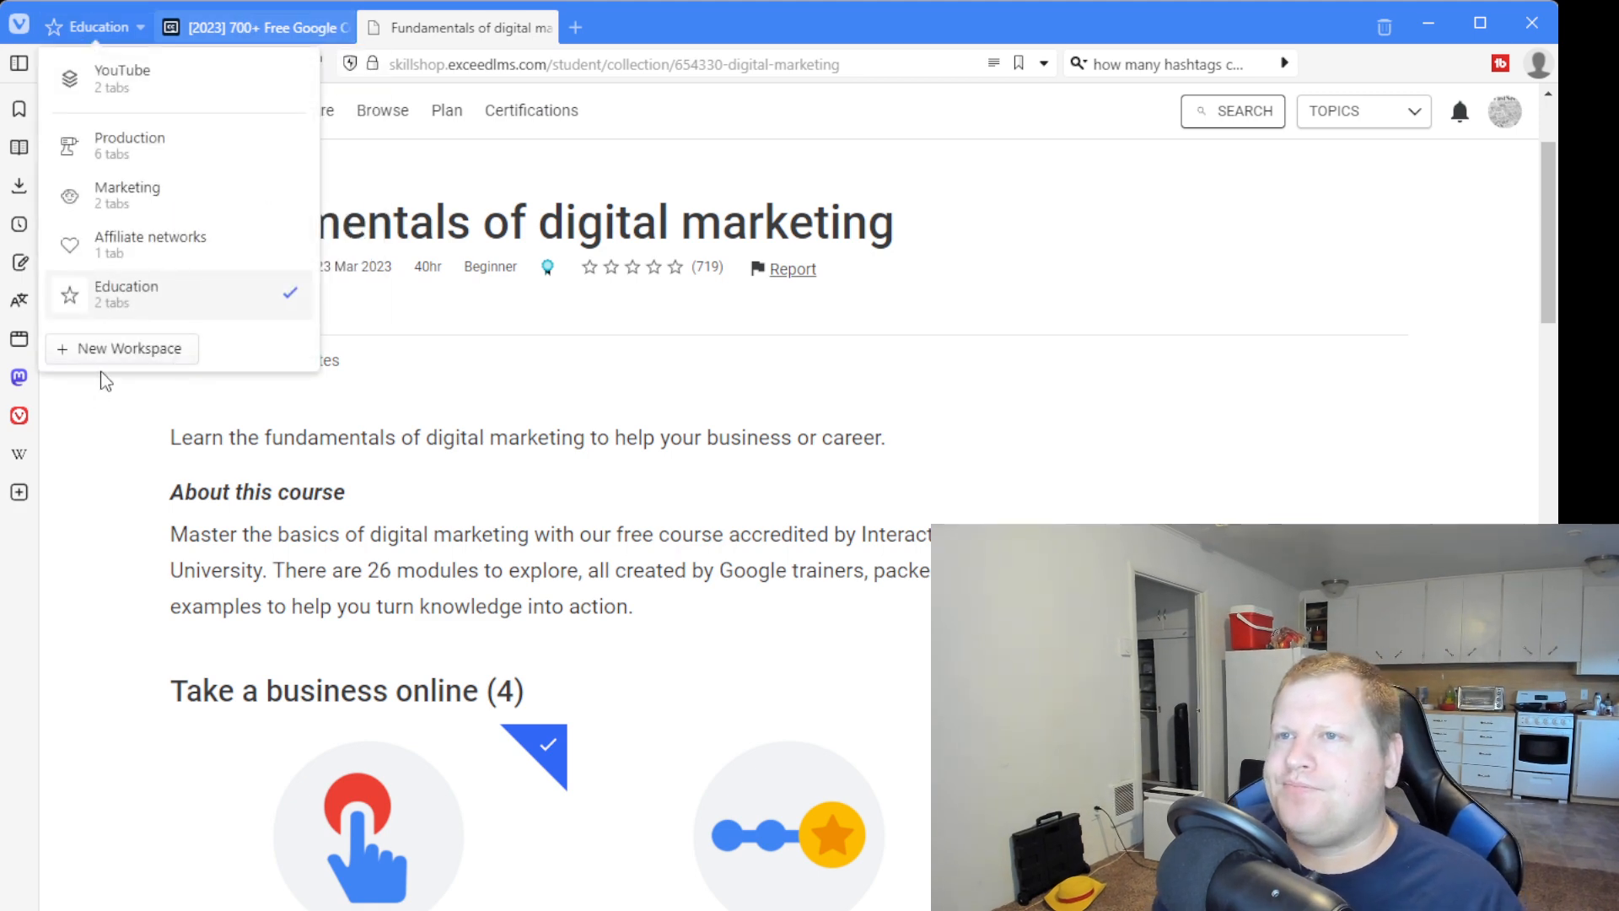
pyautogui.moveTo(126, 361)
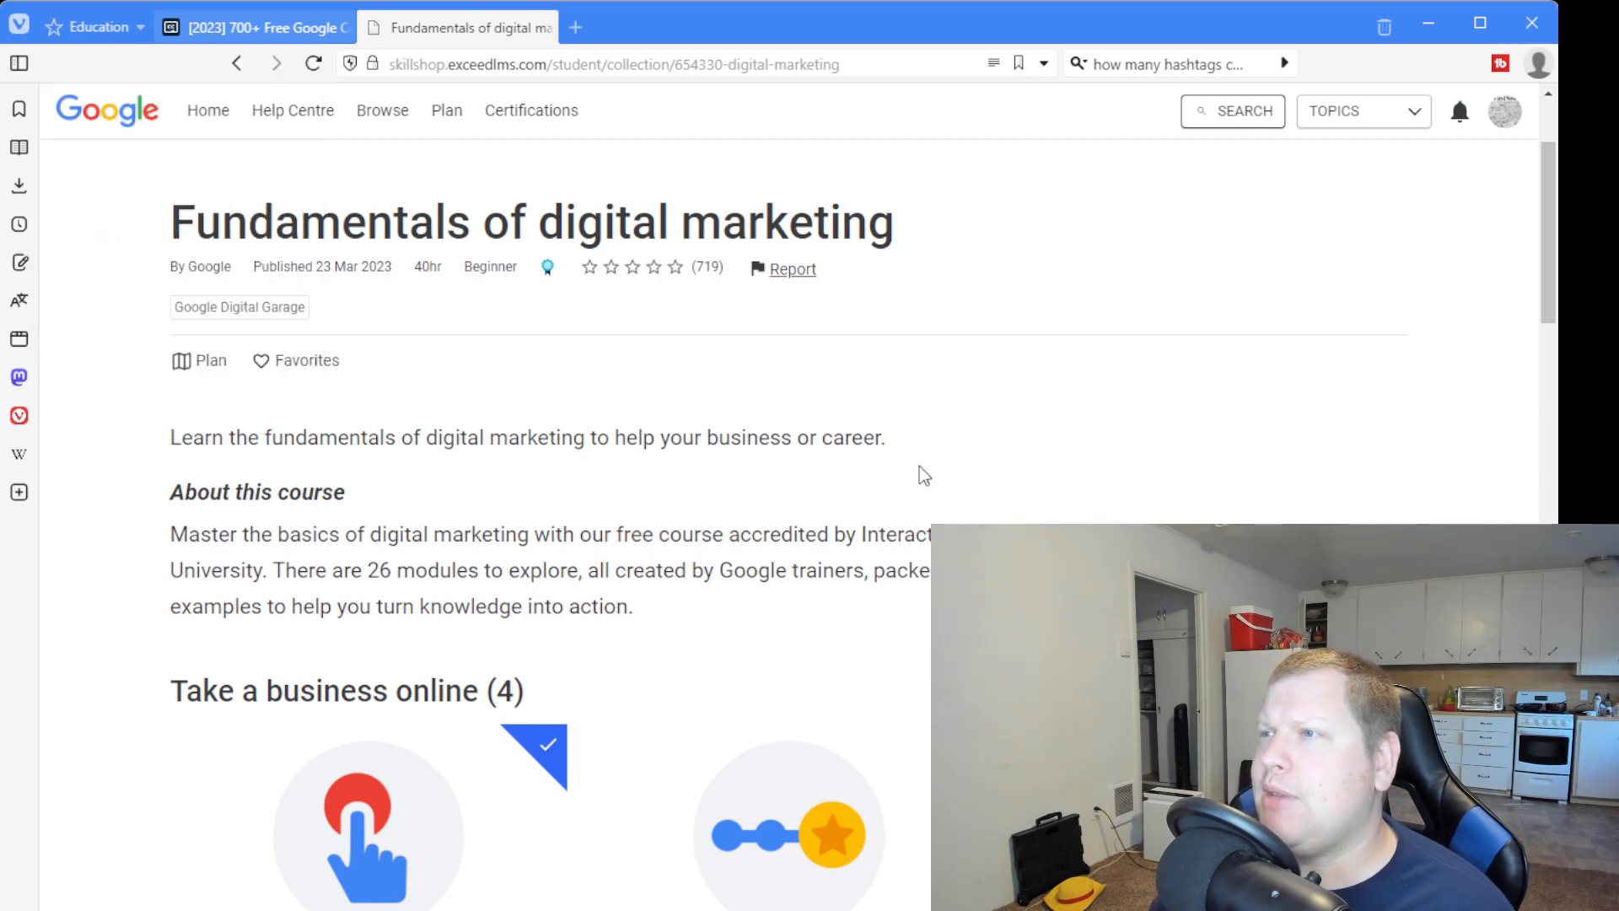
pyautogui.click(98, 25)
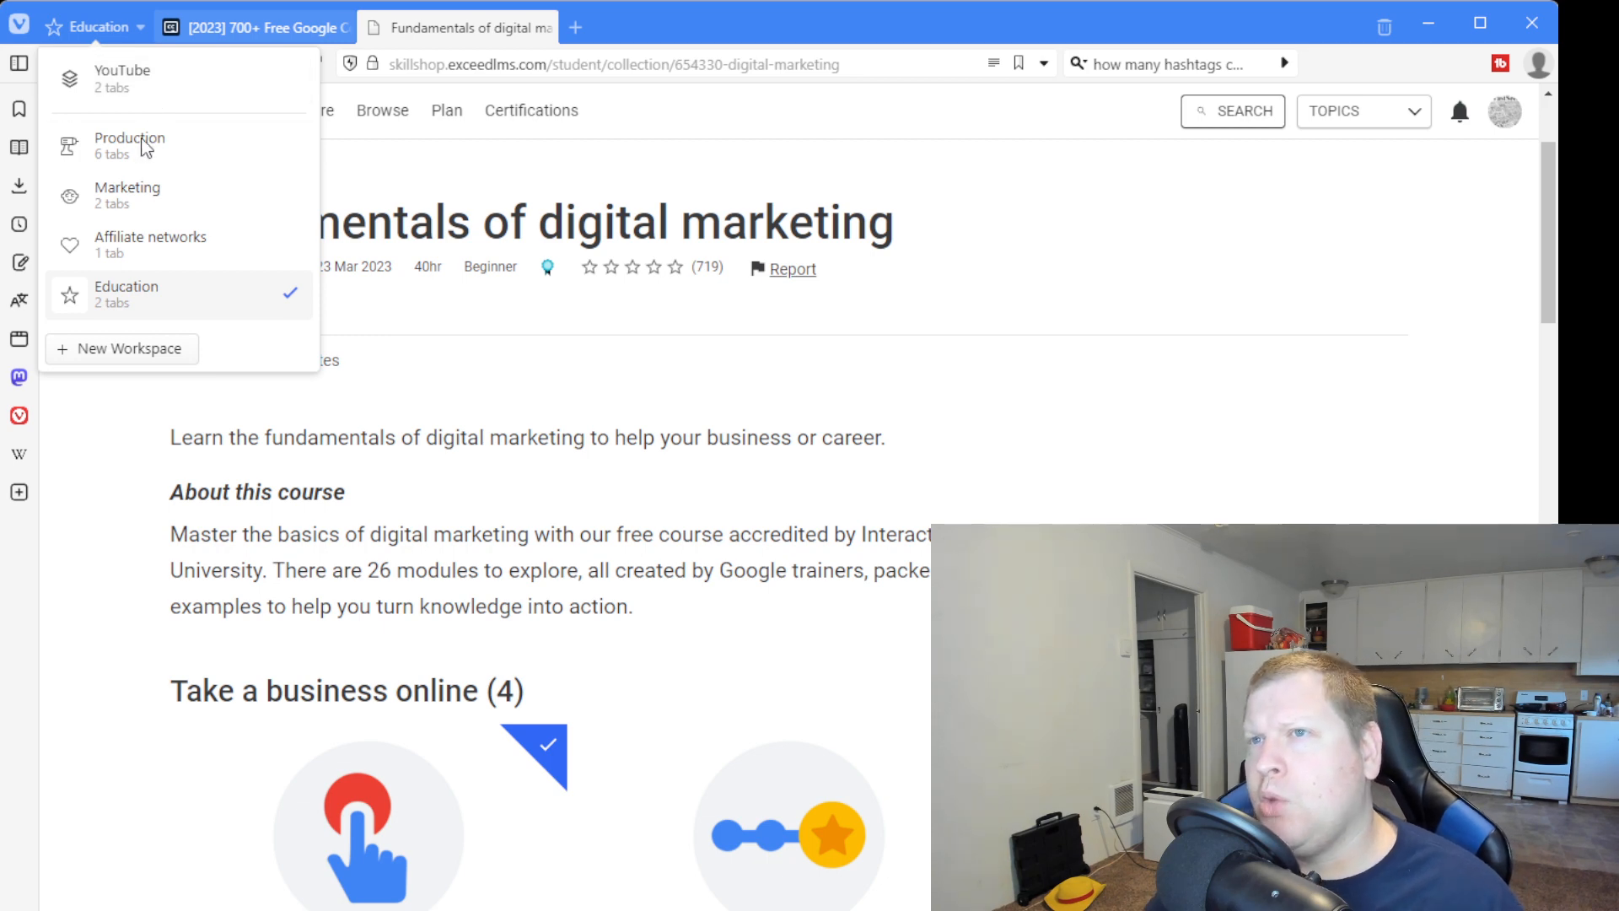
pyautogui.click(128, 145)
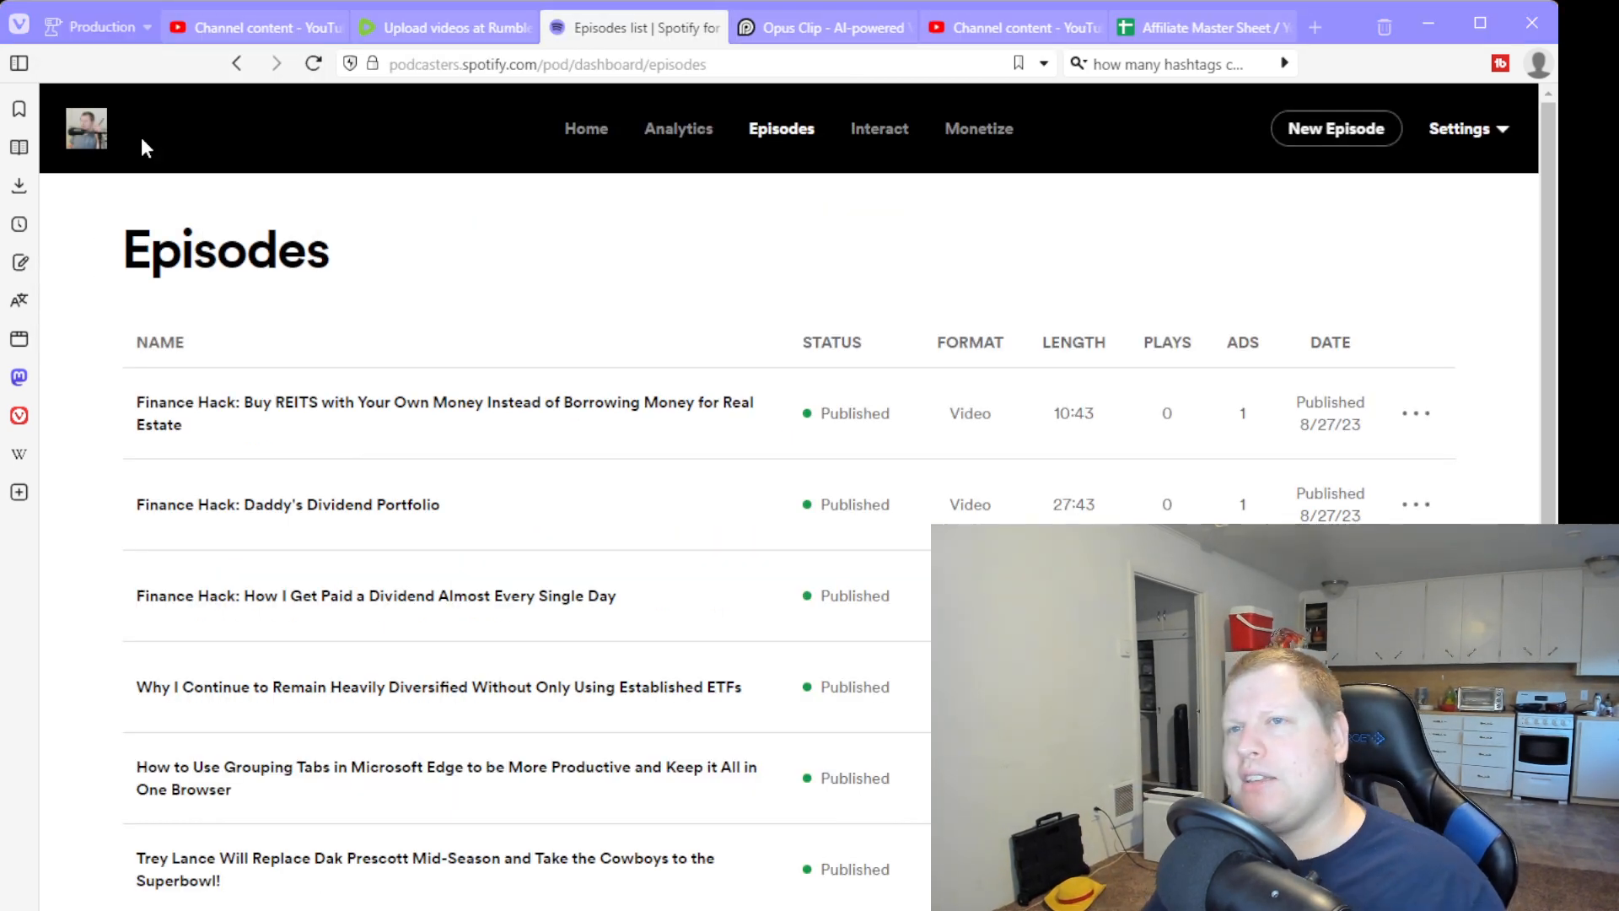